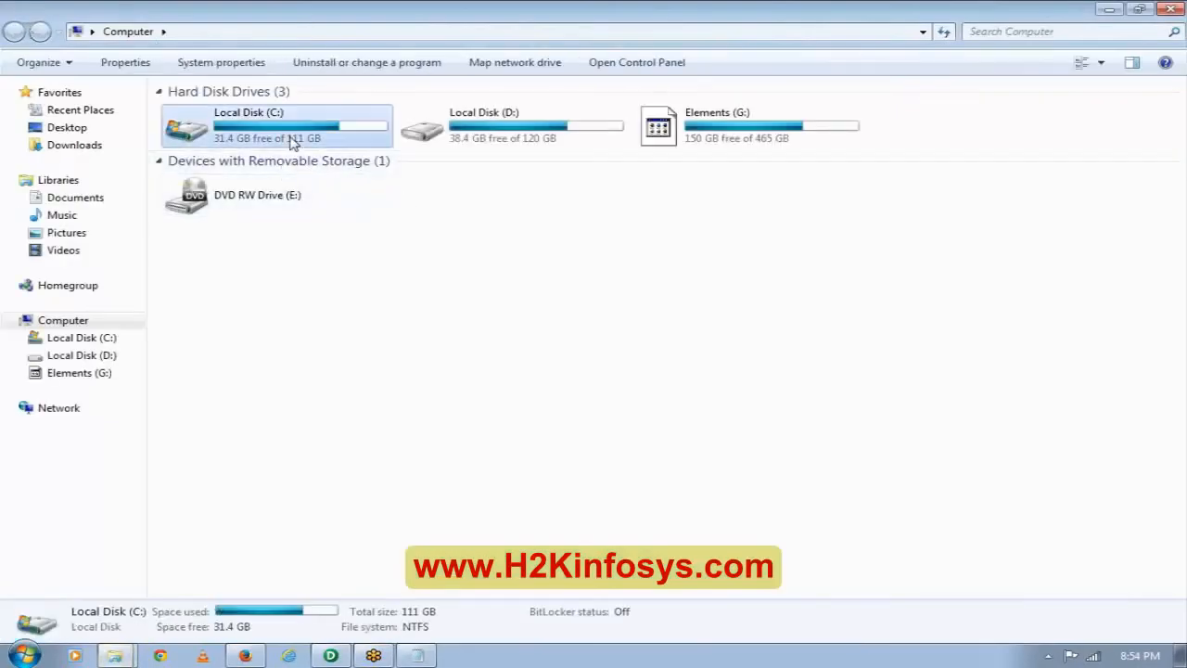
Open employees from C:\Srcfiles in WordPad to review its comma-separated records, then close it.
double_click(275, 125)
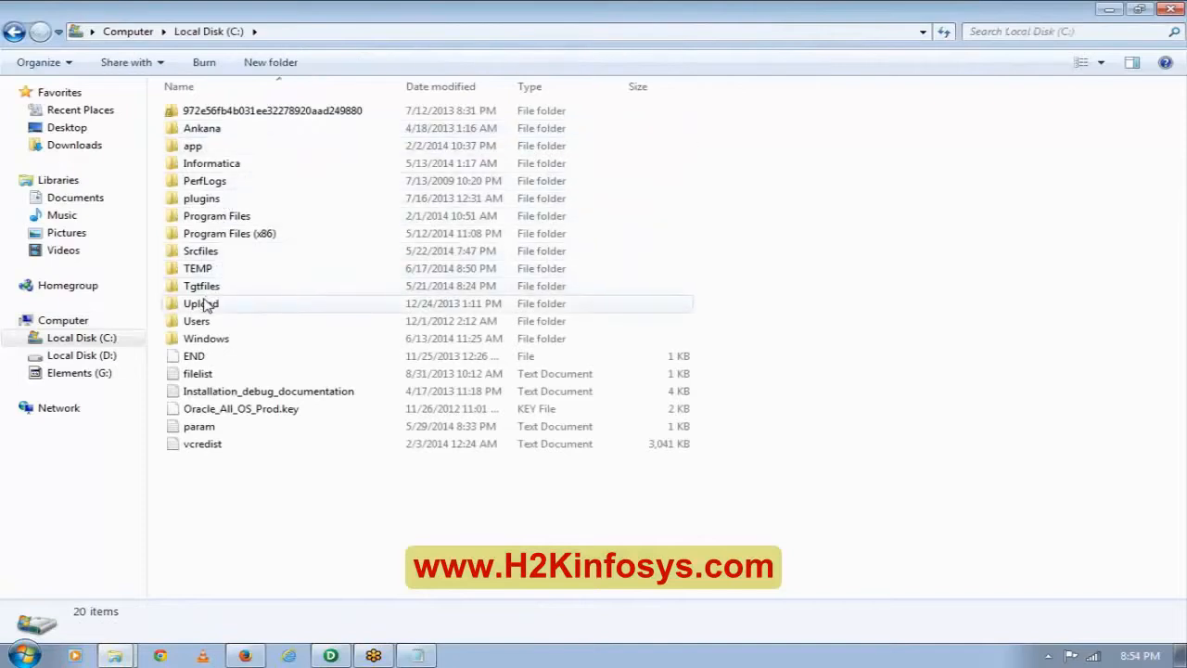
double_click(200, 250)
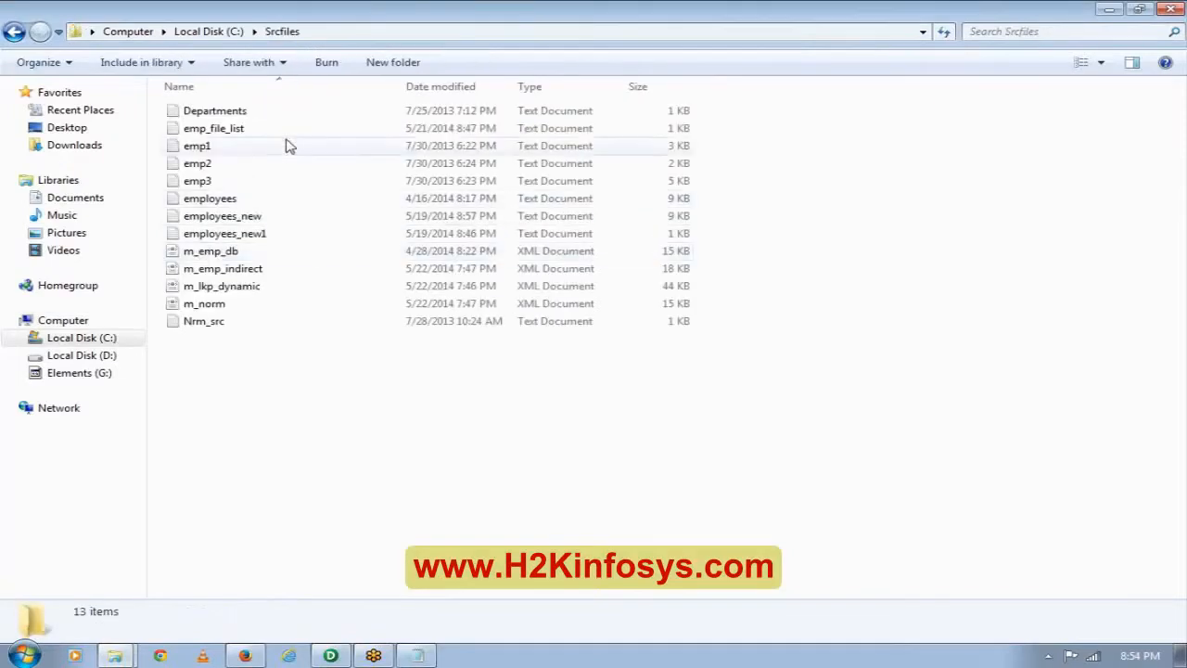
right_click(259, 202)
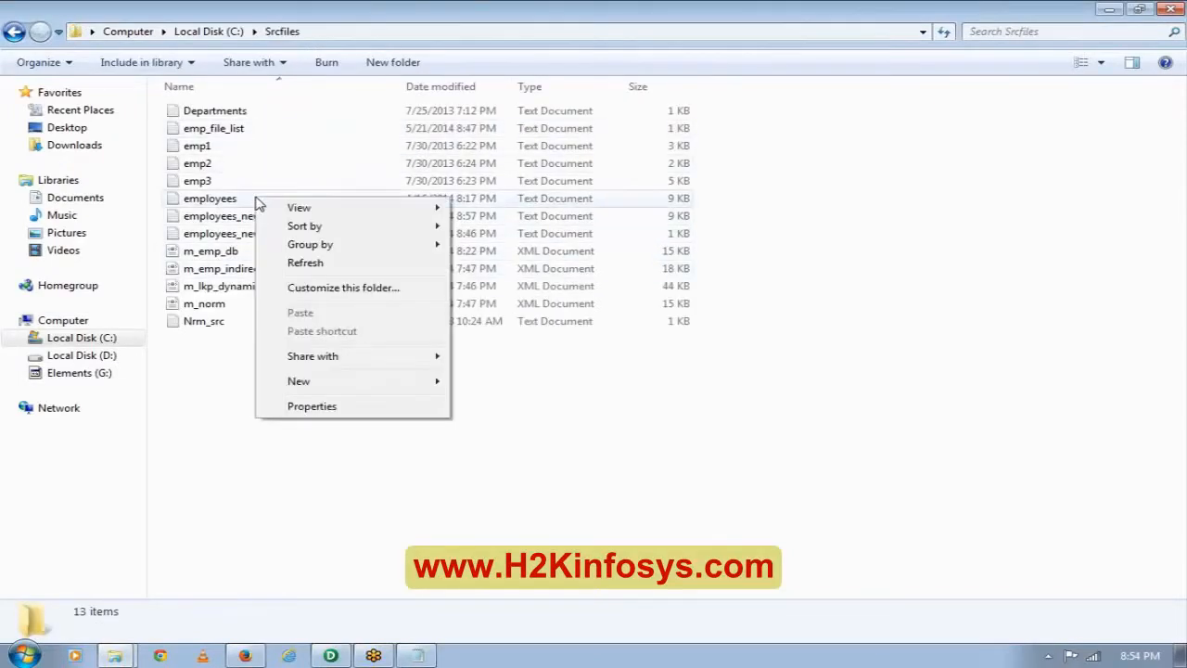
mouse_move(344, 250)
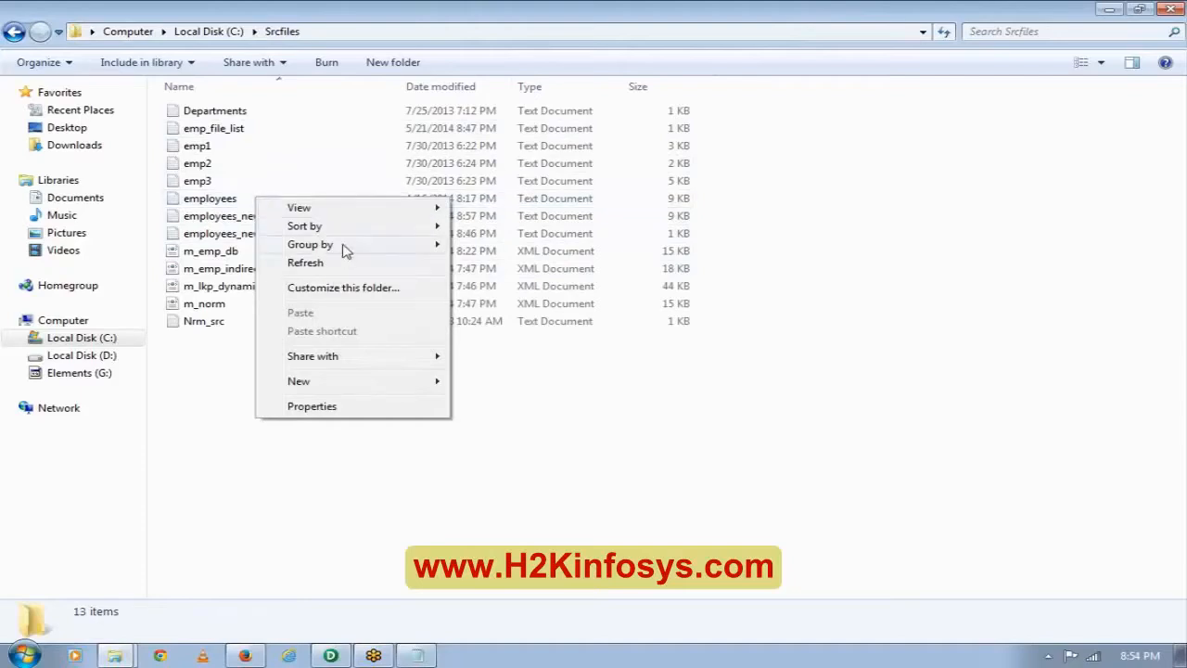
mouse_move(298, 206)
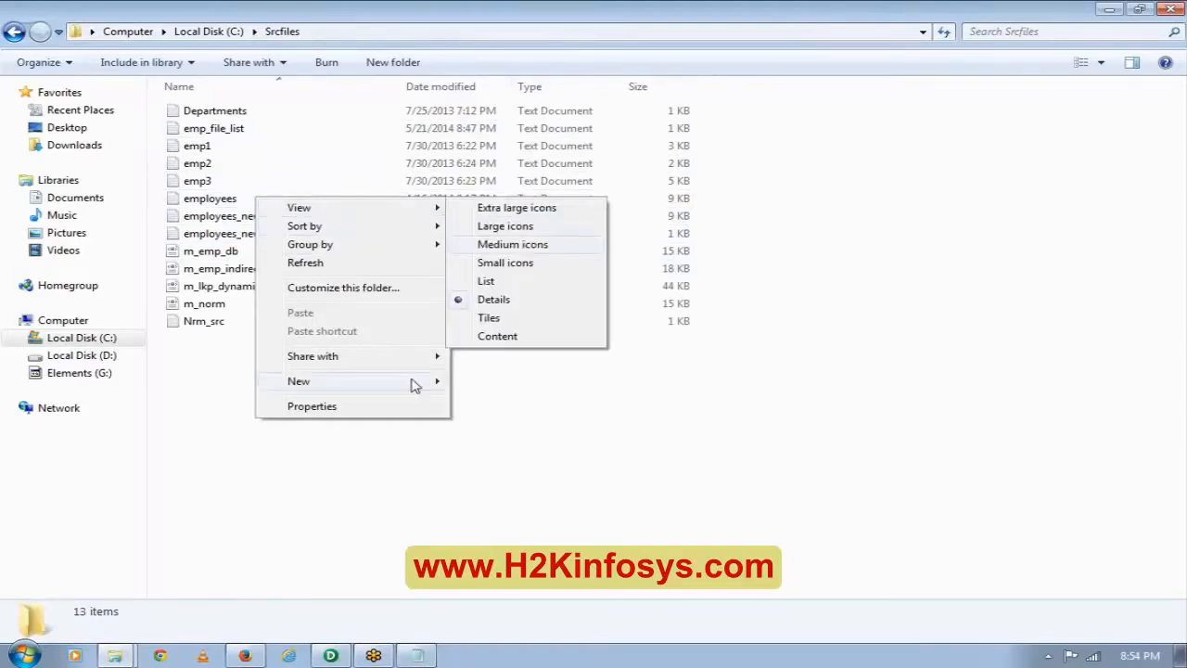
left_click(209, 197)
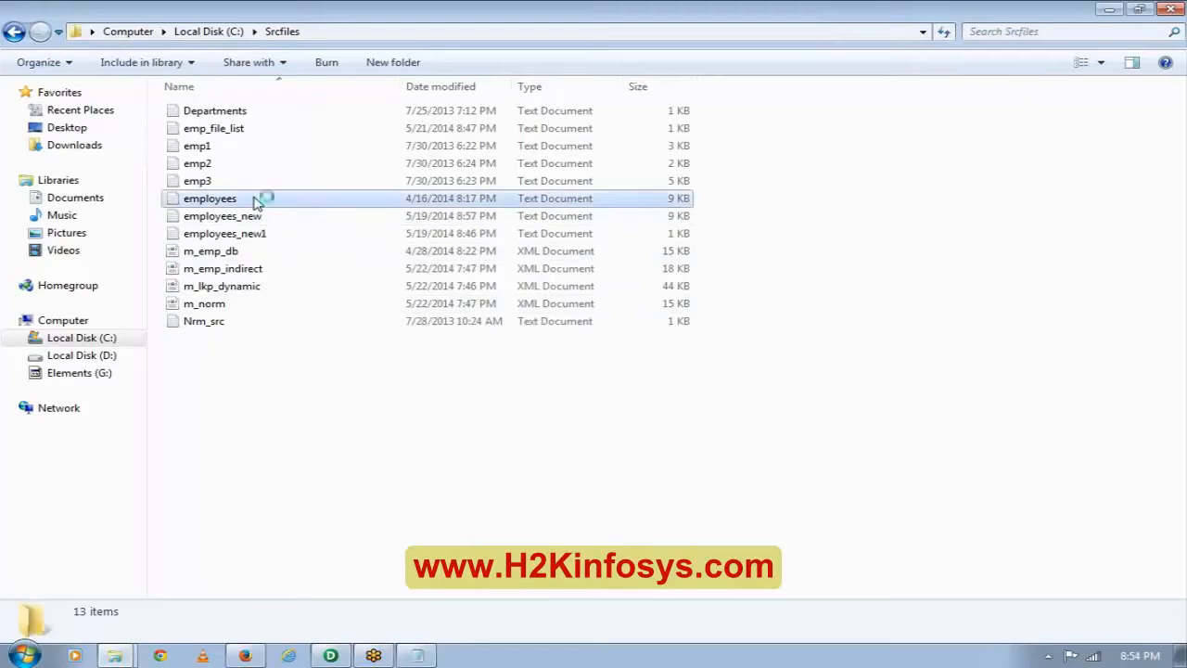
right_click(208, 198)
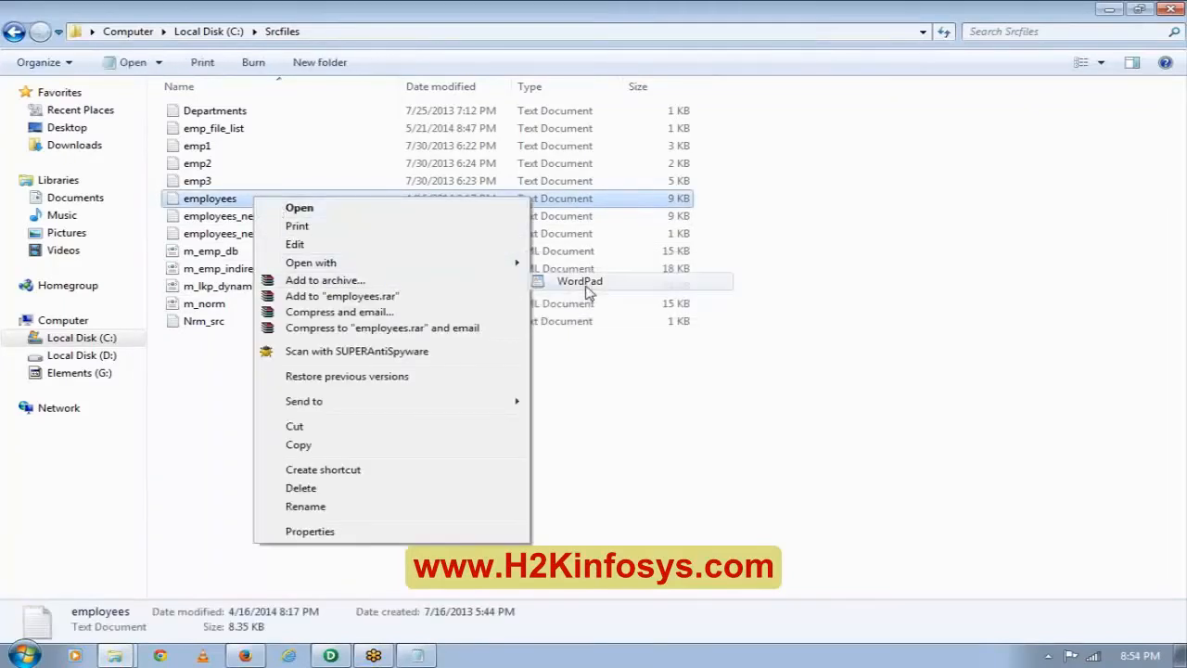
left_click(578, 281)
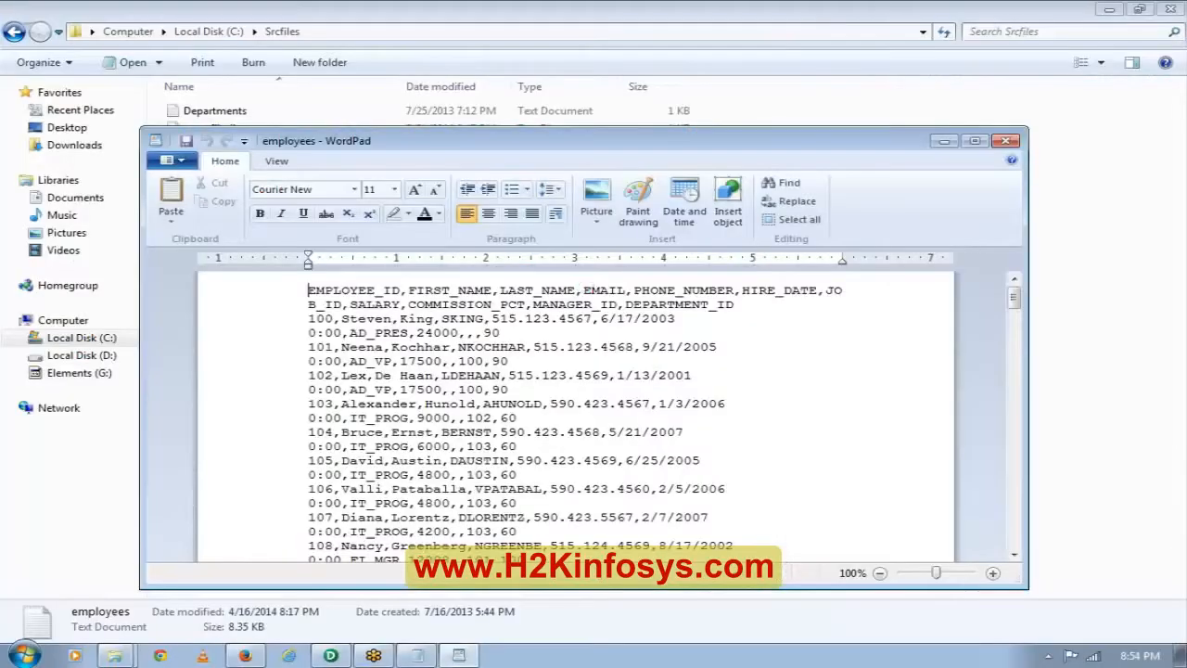
mouse_move(706, 170)
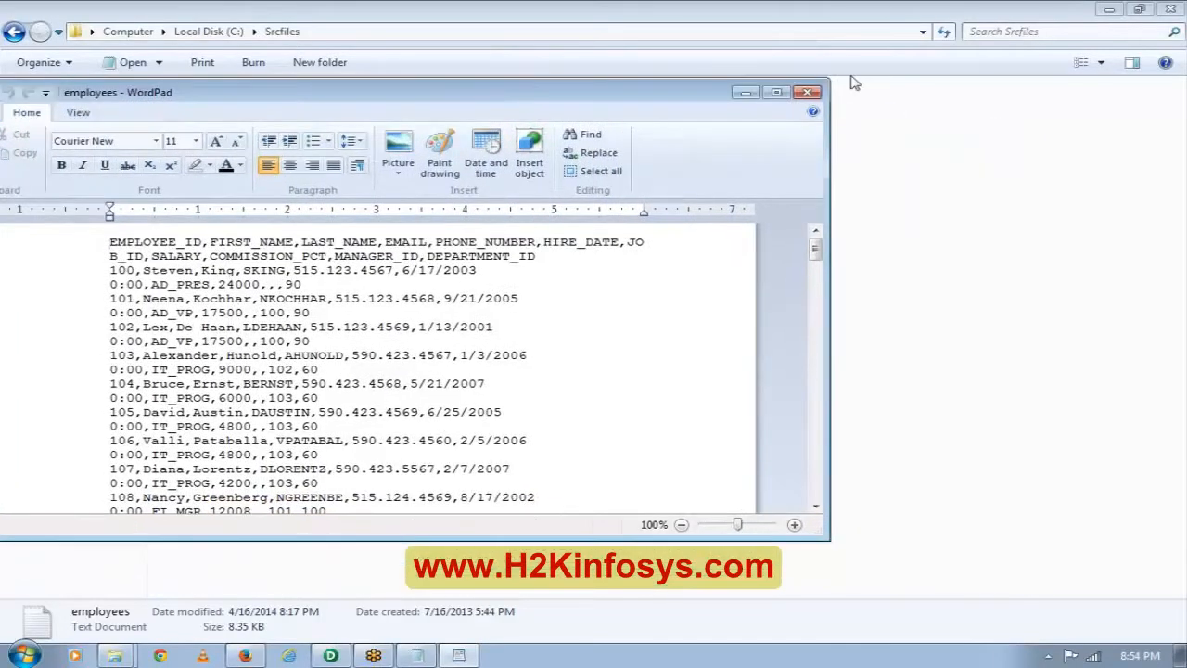
left_click(805, 91)
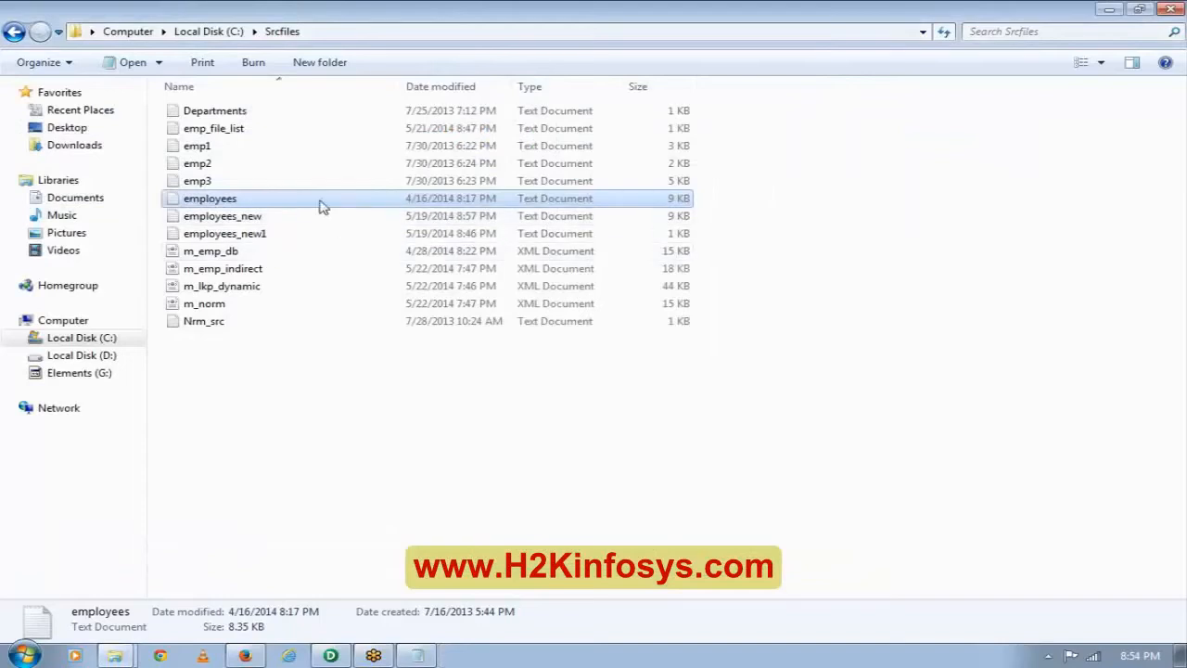
mouse_move(309, 202)
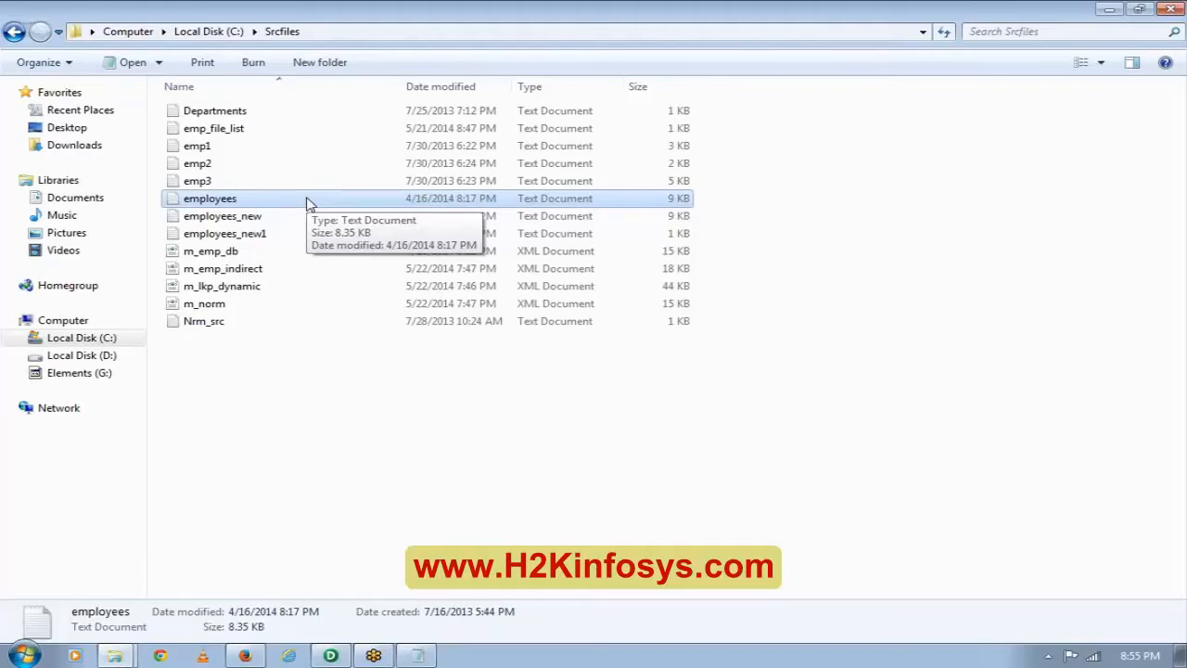
mouse_move(315, 237)
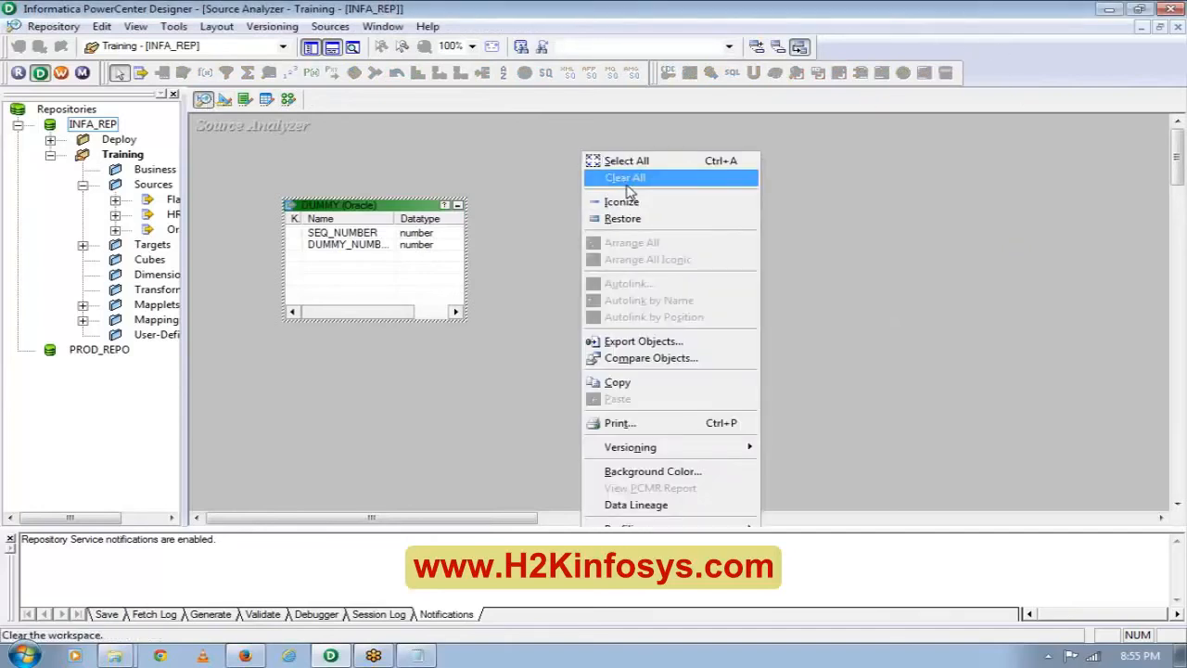
Clear All to remove the DUMMY source from the Source Analyzer workspace.
left_click(625, 177)
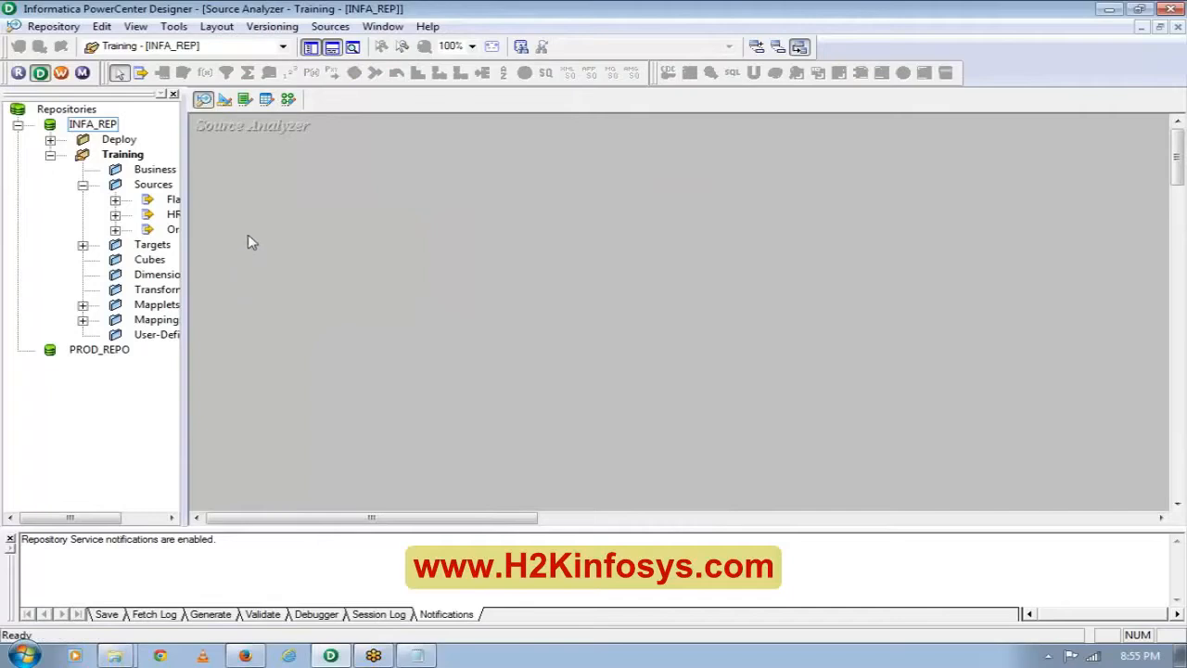
mouse_move(340, 154)
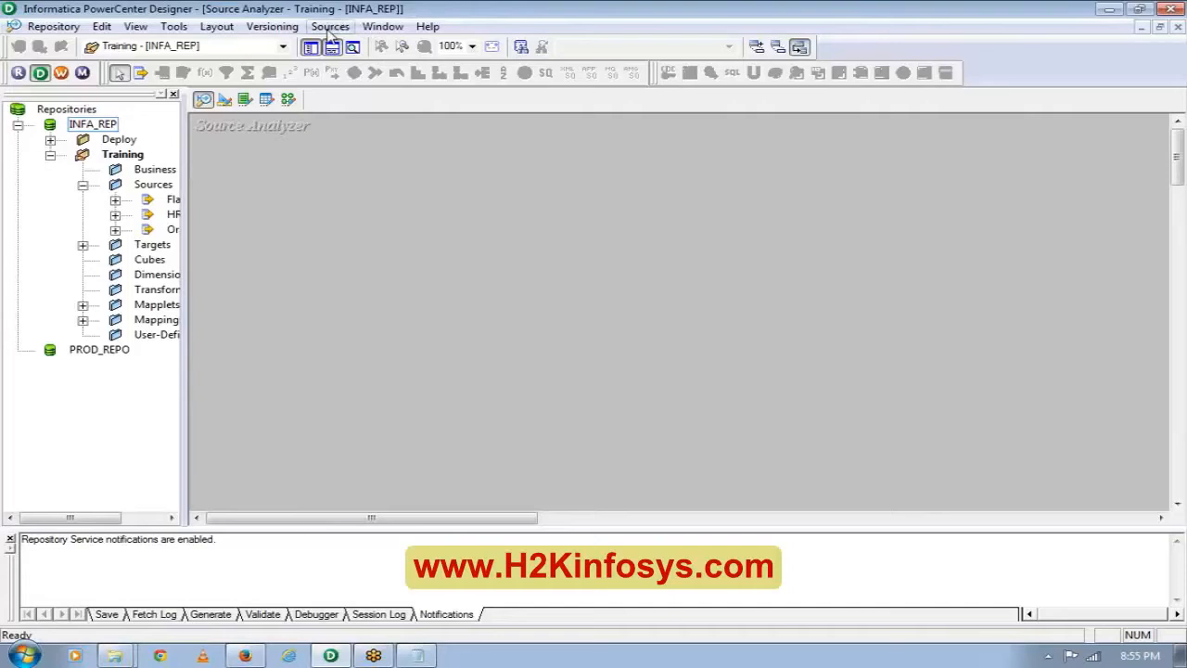
mouse_move(211, 132)
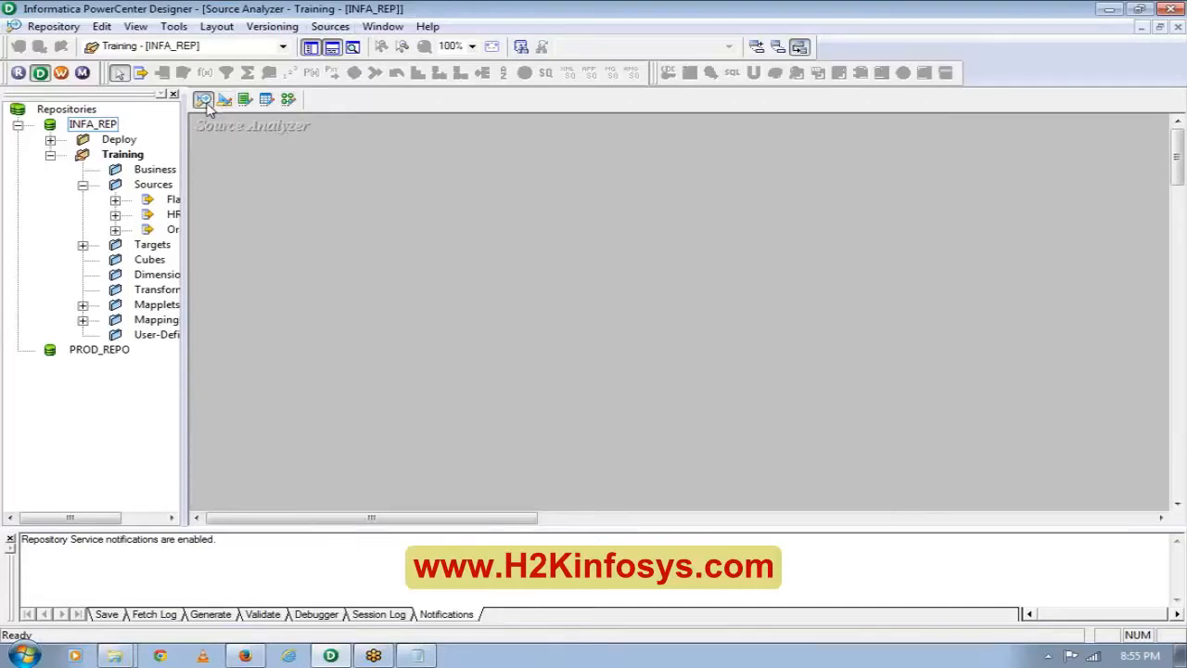
mouse_move(343, 353)
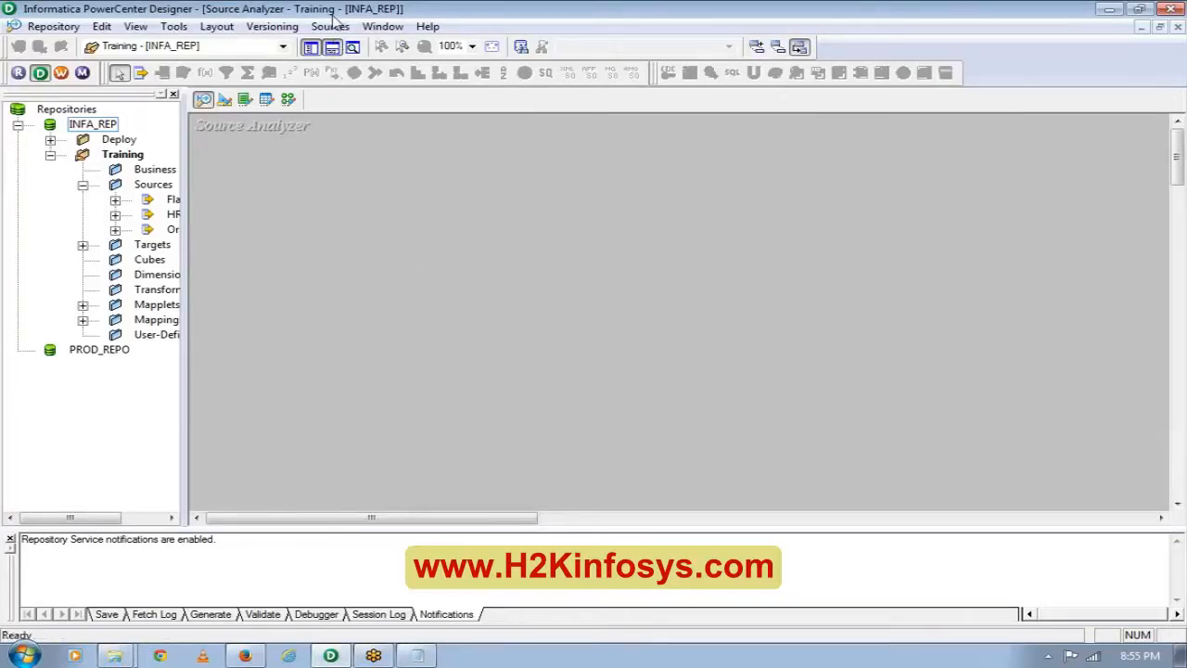
Import C:\Srcfiles\employees as a flat-file source, showing All Files types.
left_click(330, 26)
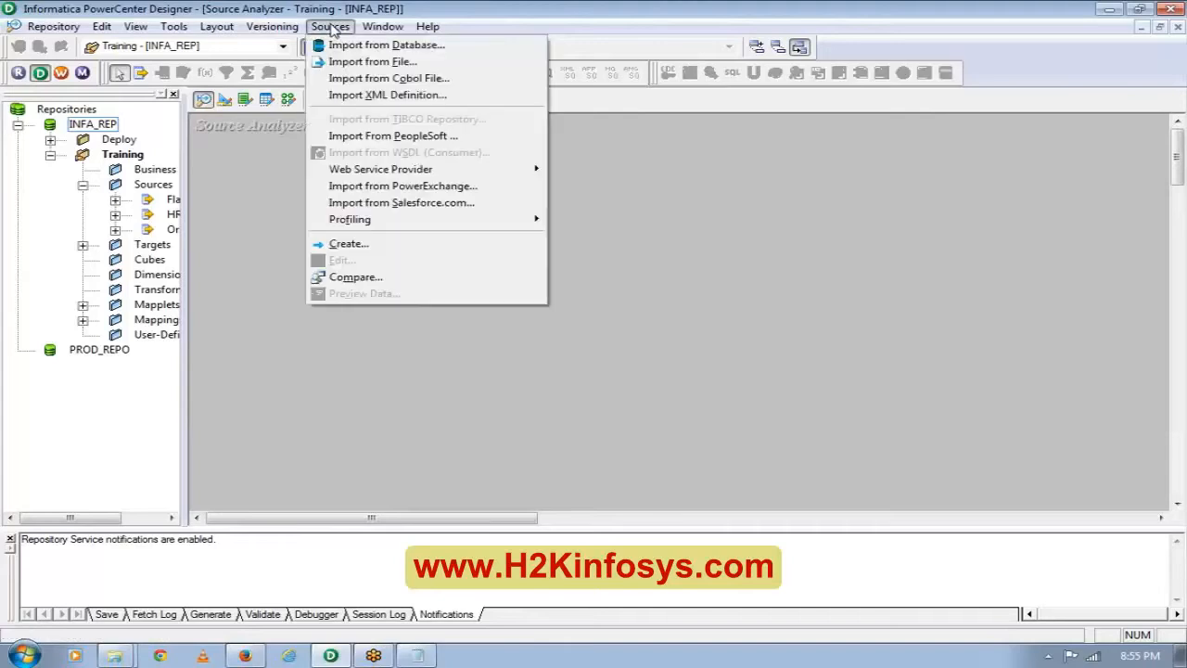
mouse_move(373, 61)
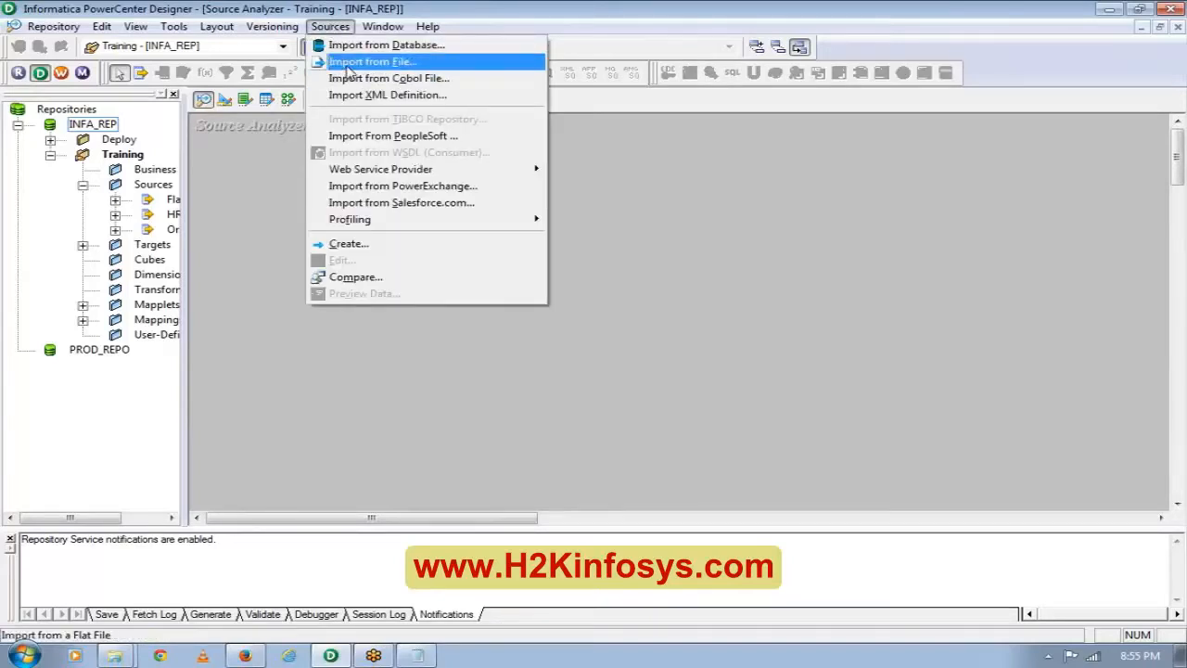
left_click(372, 61)
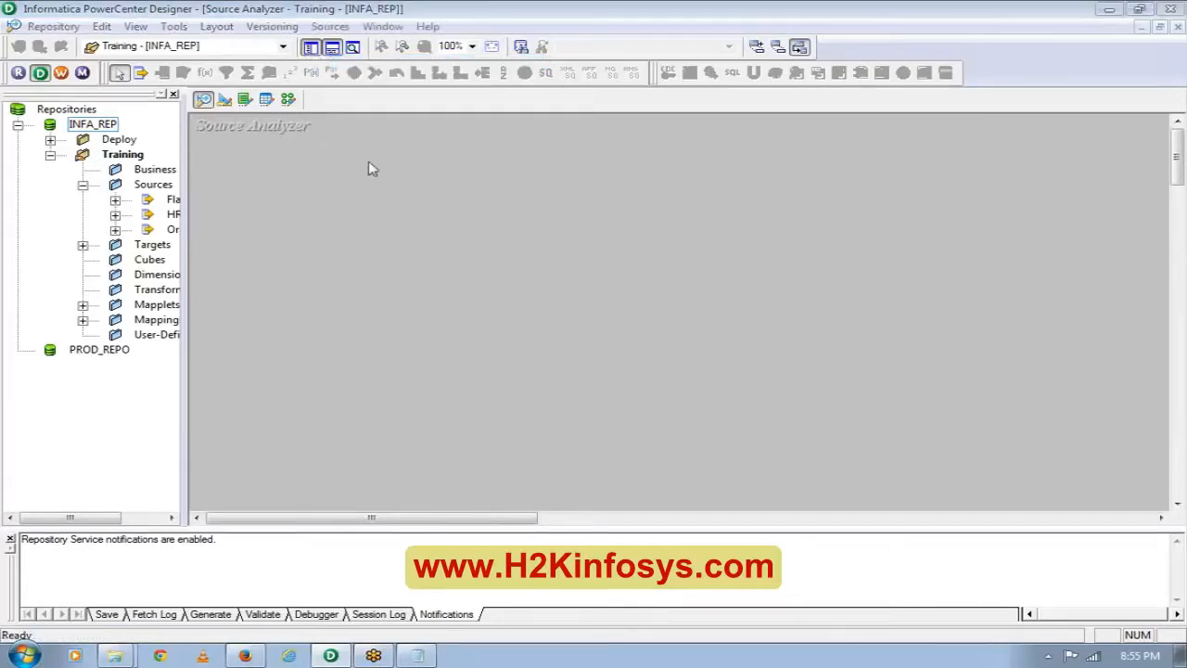
mouse_move(411, 266)
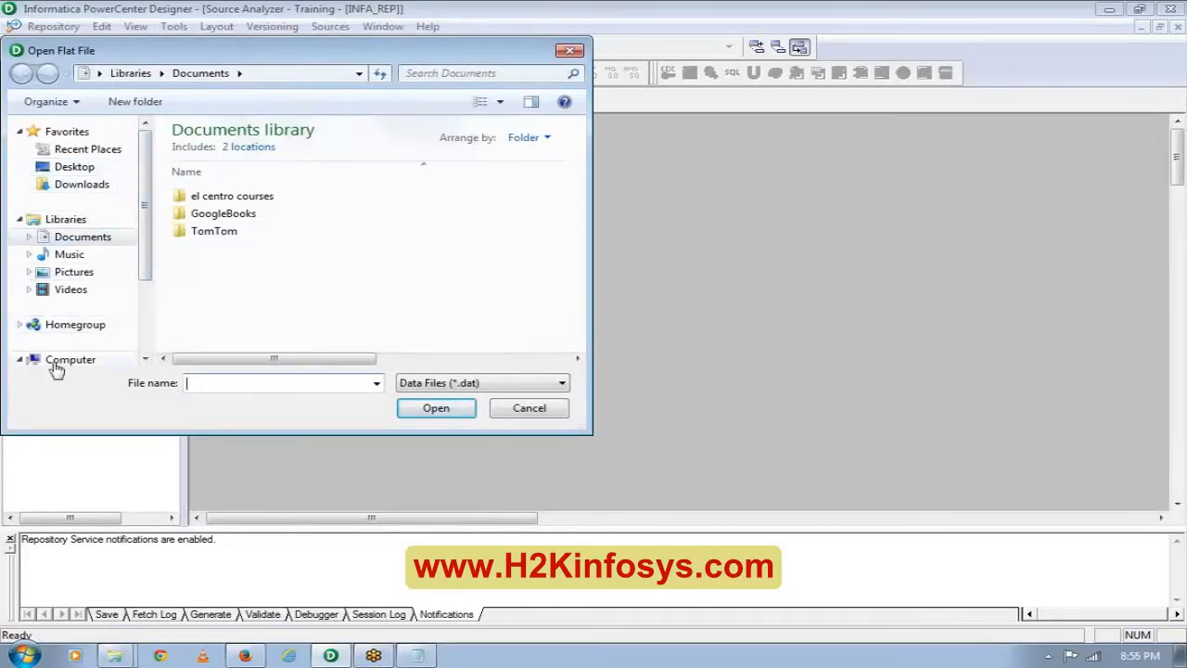
left_click(70, 359)
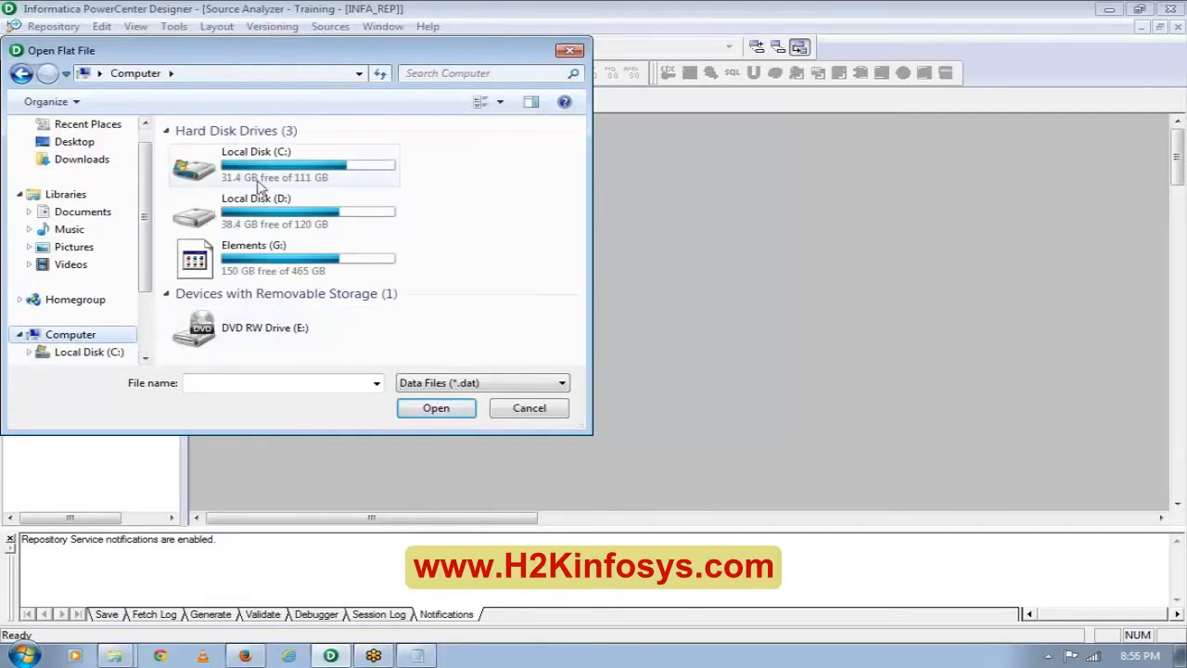
double_click(255, 164)
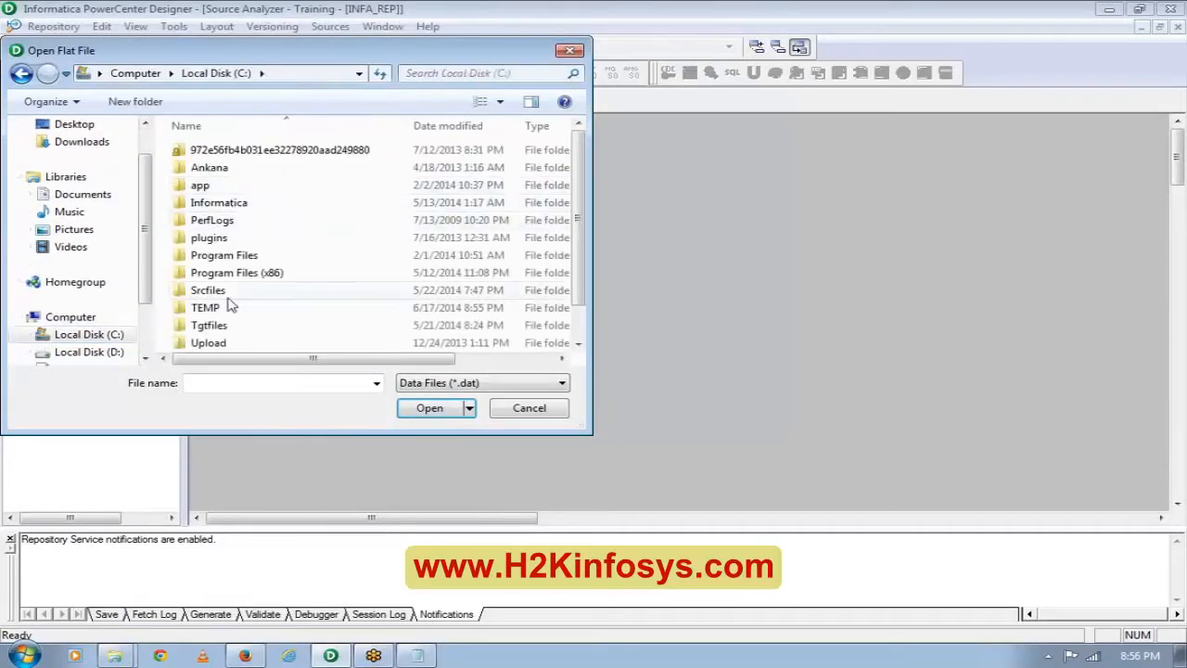
scroll("down", 3)
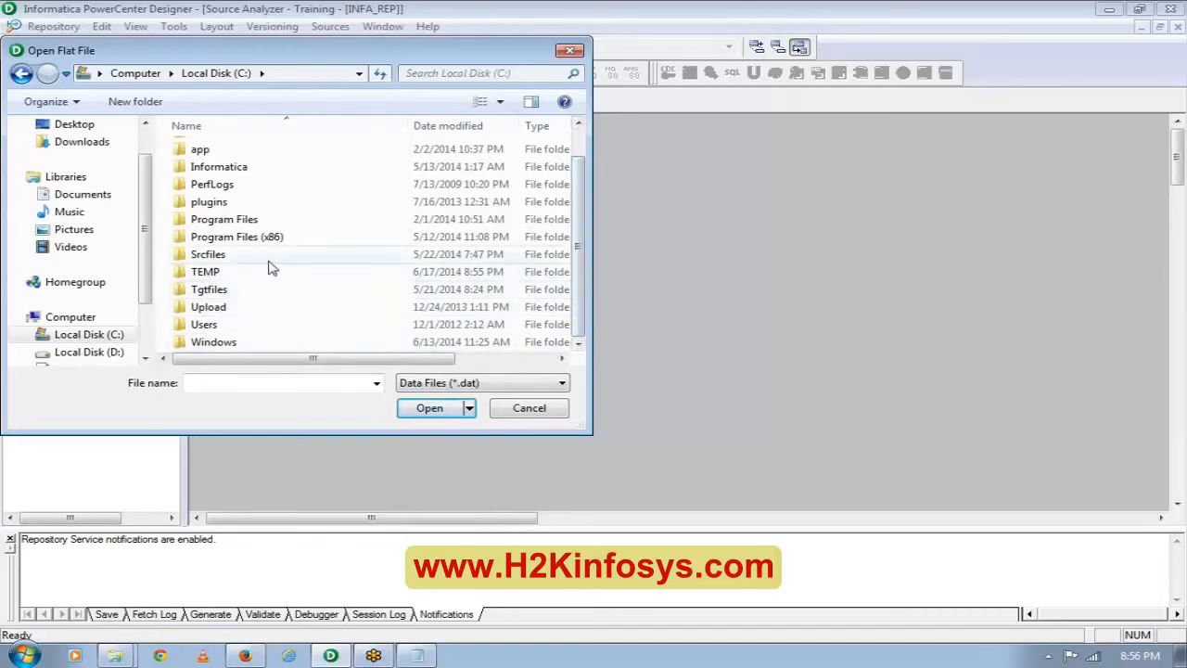
double_click(208, 253)
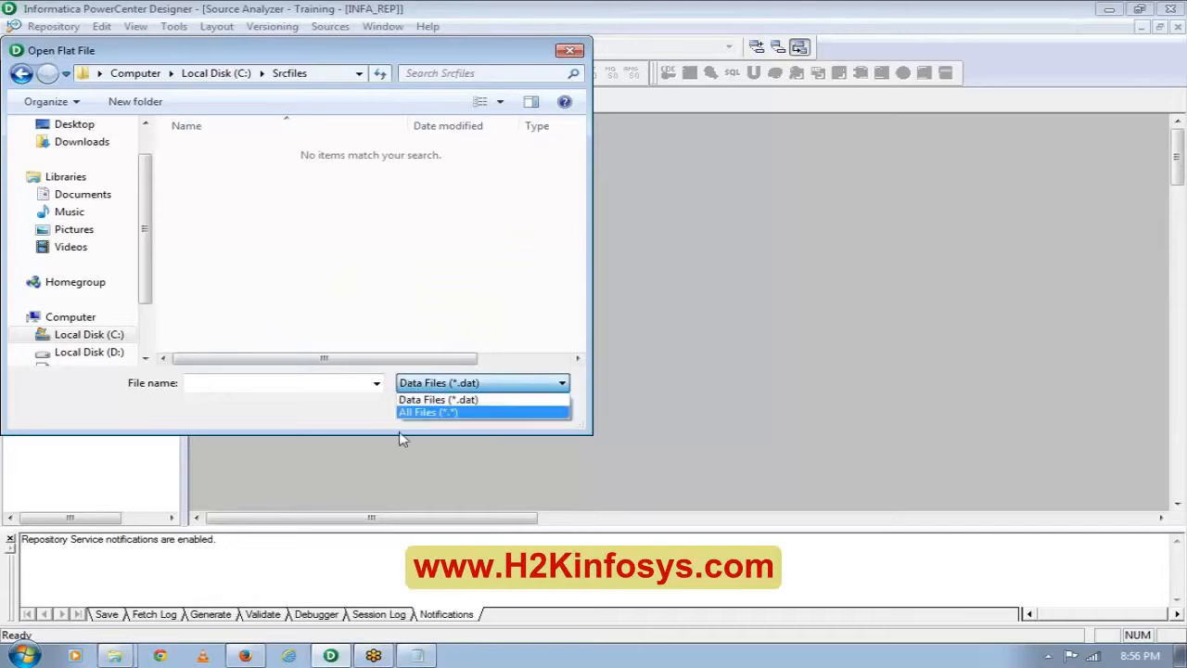
left_click(427, 411)
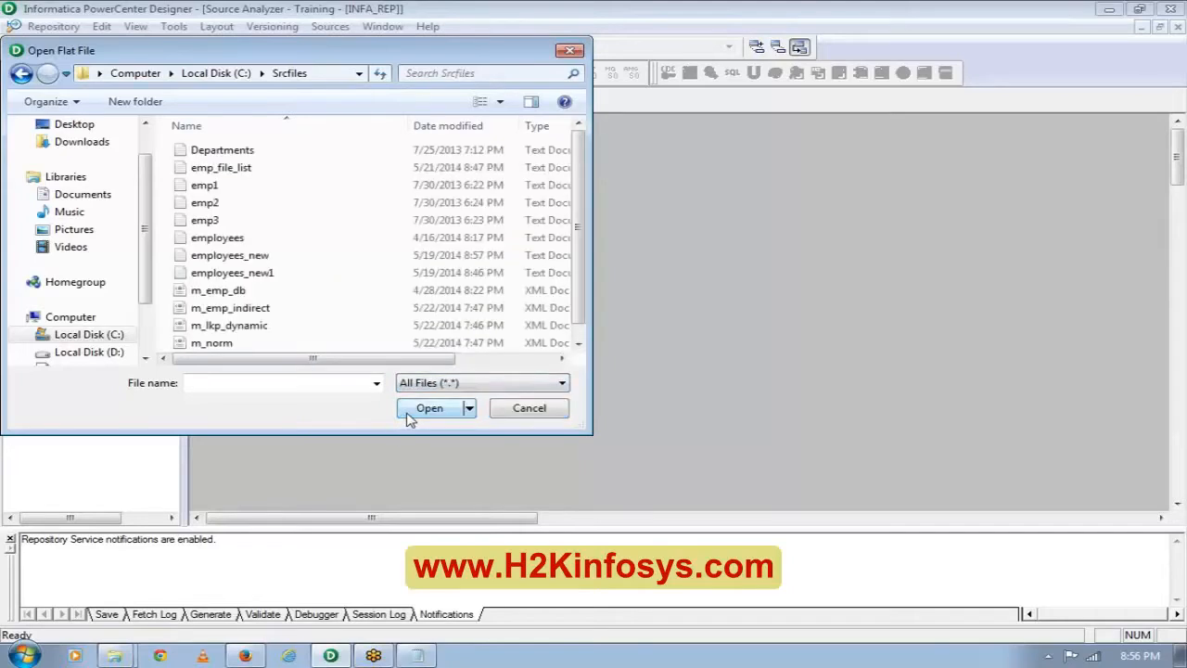
left_click(217, 237)
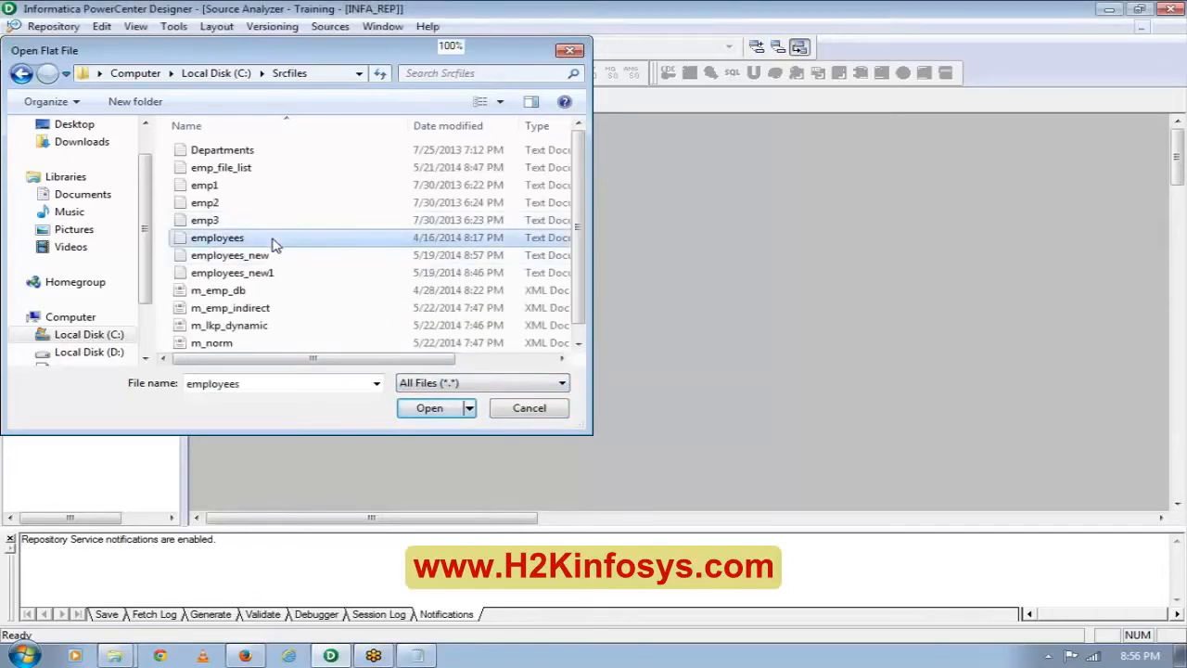
left_click(428, 407)
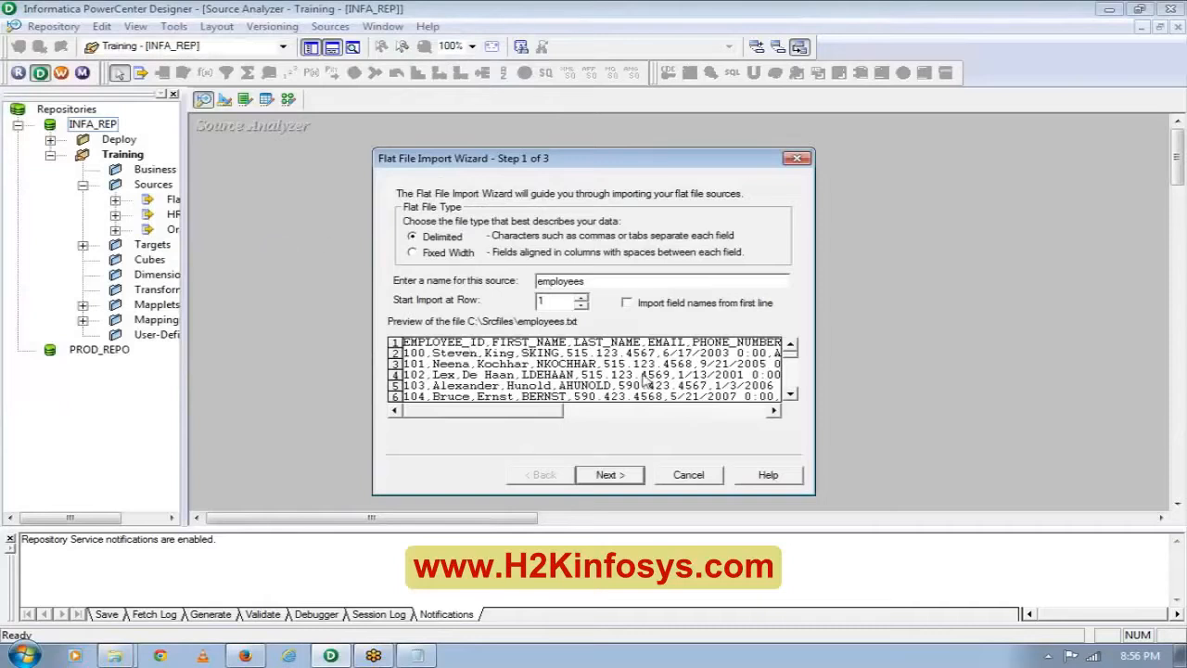
mouse_move(723, 396)
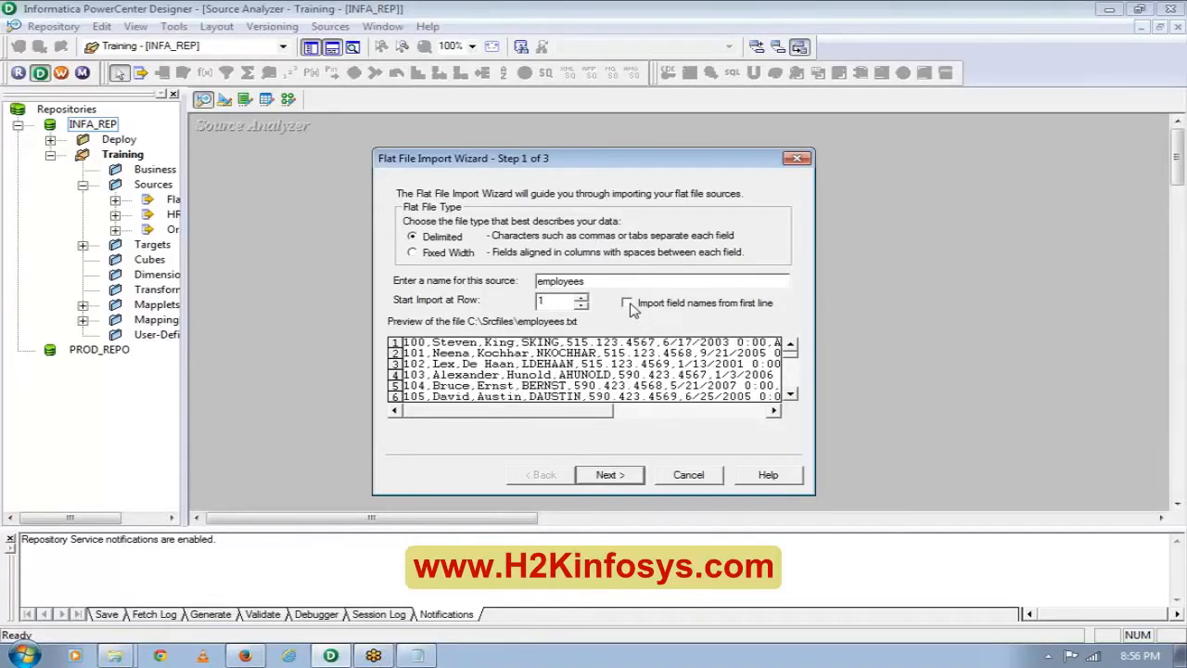
Keep Delimited, import field names from the first line, and use Comma as delimiter.
left_click(627, 303)
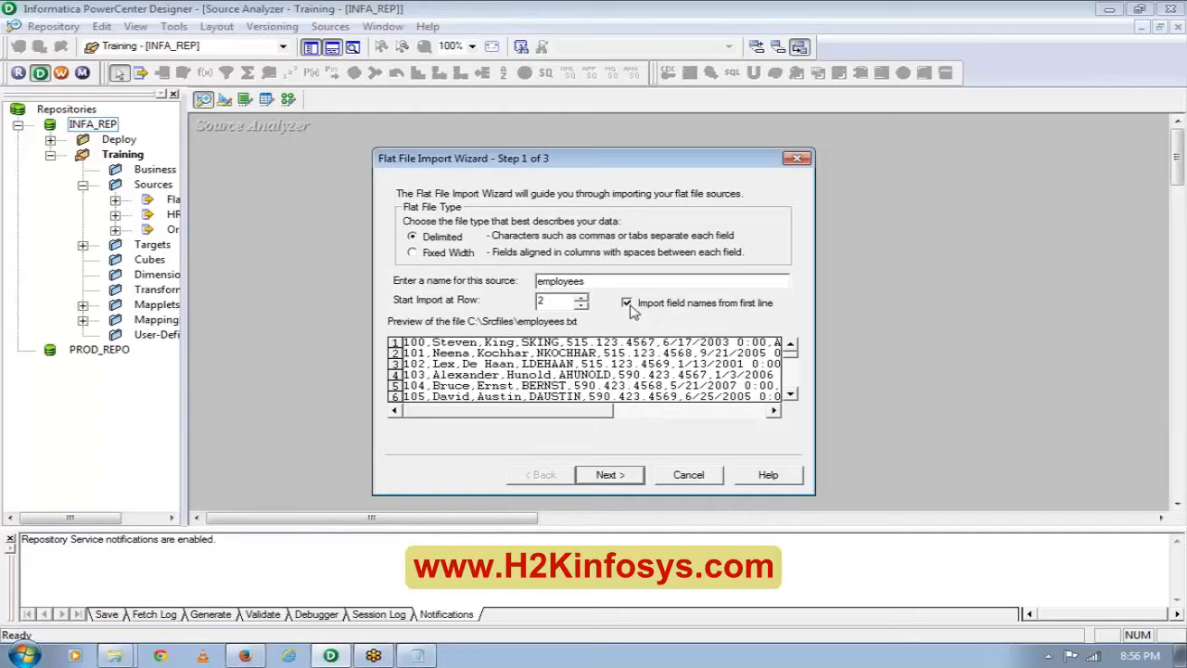
mouse_move(598, 443)
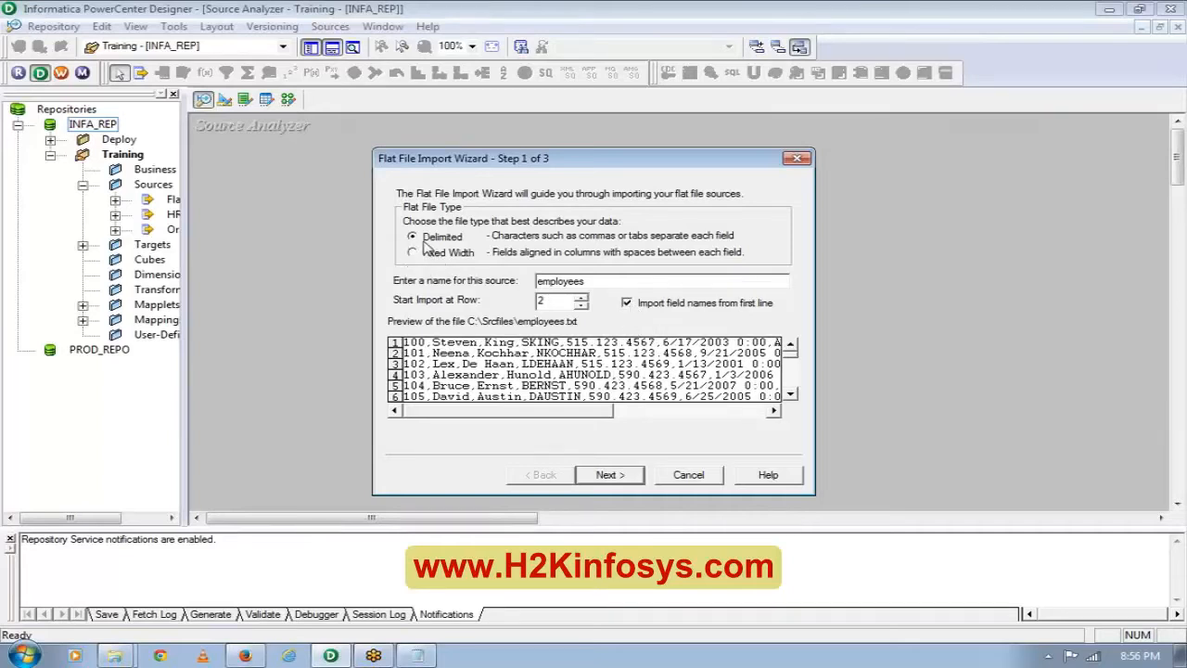
mouse_move(414, 269)
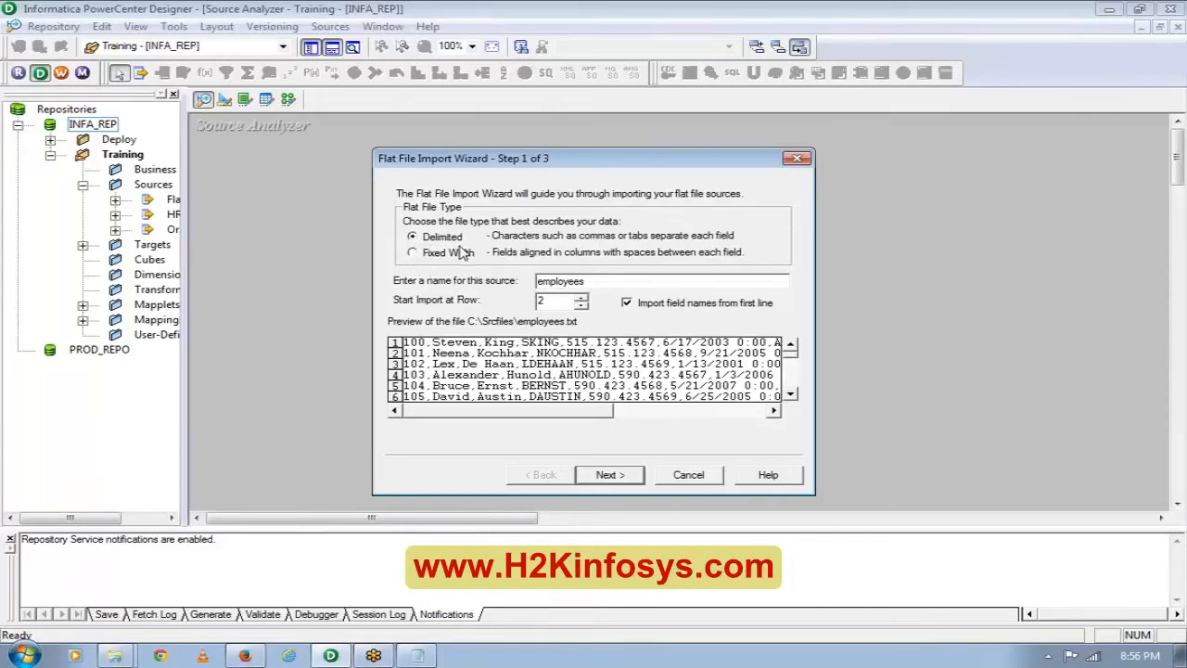
mouse_move(538, 430)
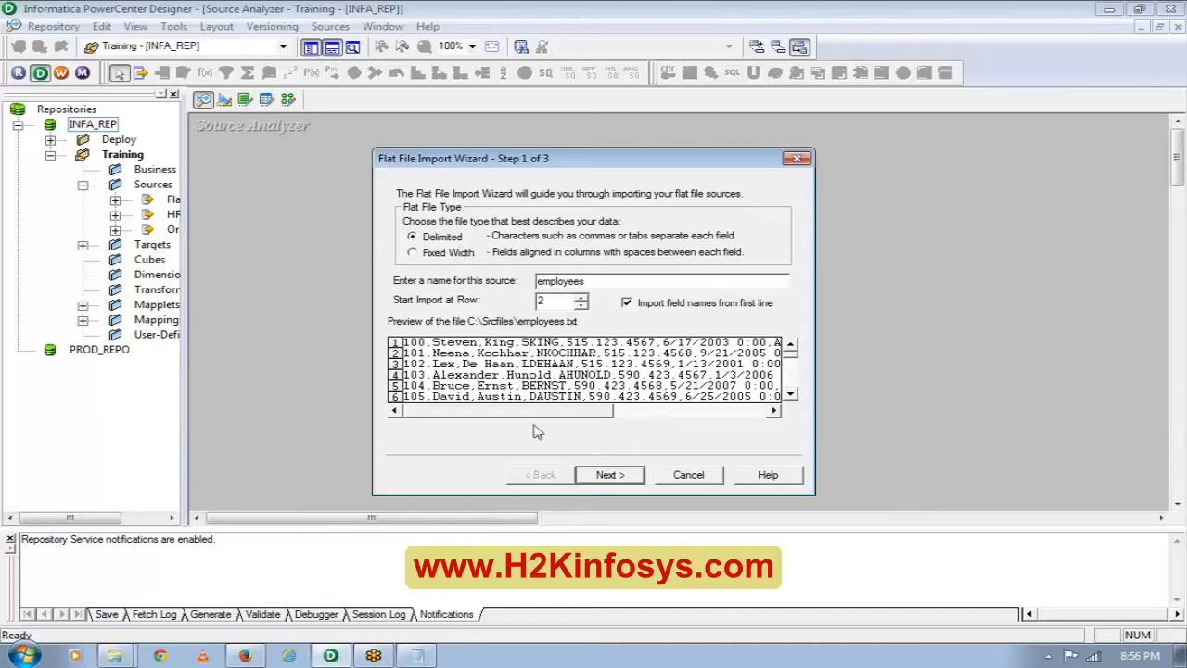
left_click(609, 473)
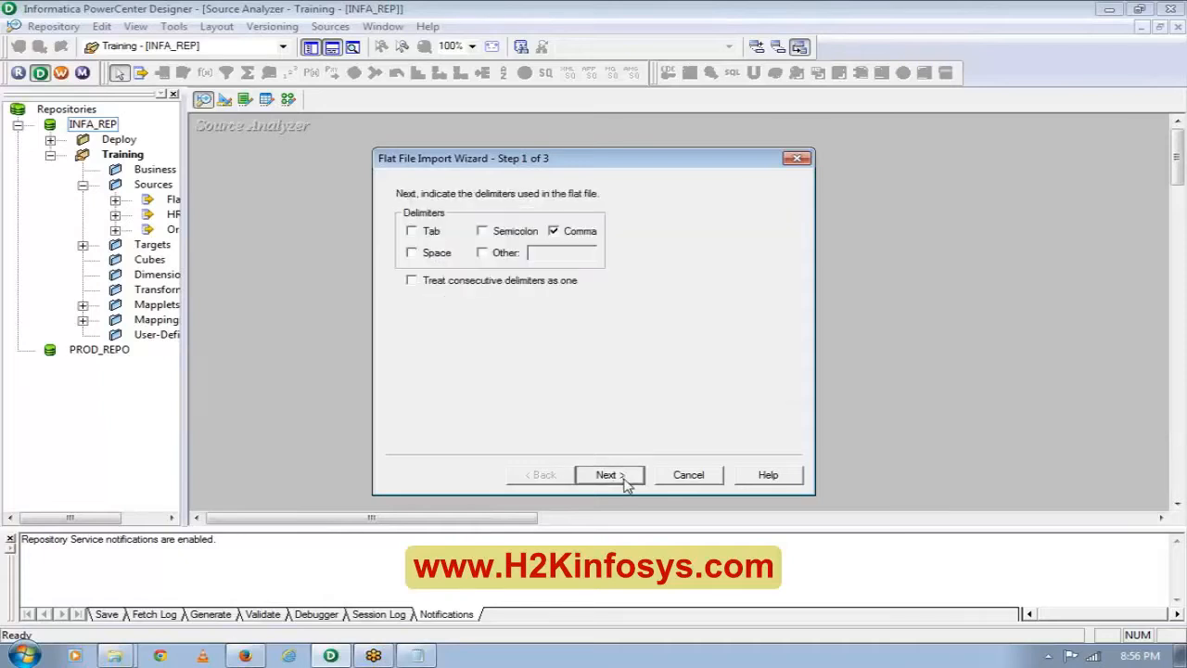
left_click(609, 474)
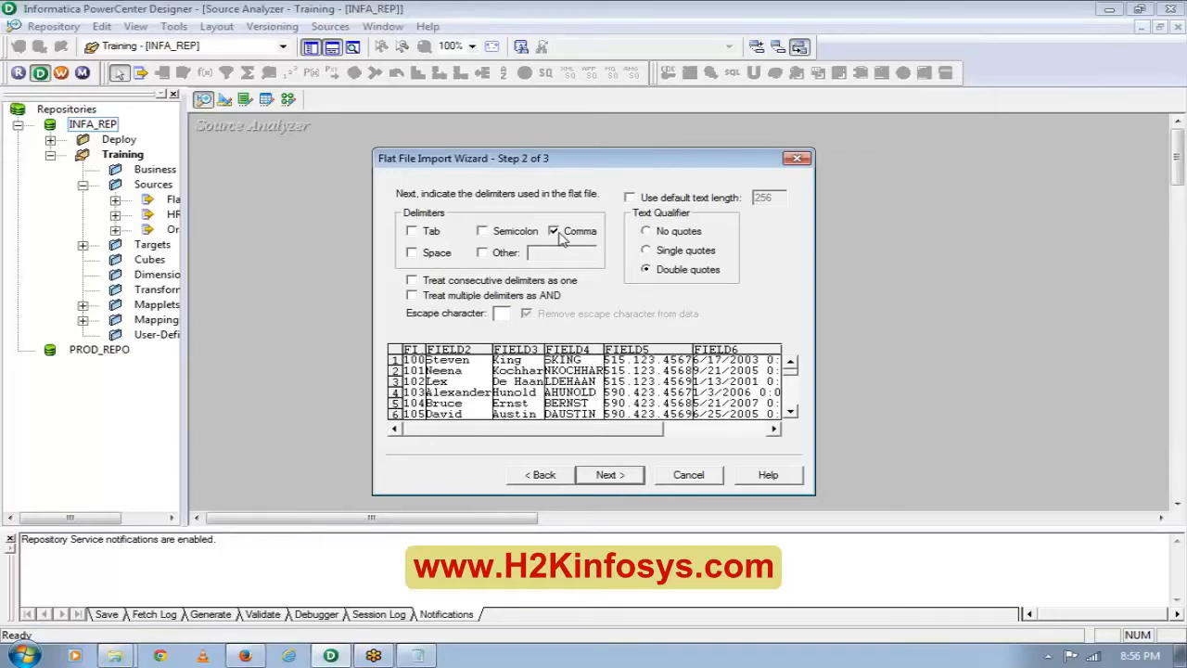
mouse_move(133, 639)
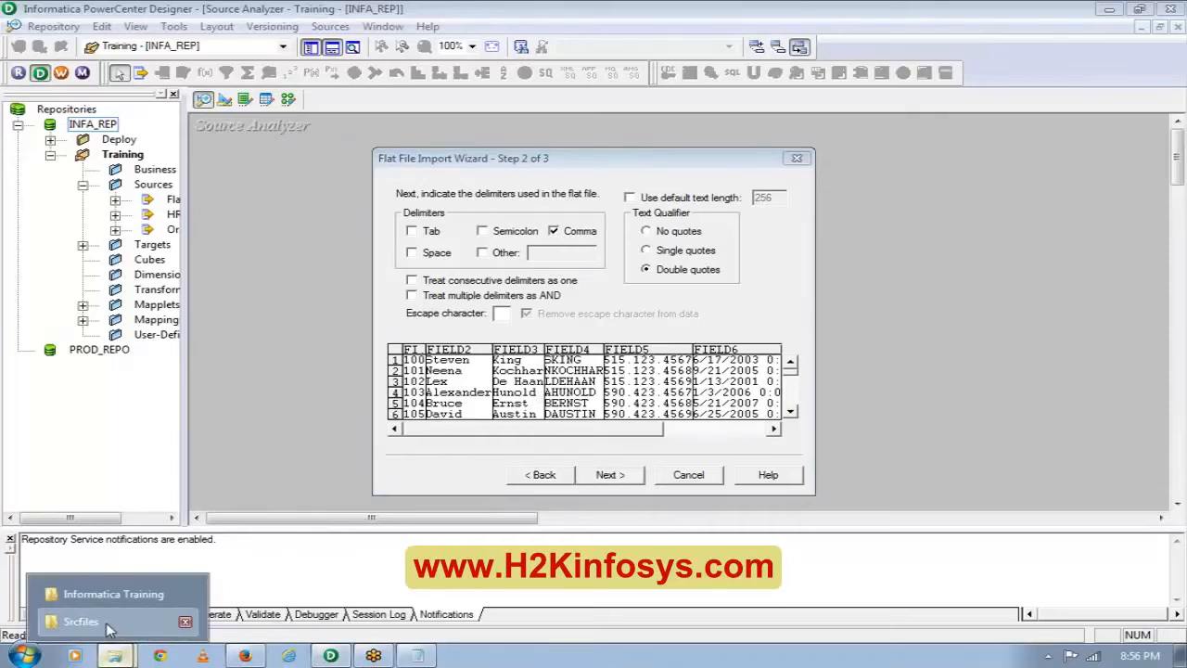
Open the employees file with Notepad to view its header row and records.
right_click(209, 197)
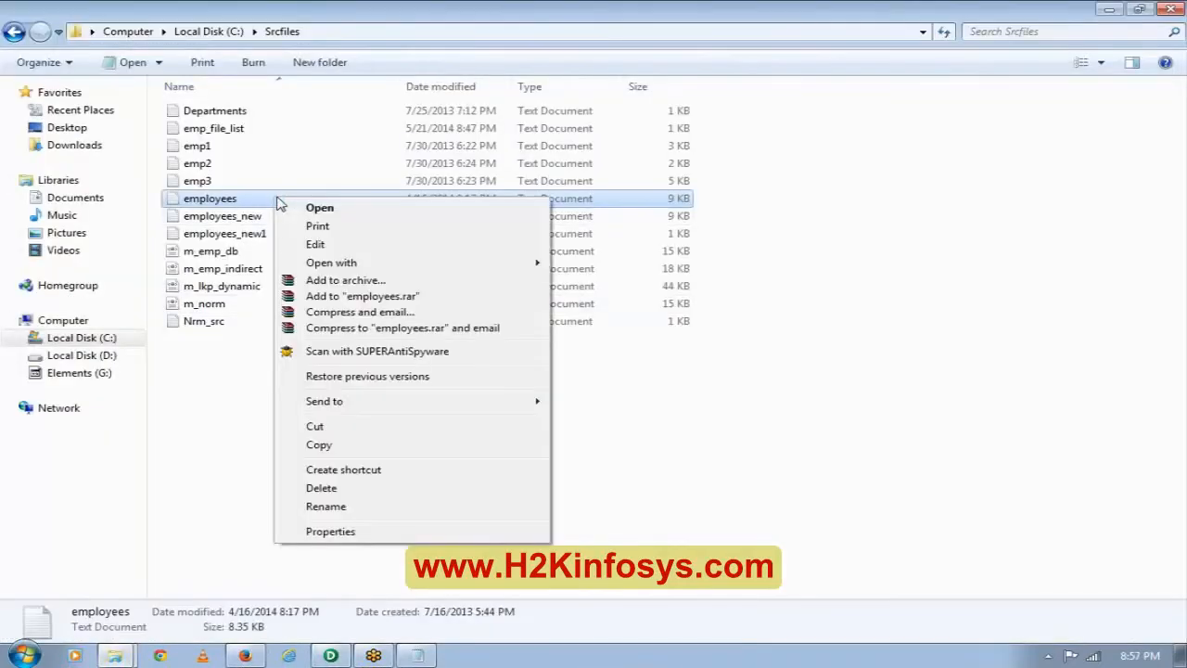
left_click(331, 263)
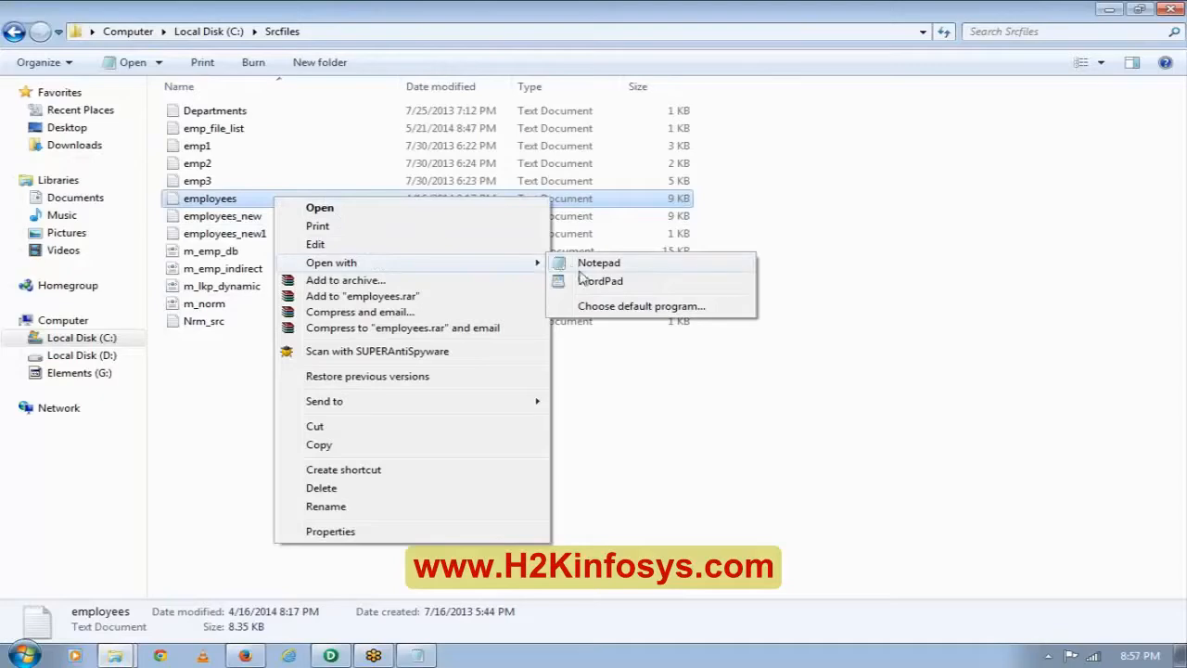
left_click(598, 262)
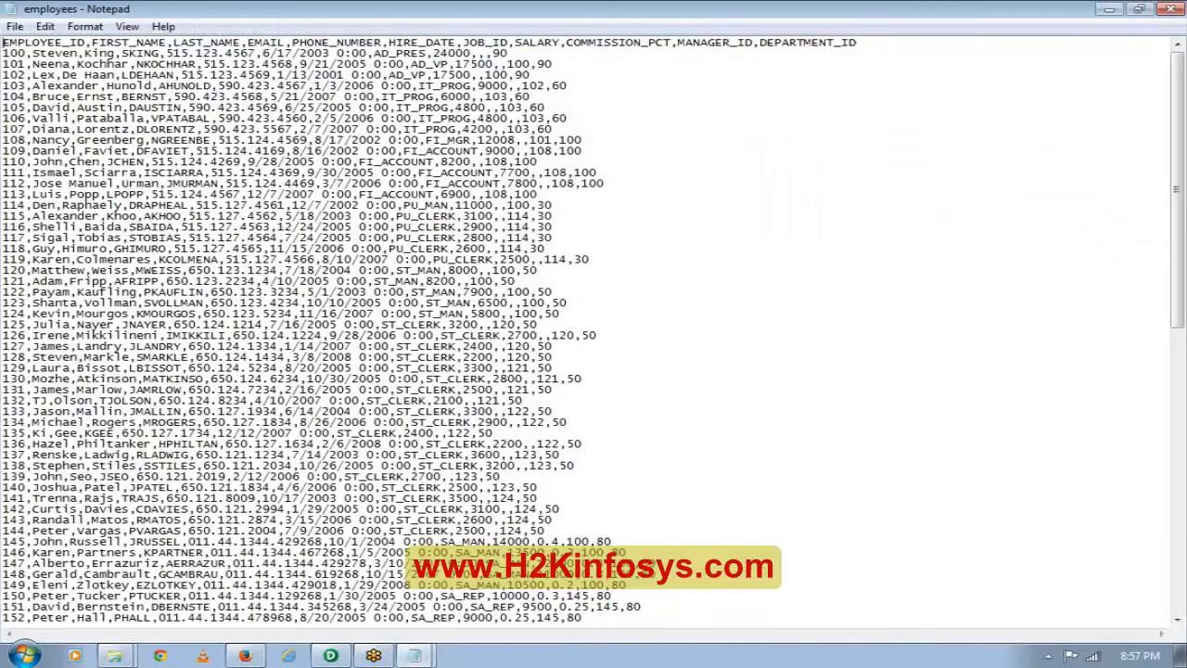
double_click(15, 53)
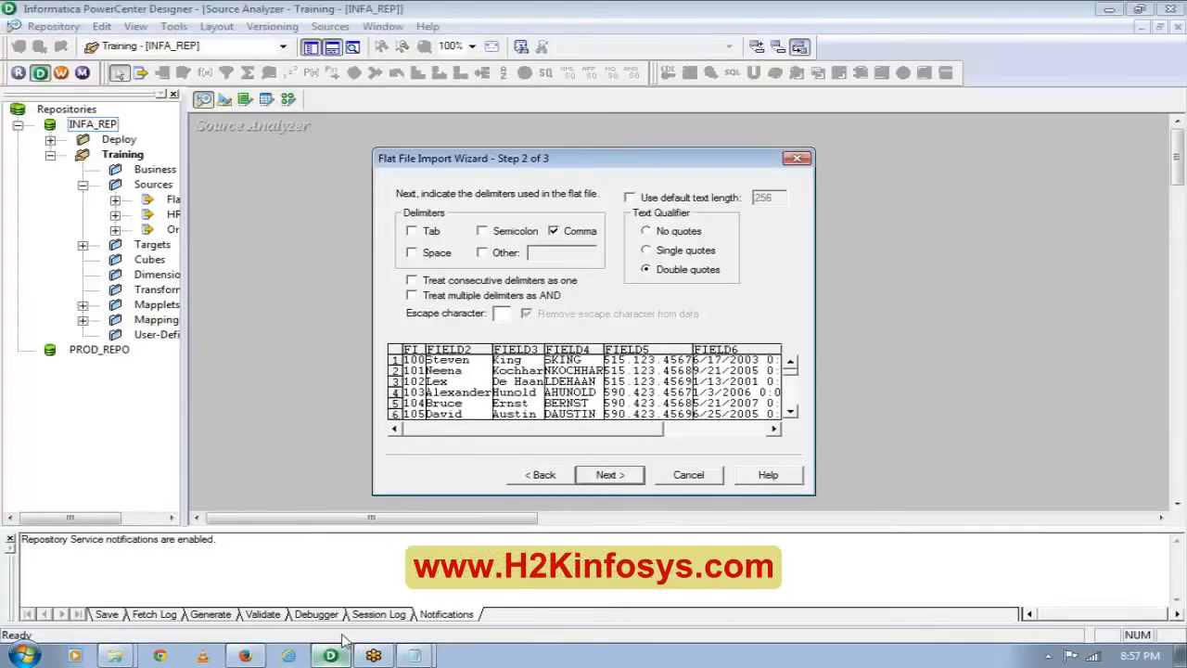
mouse_move(598, 301)
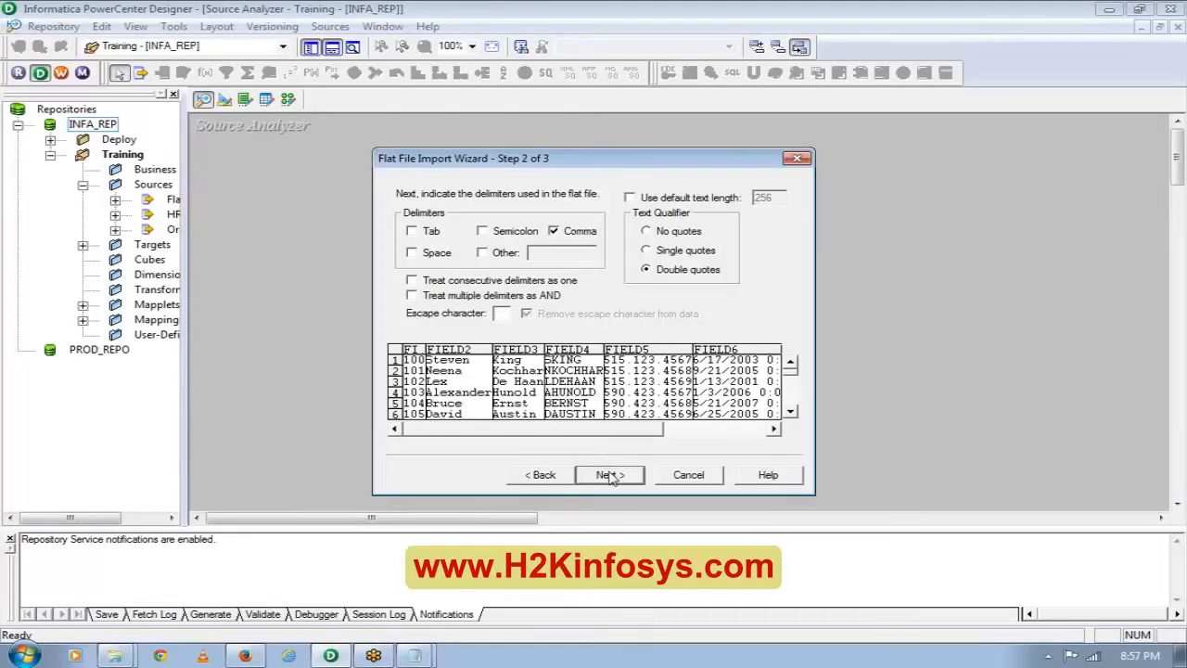
Advance past the column names and datatypes step and finish the flat file import.
left_click(608, 474)
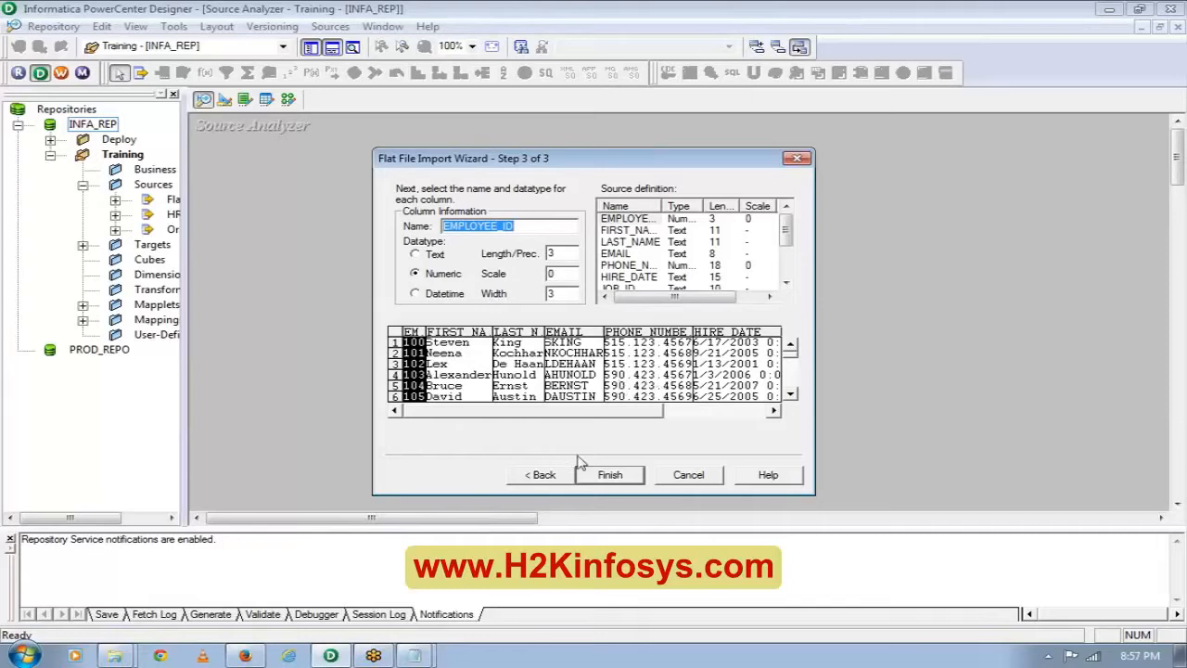
left_click(609, 473)
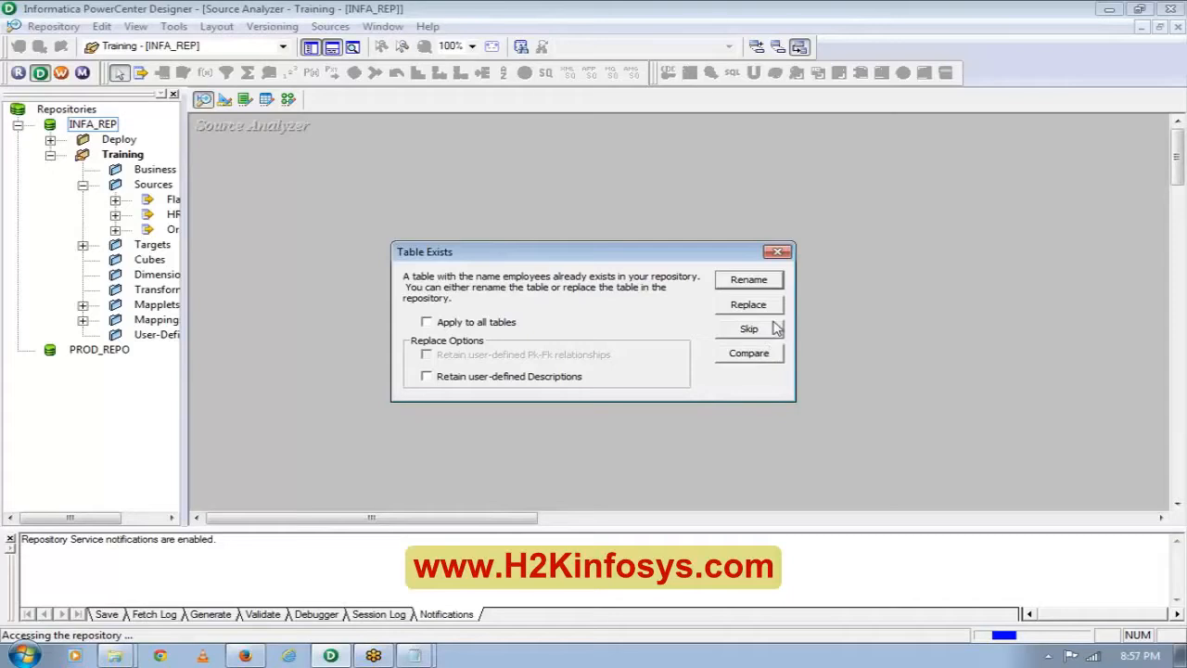
mouse_move(767, 326)
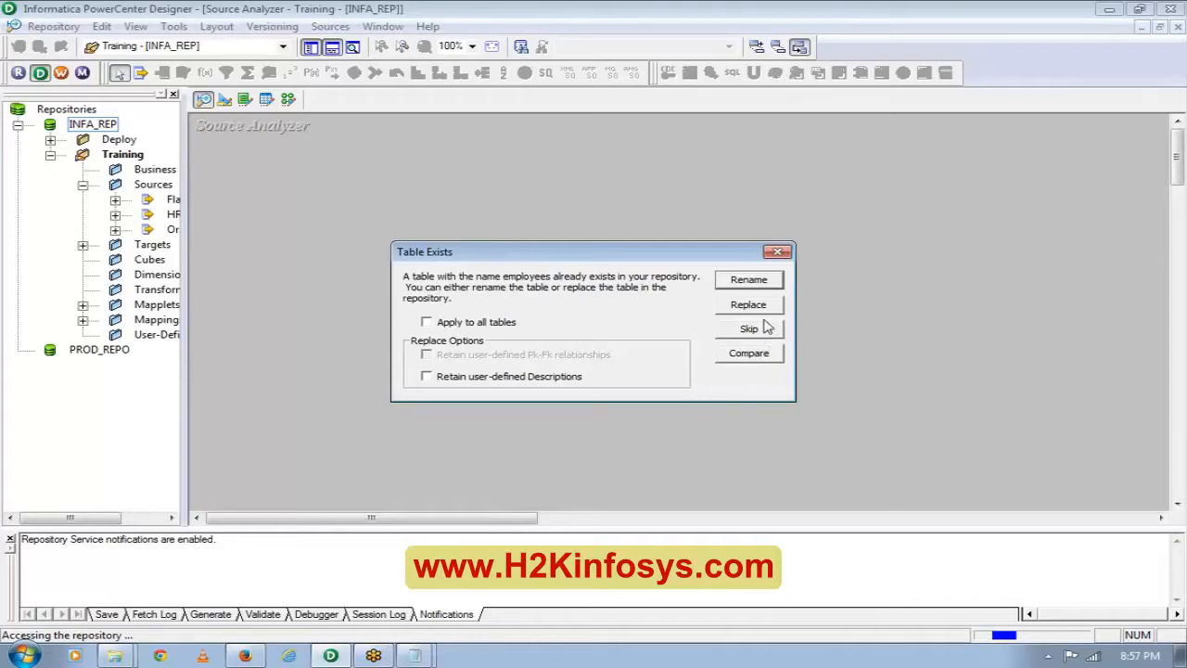
Rename the imported table to employees_new and enlarge its definition to show all columns.
left_click(748, 279)
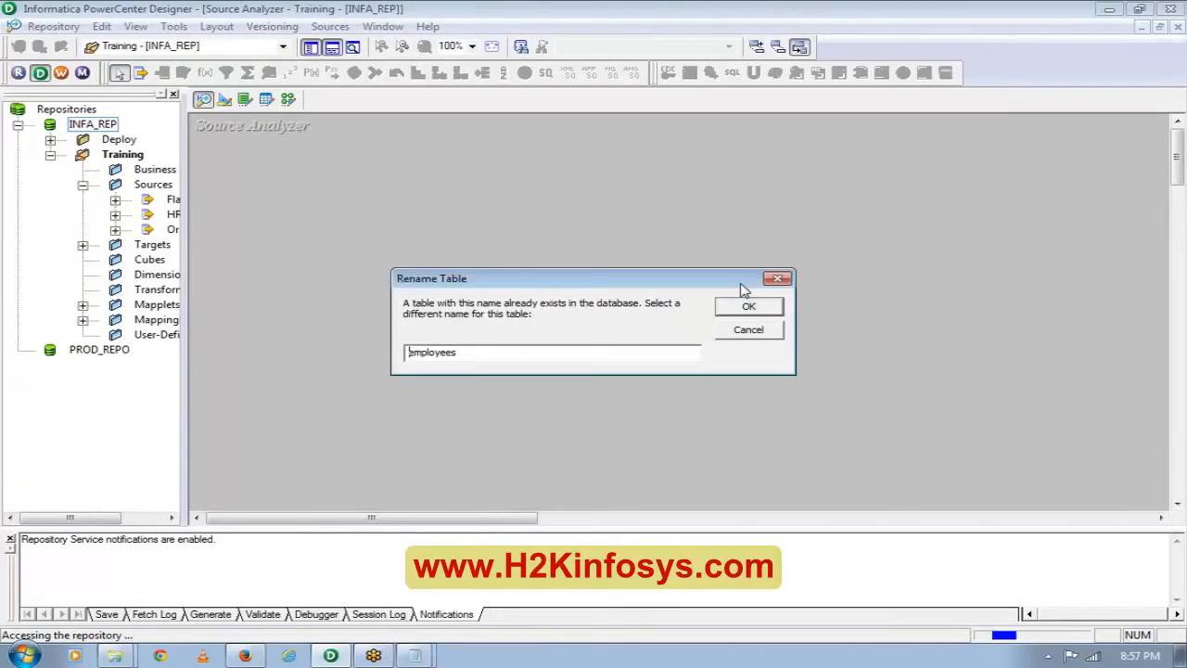
type("employees")
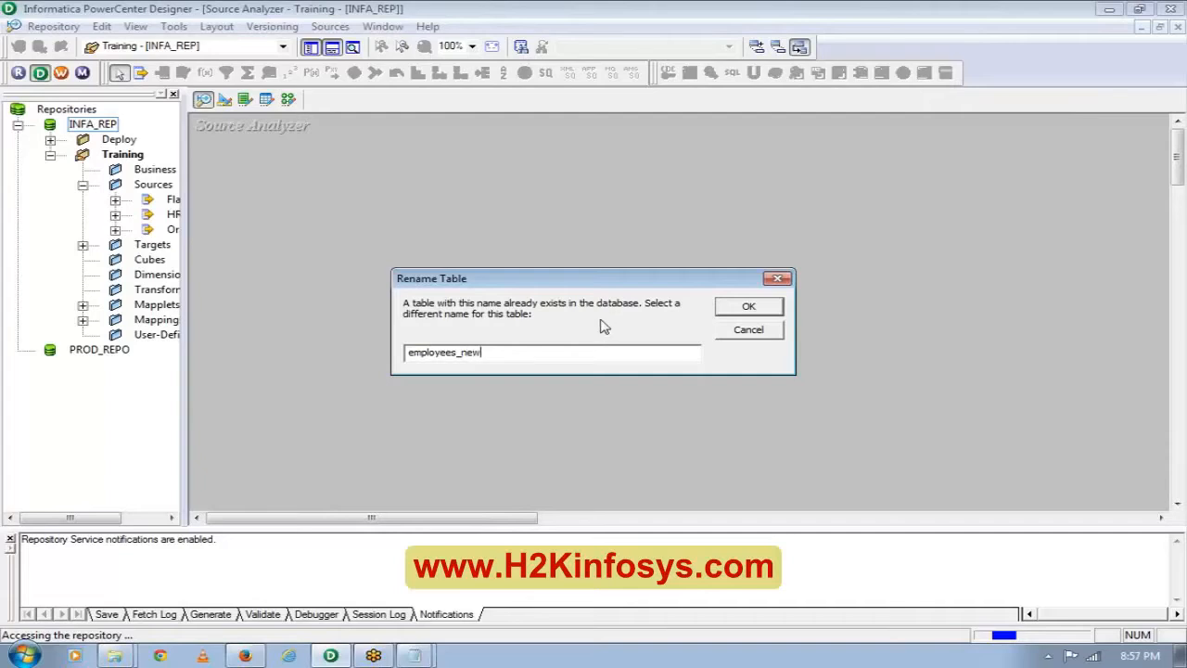
left_click(748, 306)
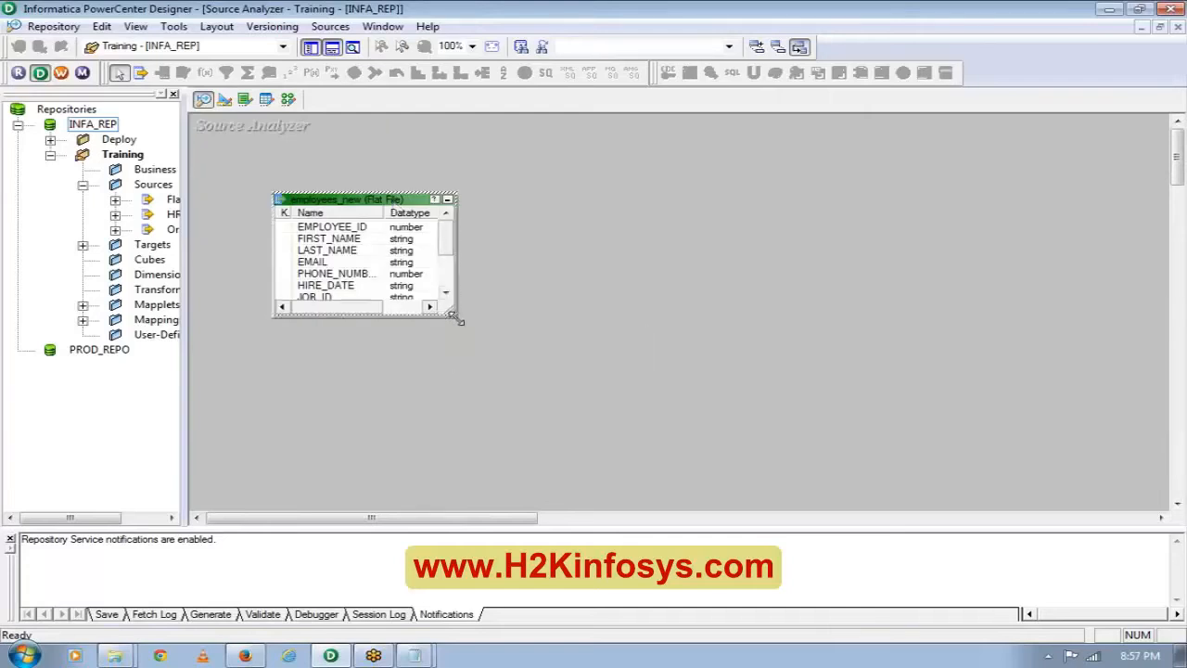
left_click_drag(455, 320, 574, 399)
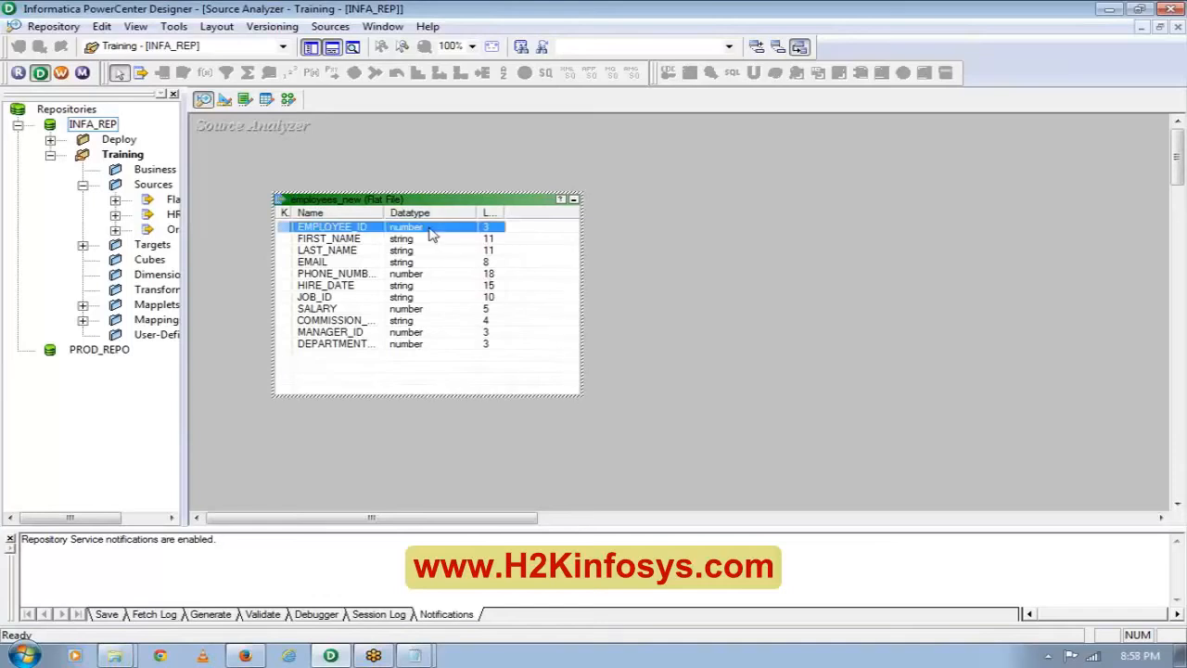
Set FIRST_NAME, LAST_NAME, EMAIL precision to 20 and PHONE_NUMBER to string, checking Notepad data.
double_click(345, 199)
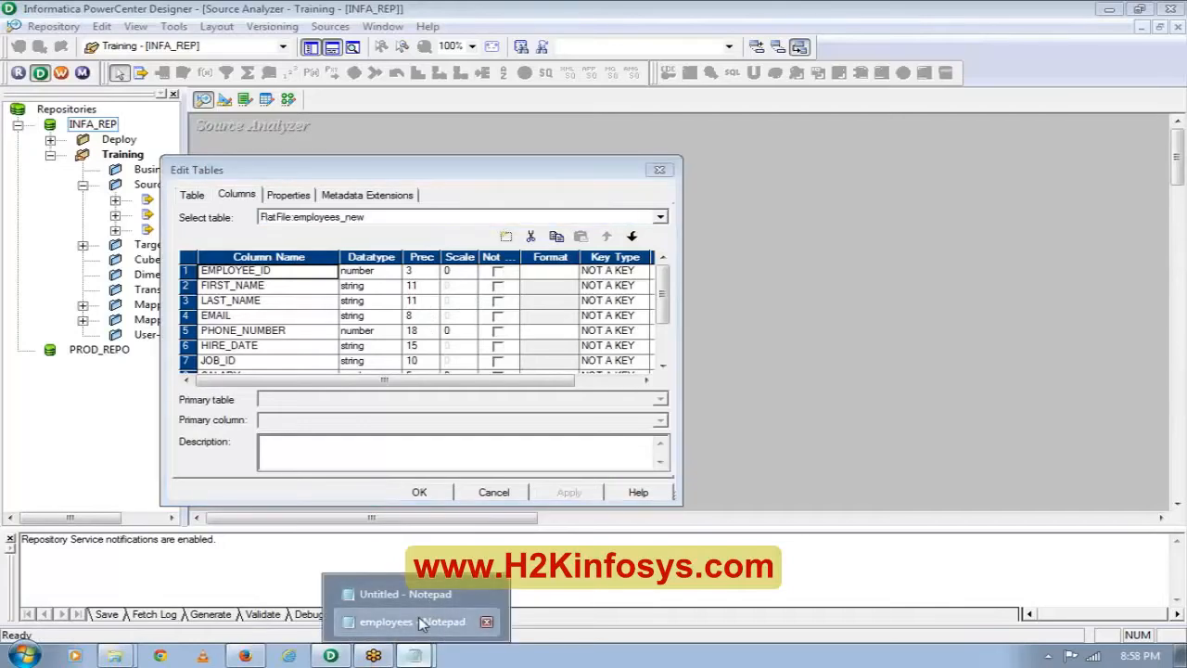
left_click(412, 621)
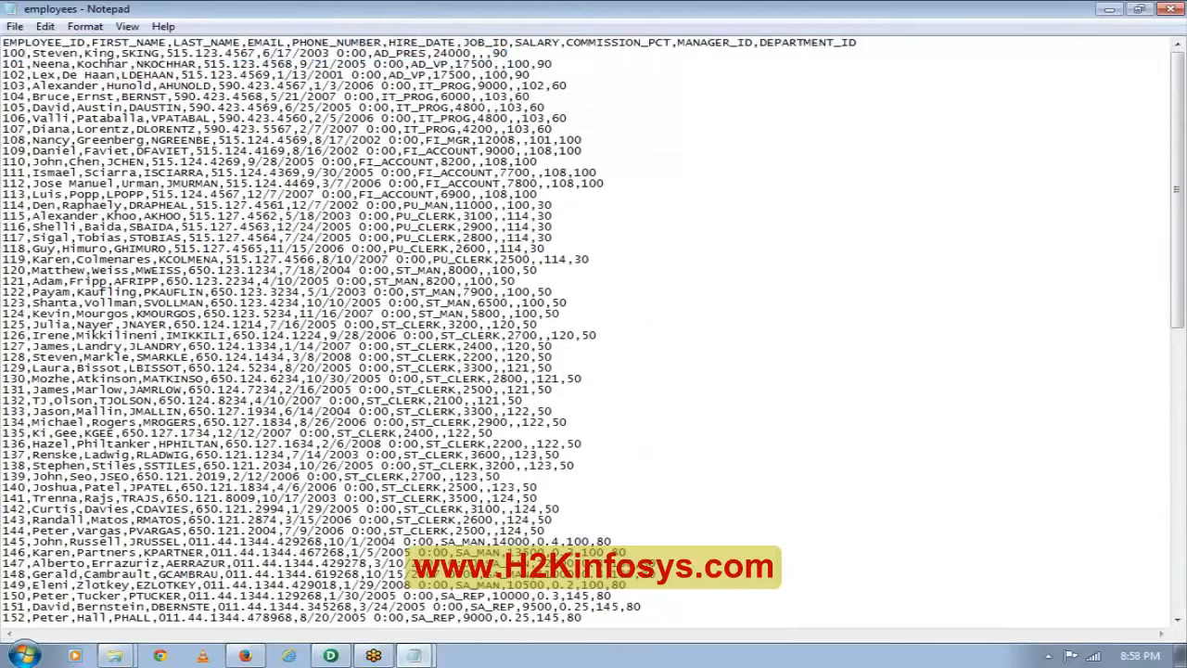
double_click(13, 53)
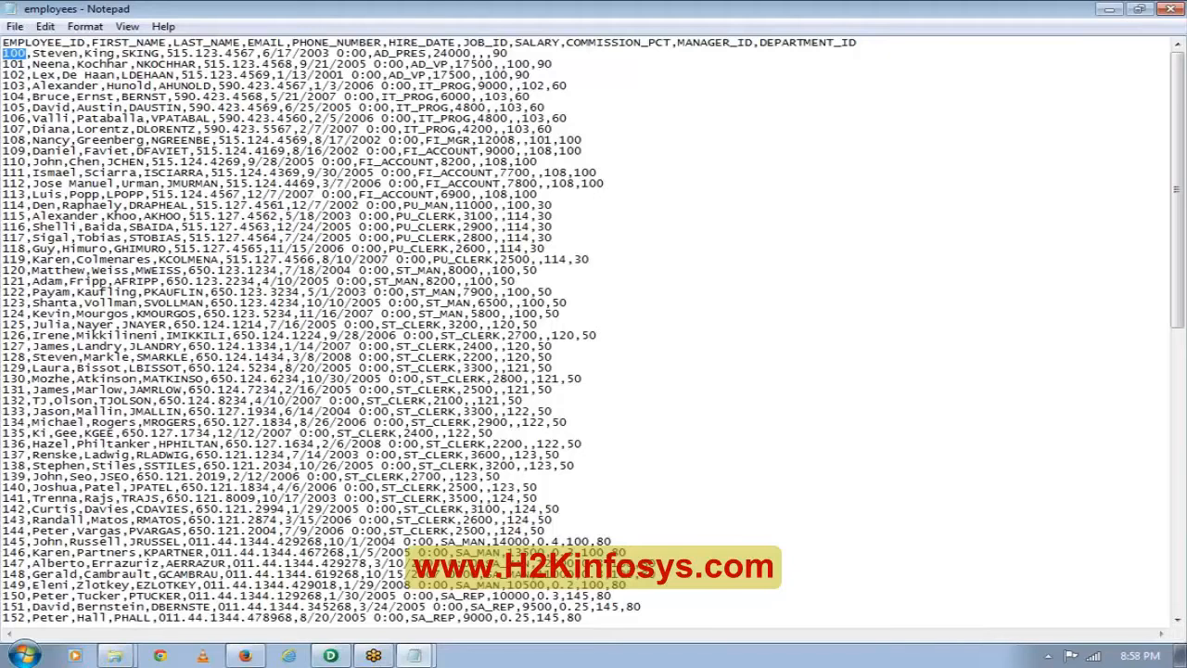
mouse_move(333, 636)
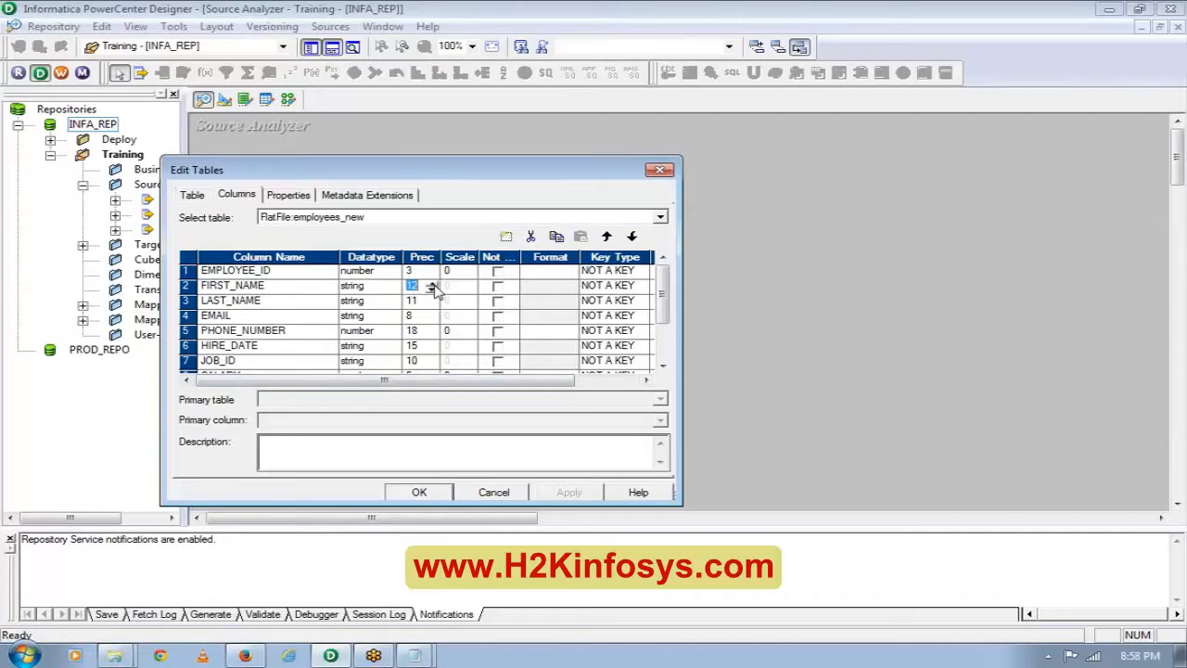
left_click(433, 282)
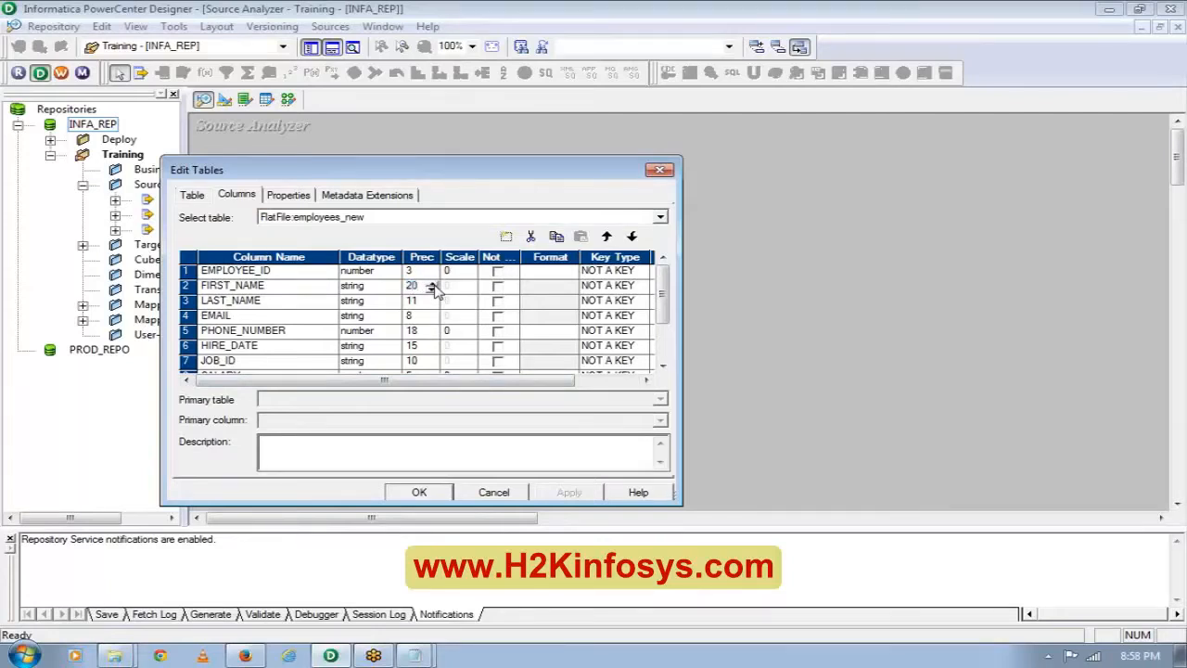
left_click(411, 300)
type("20")
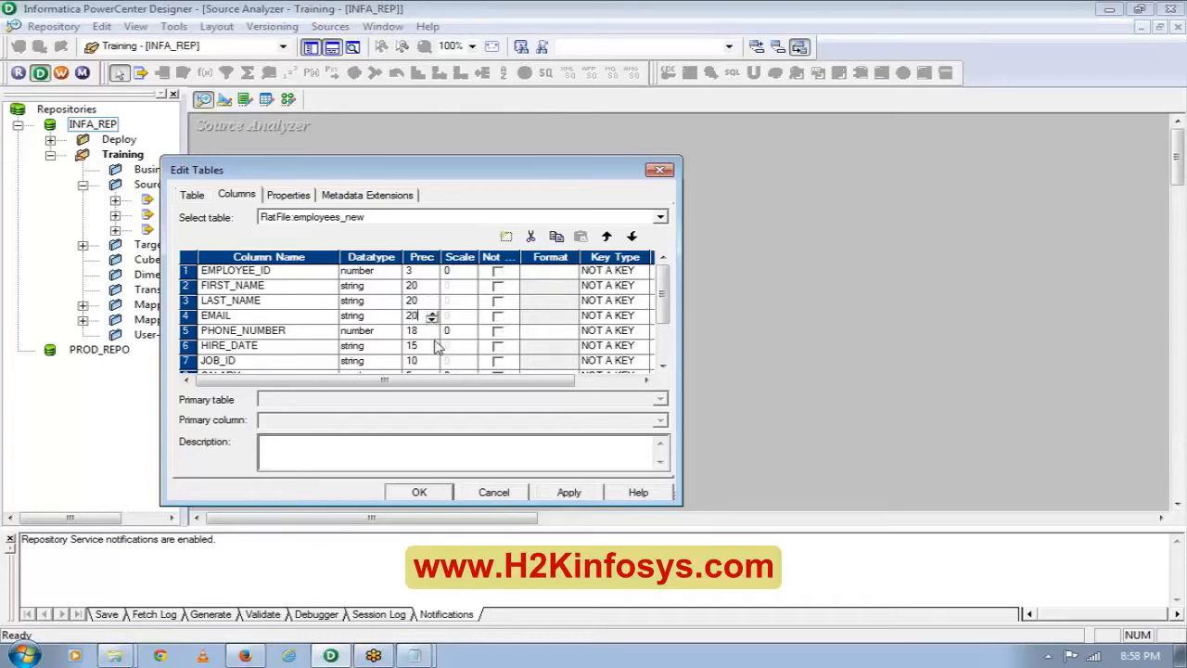
mouse_move(389, 338)
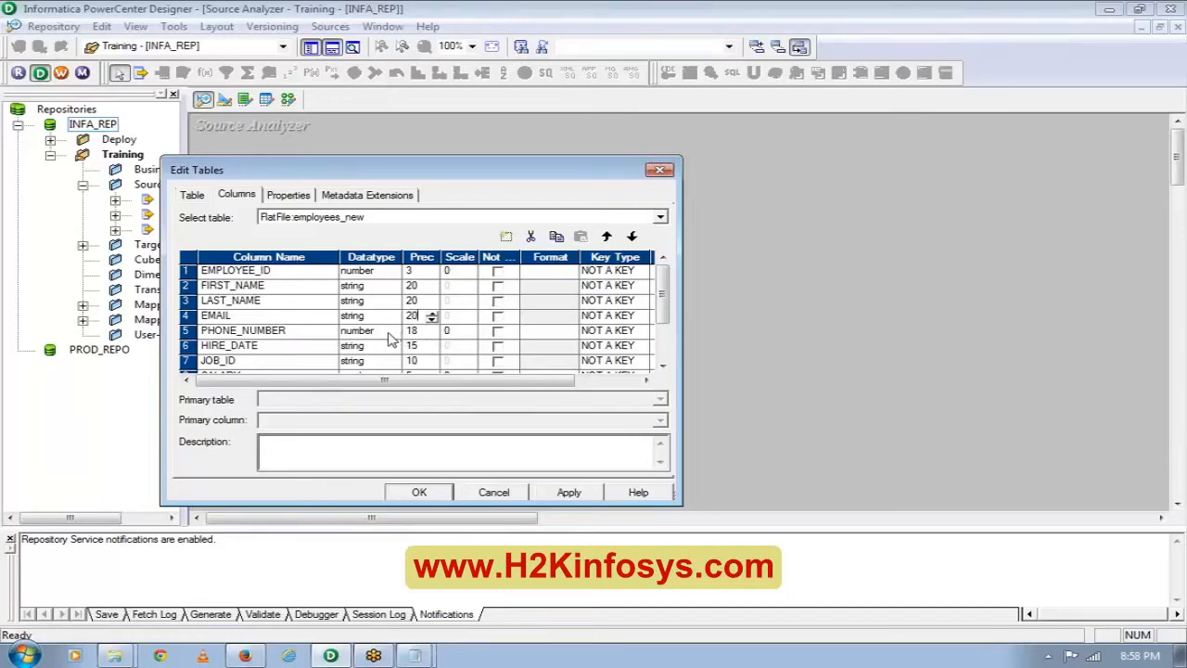
left_click(391, 331)
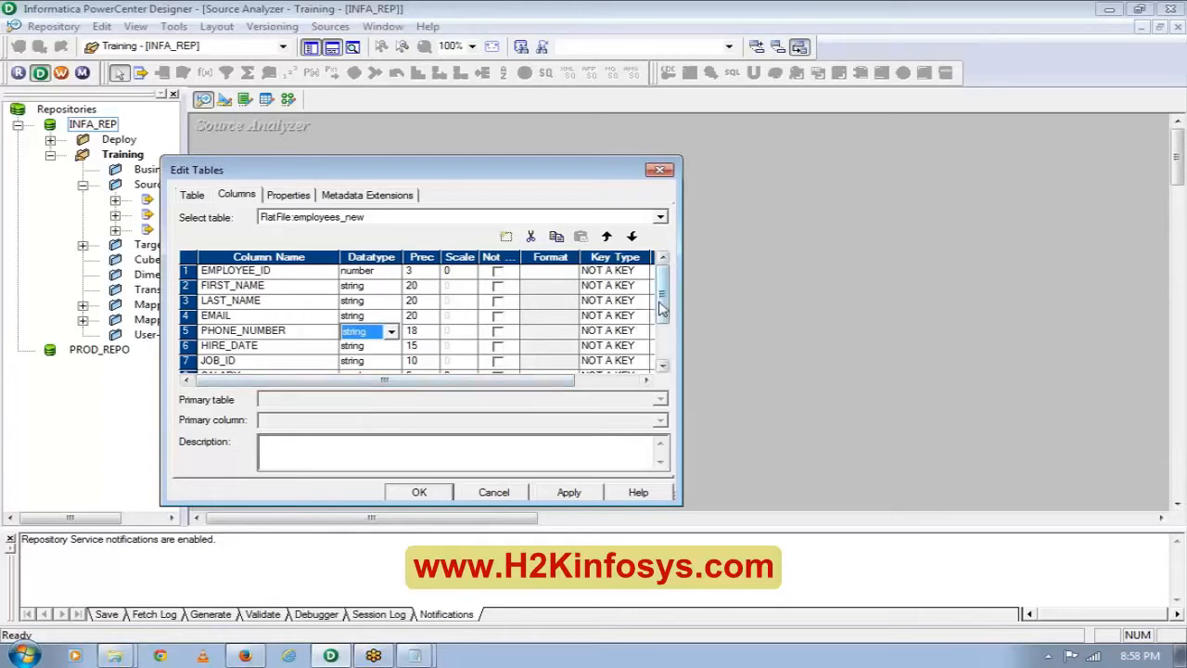
scroll("down", 3)
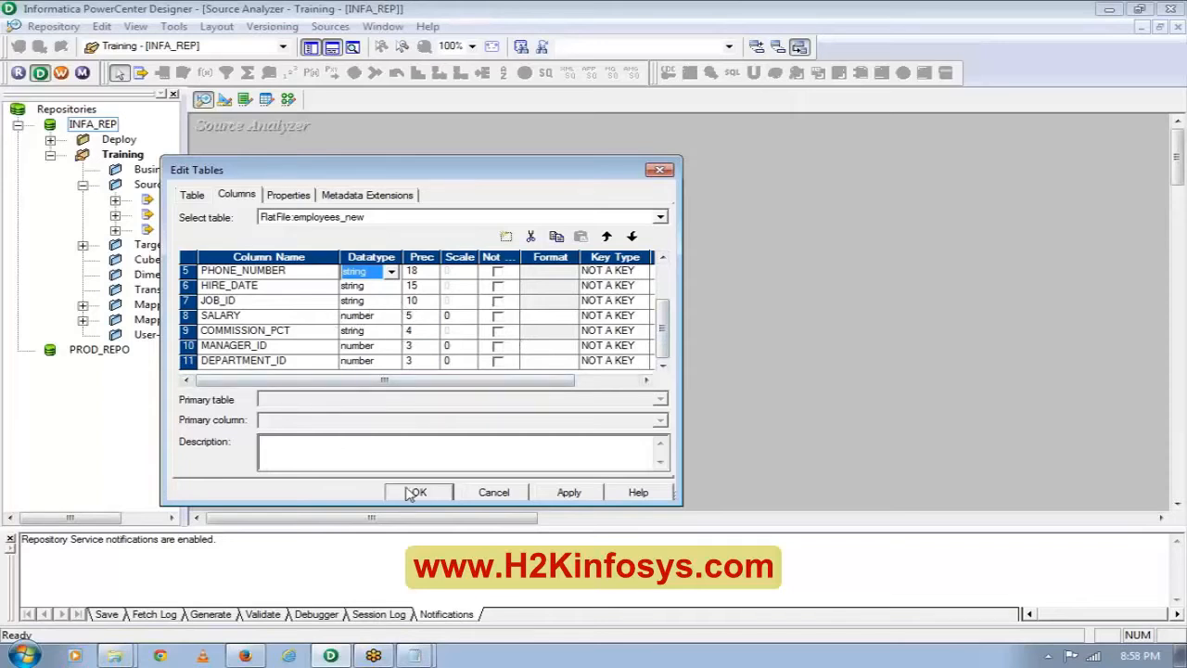
left_click(415, 491)
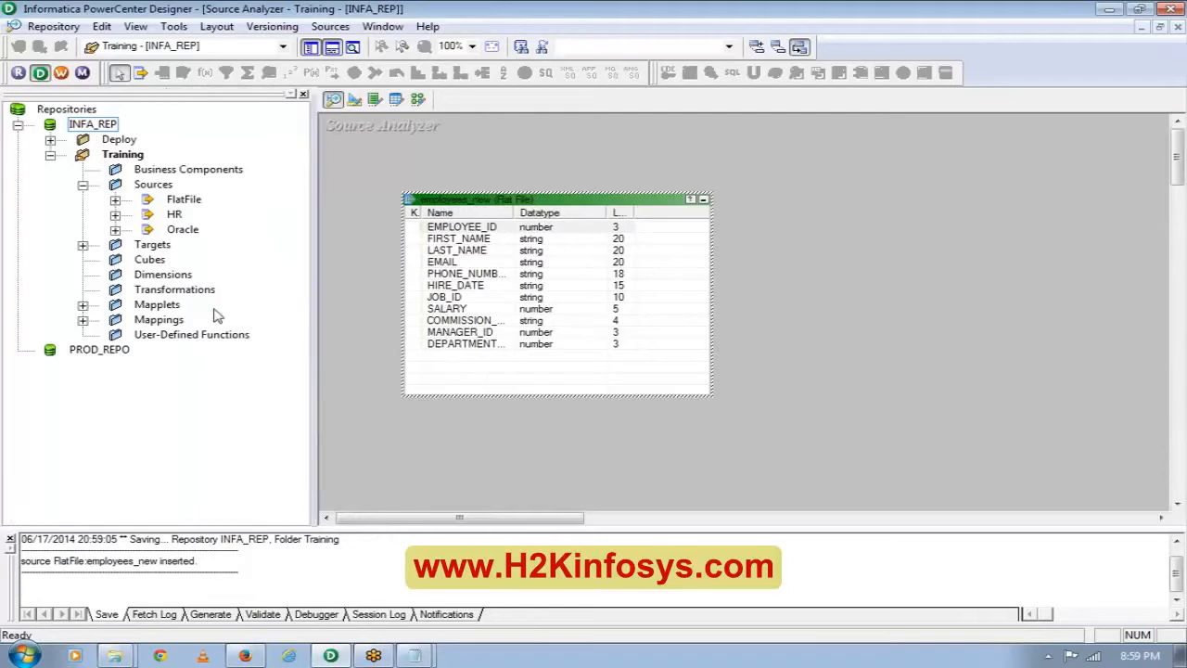
Expand Sources > FlatFile in the Navigator and select employees_new.
left_click(115, 198)
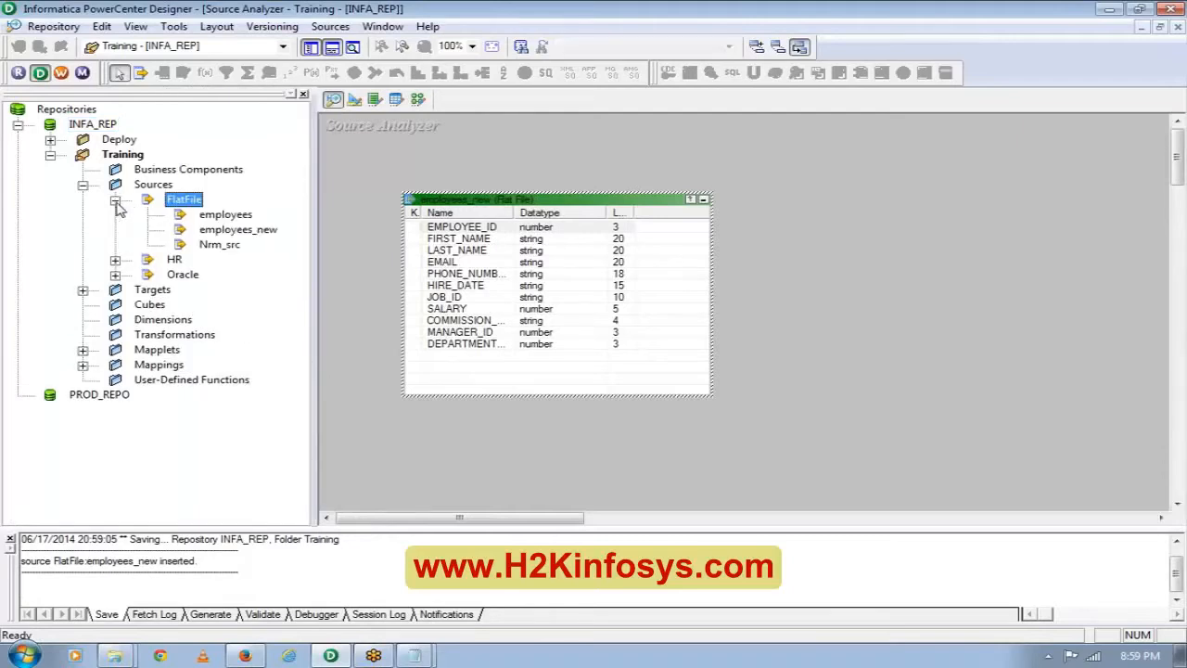
left_click(238, 229)
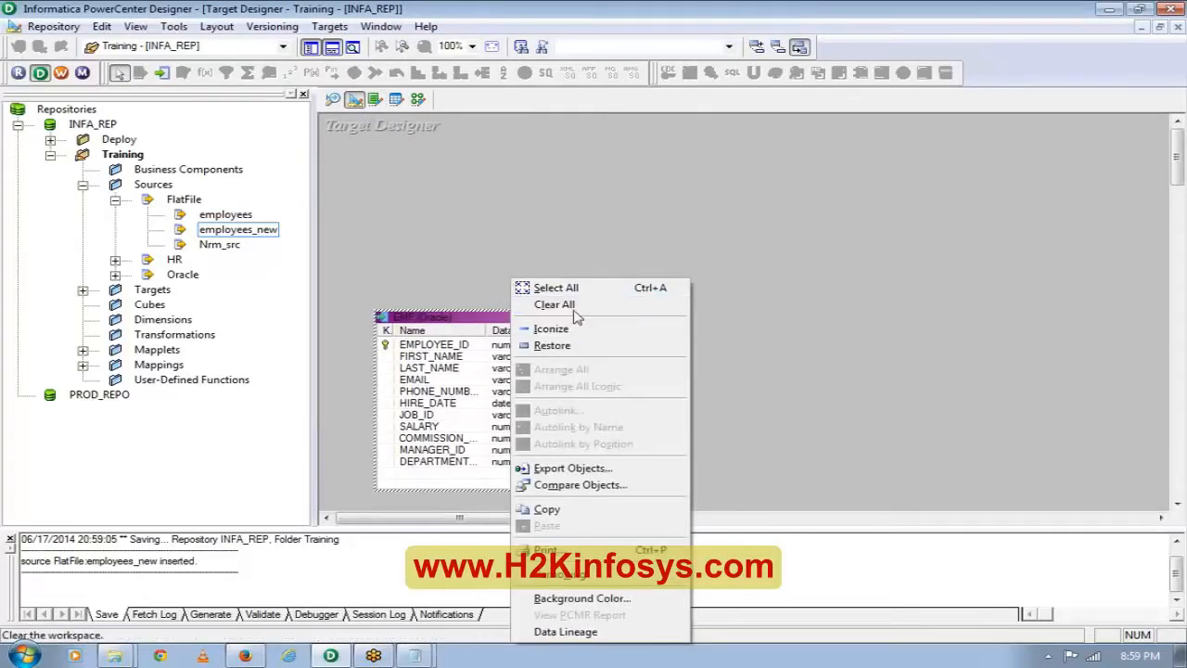
Clear All in Target Designer to remove the EMP target.
left_click(553, 304)
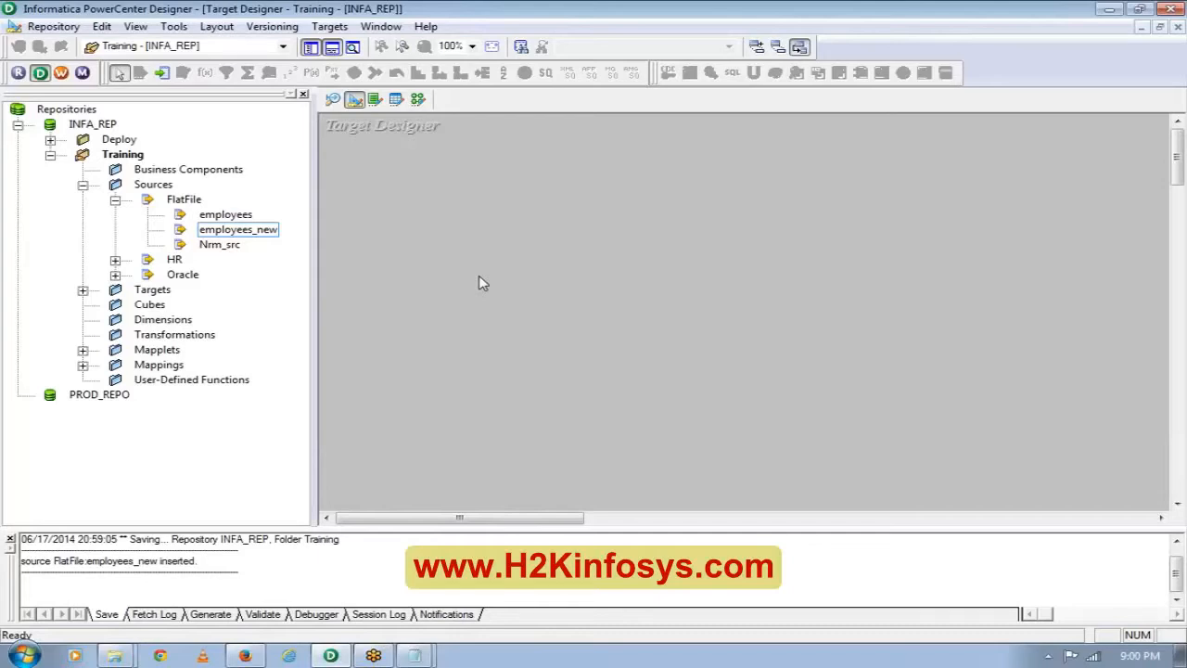
mouse_move(649, 243)
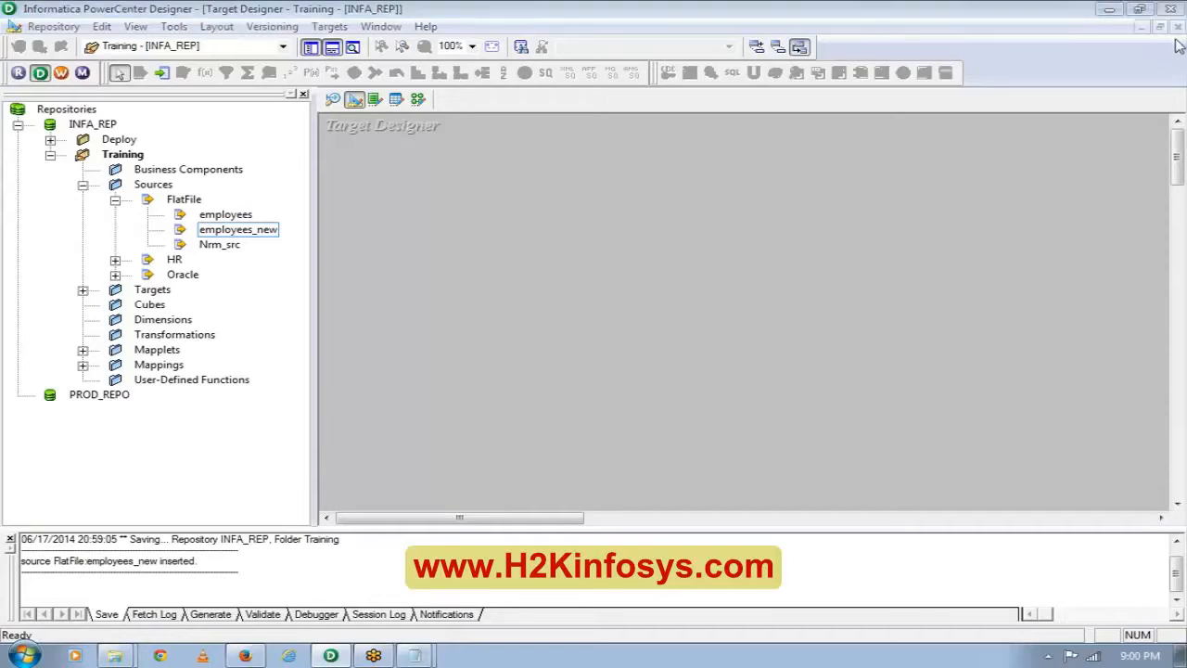
mouse_move(1072, 220)
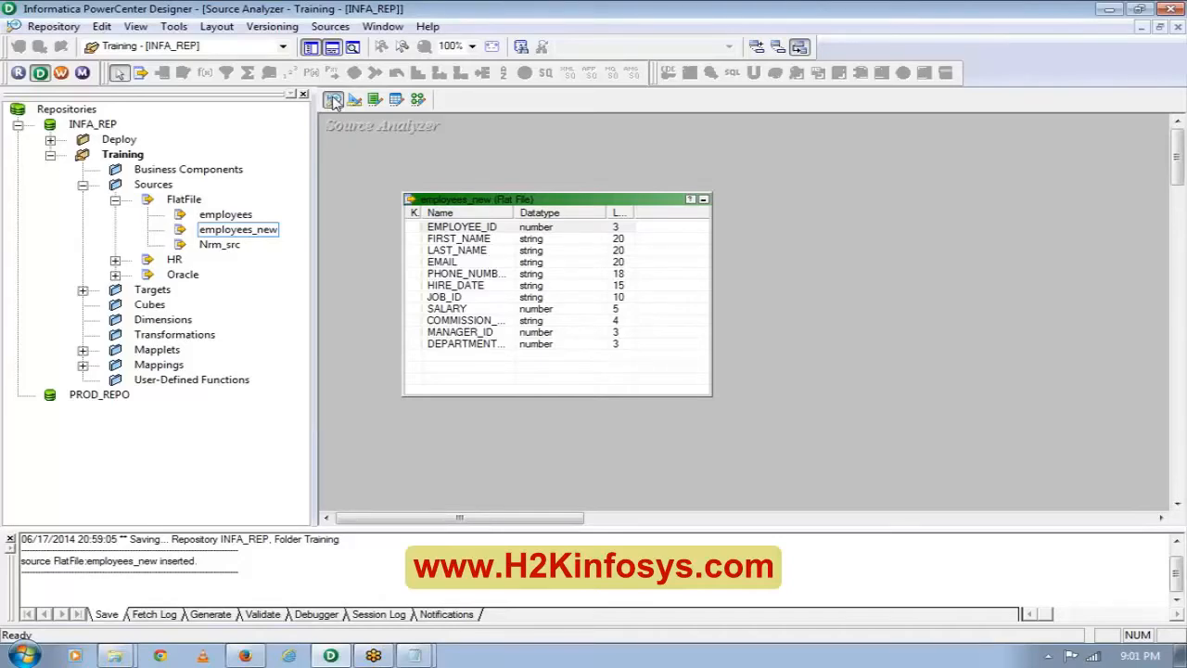
left_click(462, 226)
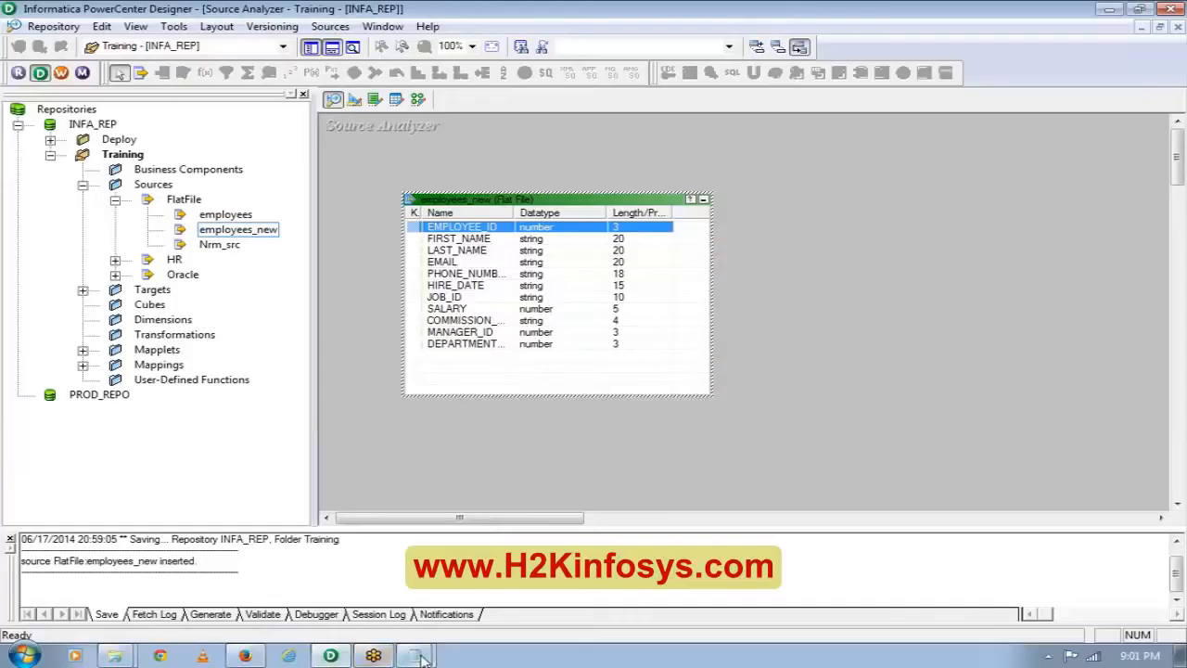
left_click(415, 655)
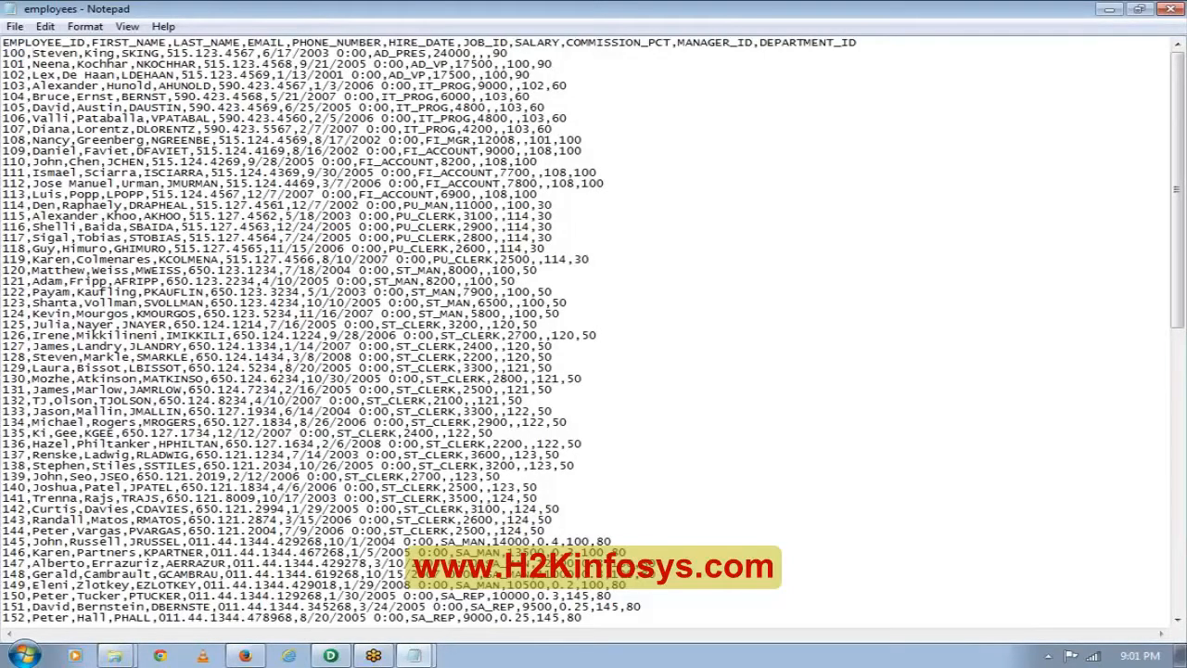
double_click(13, 53)
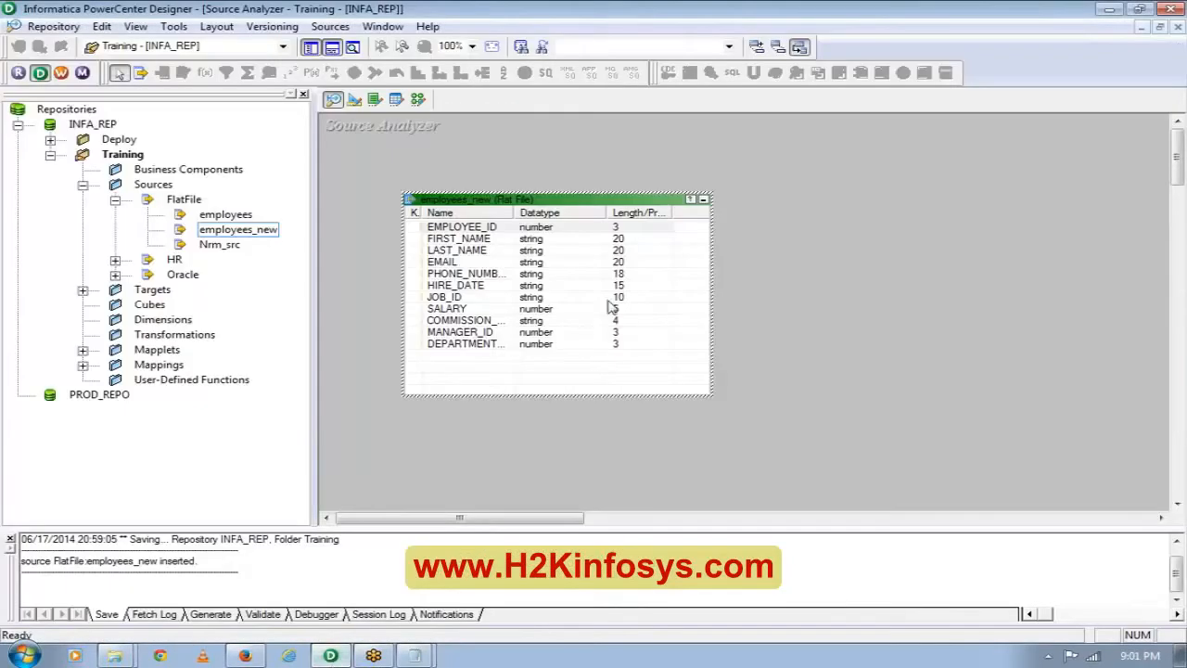
mouse_move(503, 246)
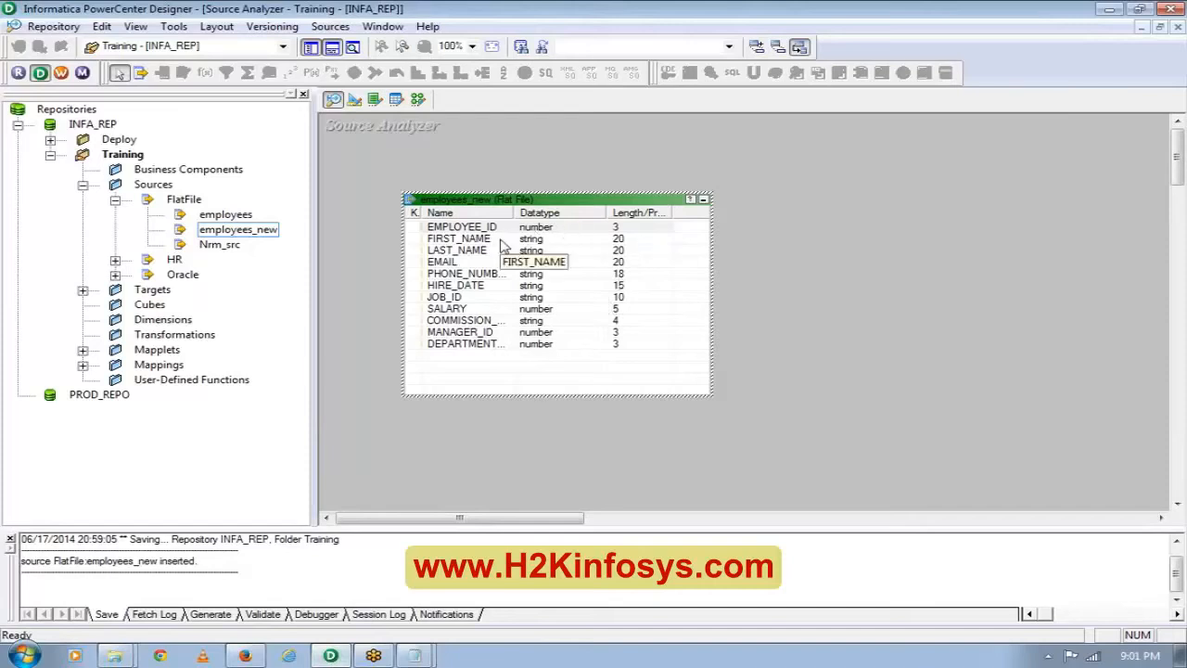
left_click(457, 250)
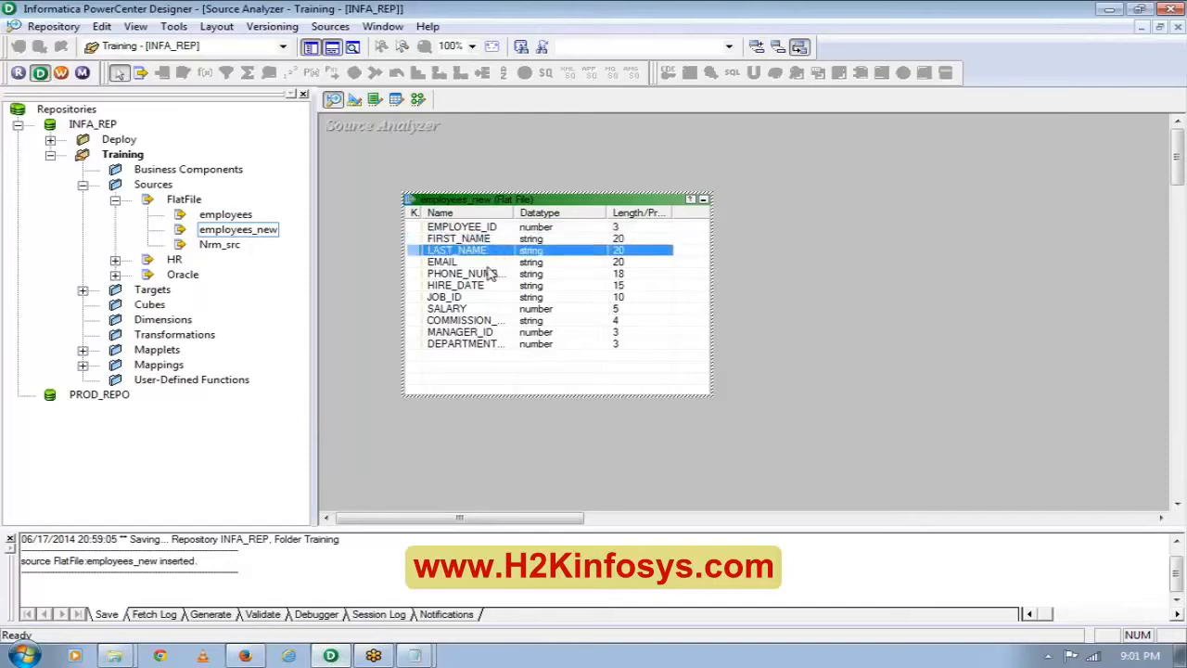
left_click(463, 262)
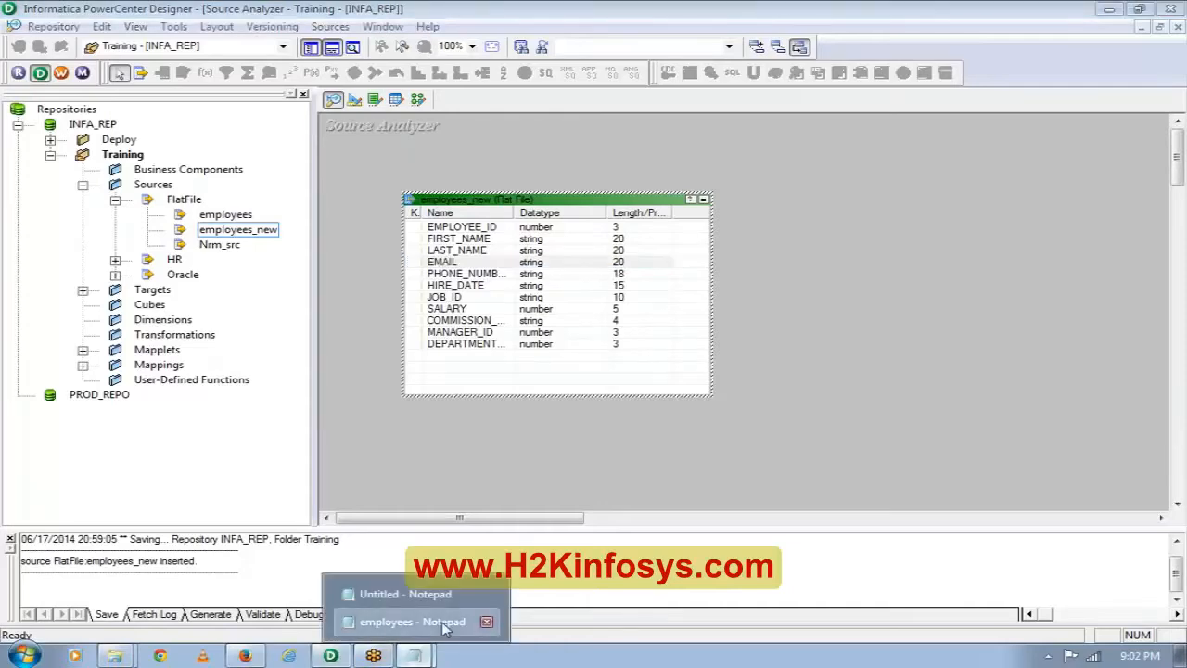
left_click(410, 621)
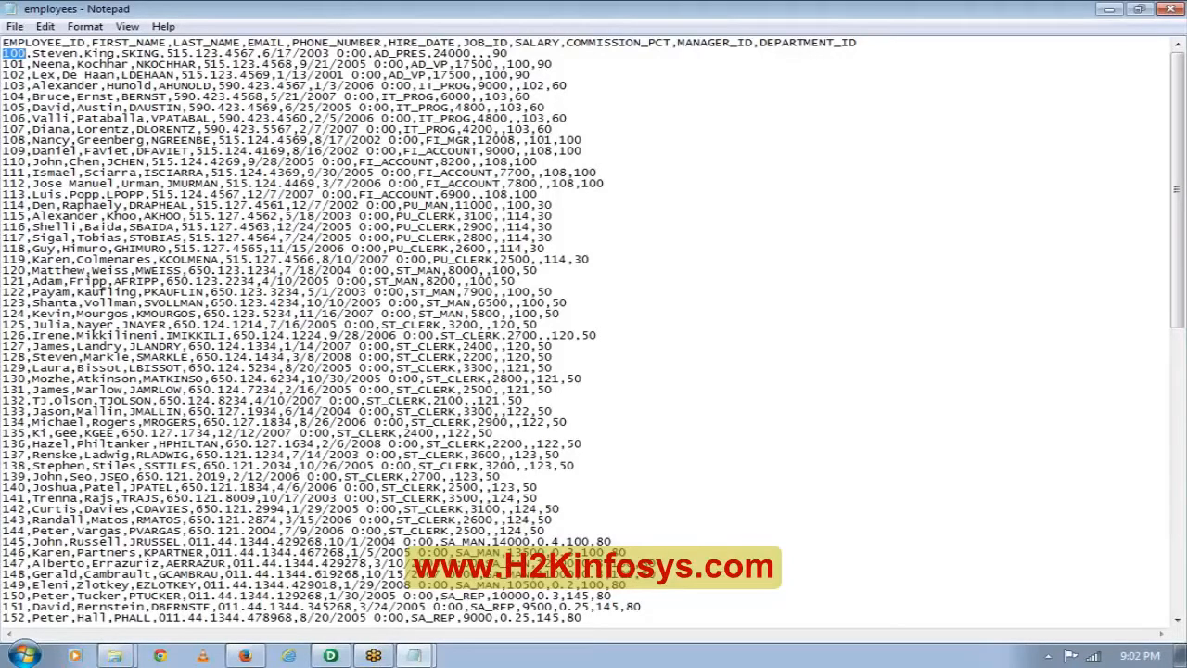
mouse_move(329, 656)
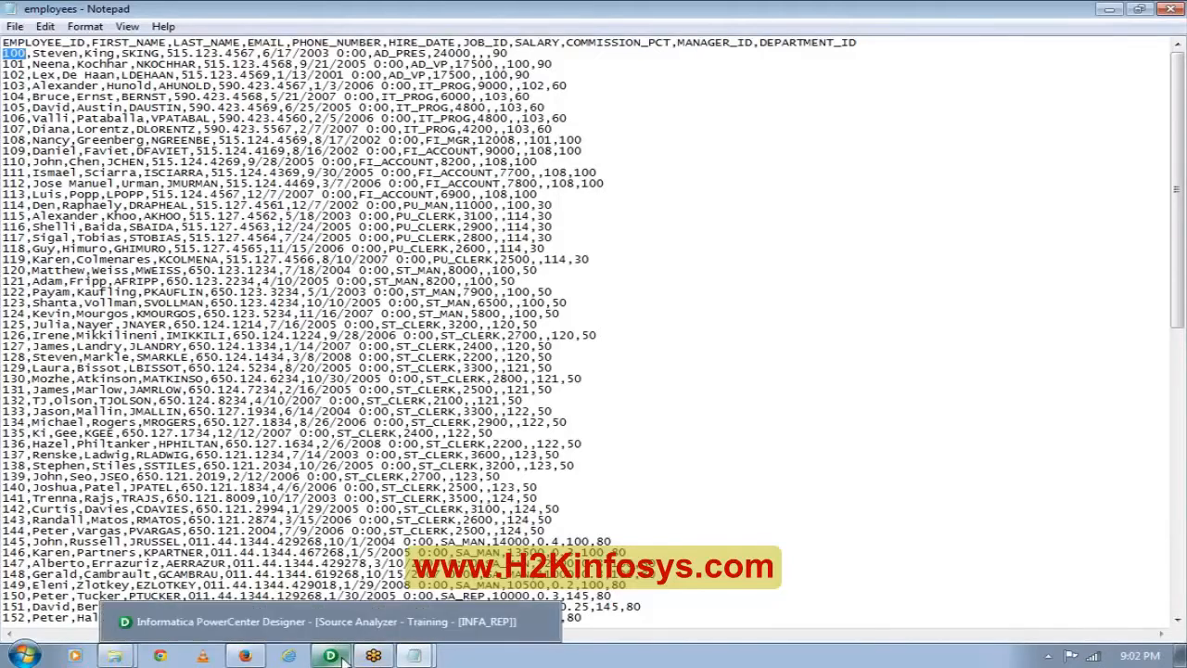
left_click(330, 656)
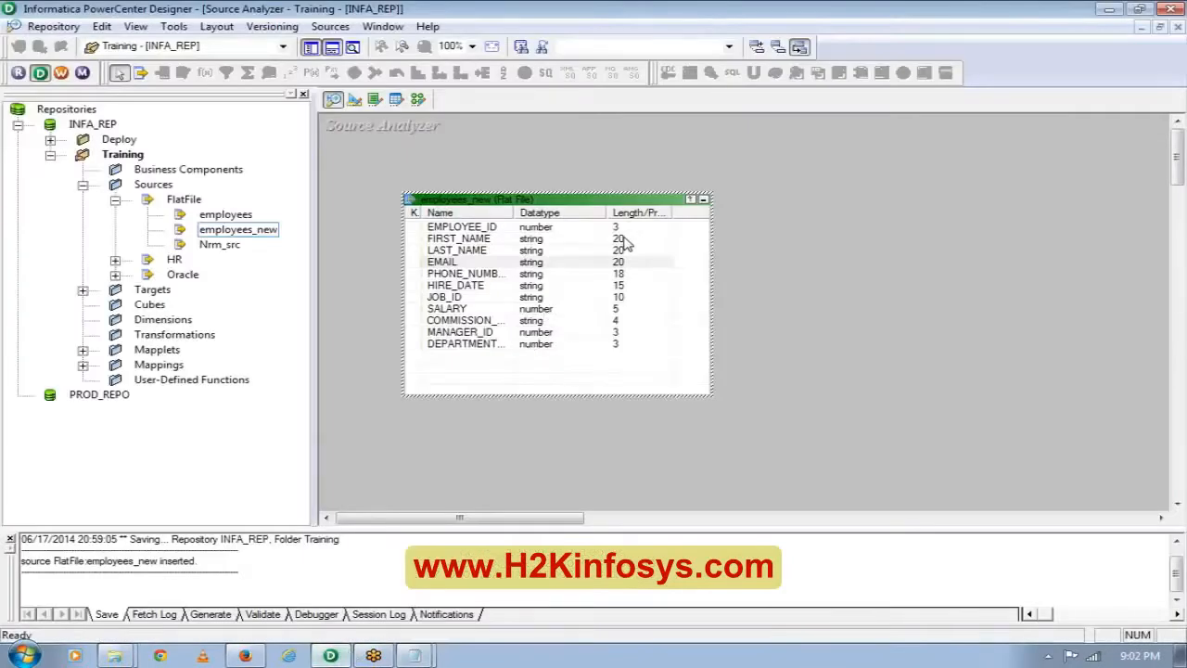
left_click(458, 238)
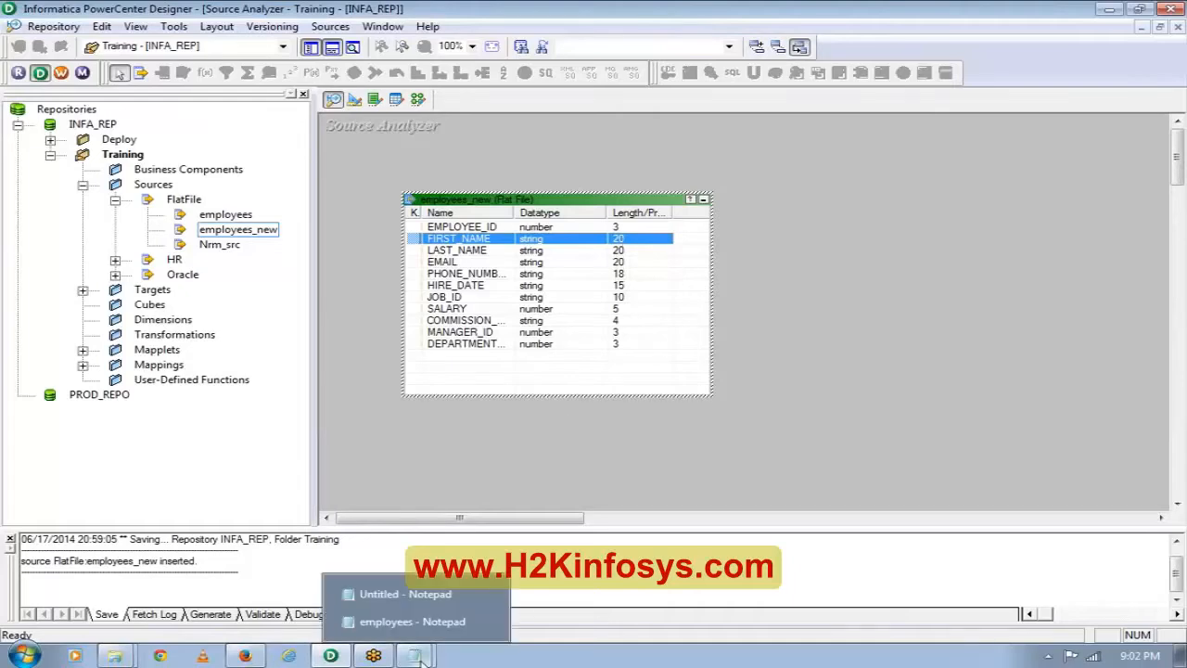
Bring up the employees file in Notepad and scroll to its last records (employee 206).
left_click(411, 621)
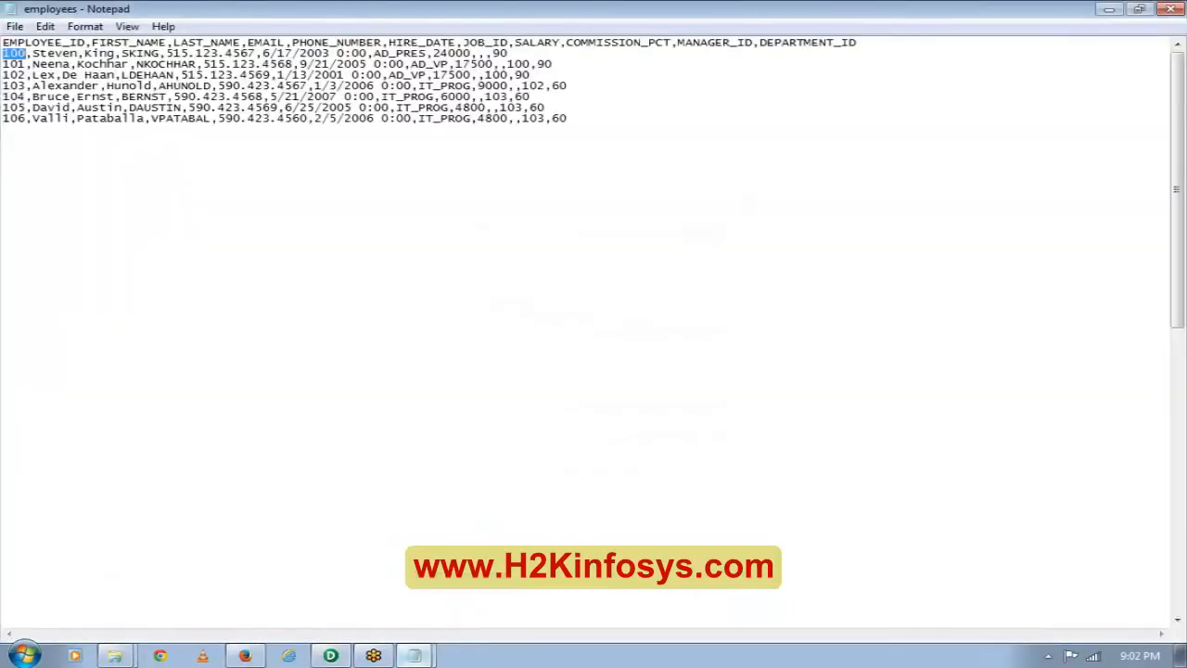
scroll("down", 3)
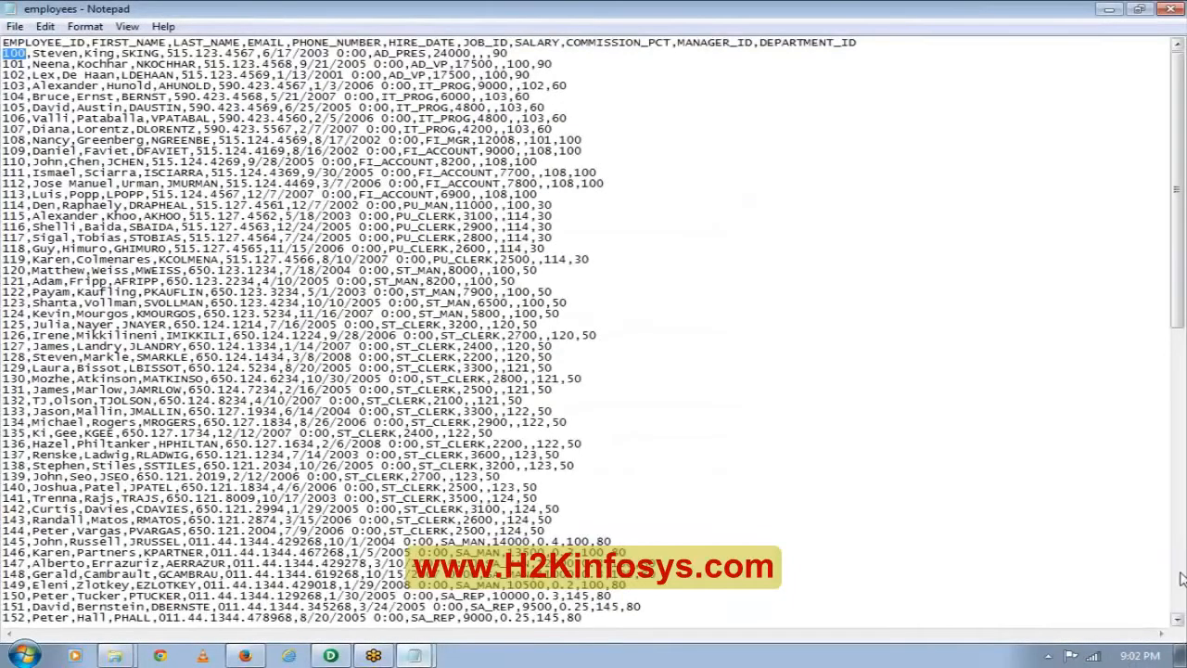
scroll("down", 3)
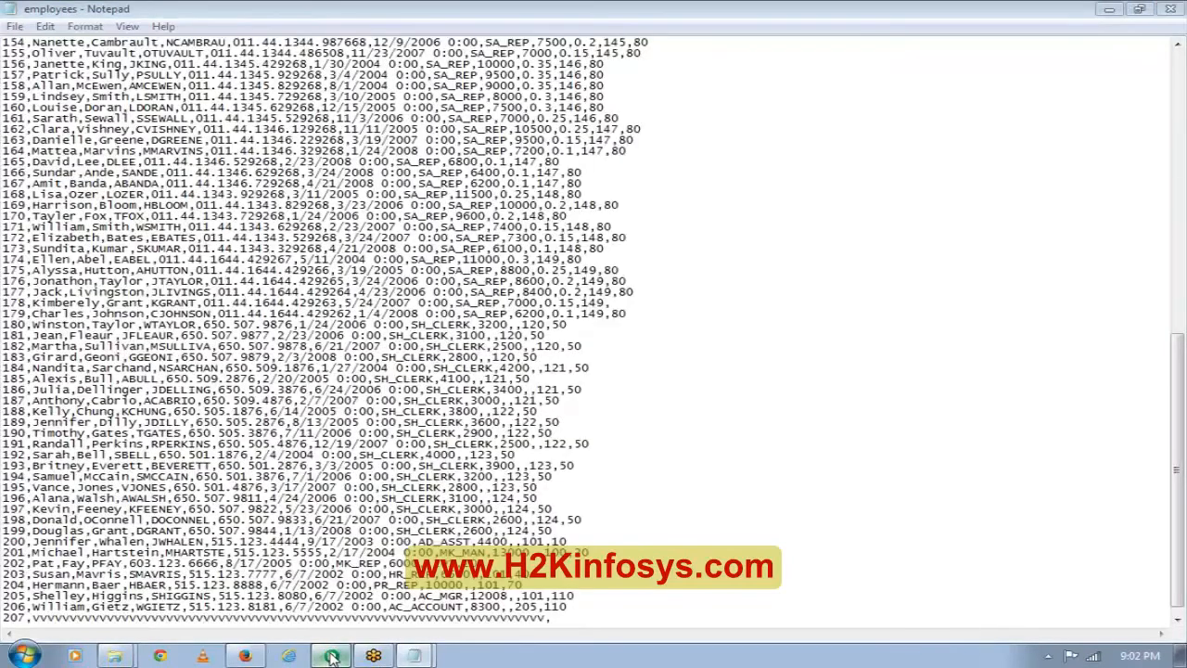
Switch back to Designer and select FIRST_NAME in the employees_new source.
left_click(330, 656)
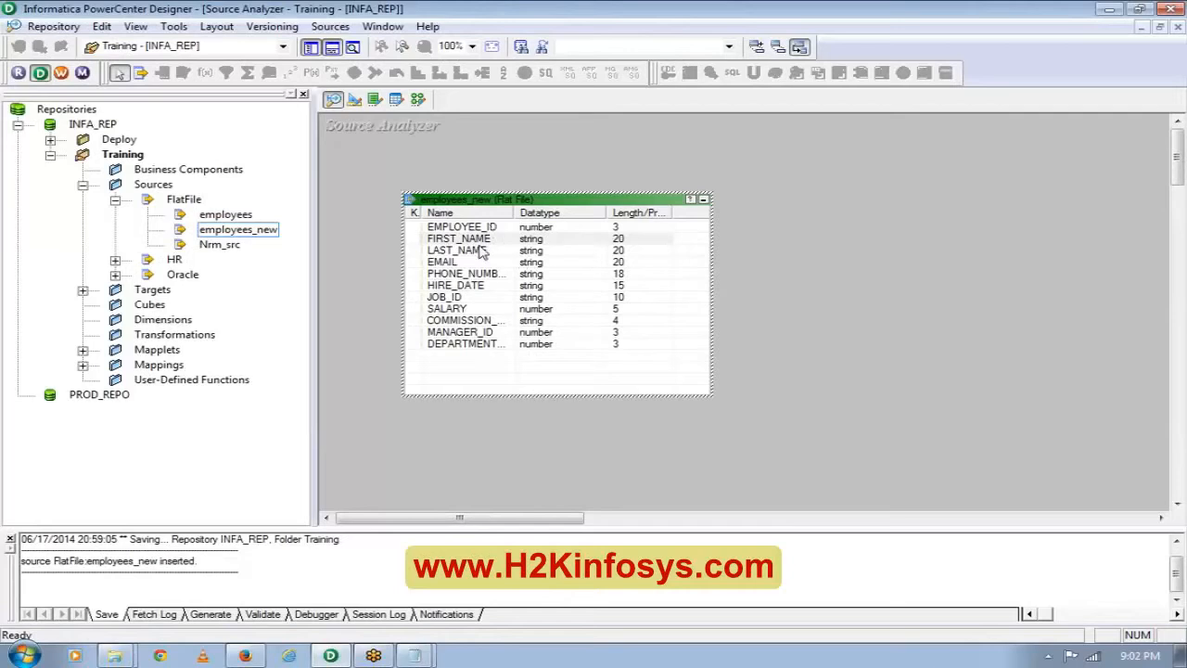
left_click(458, 238)
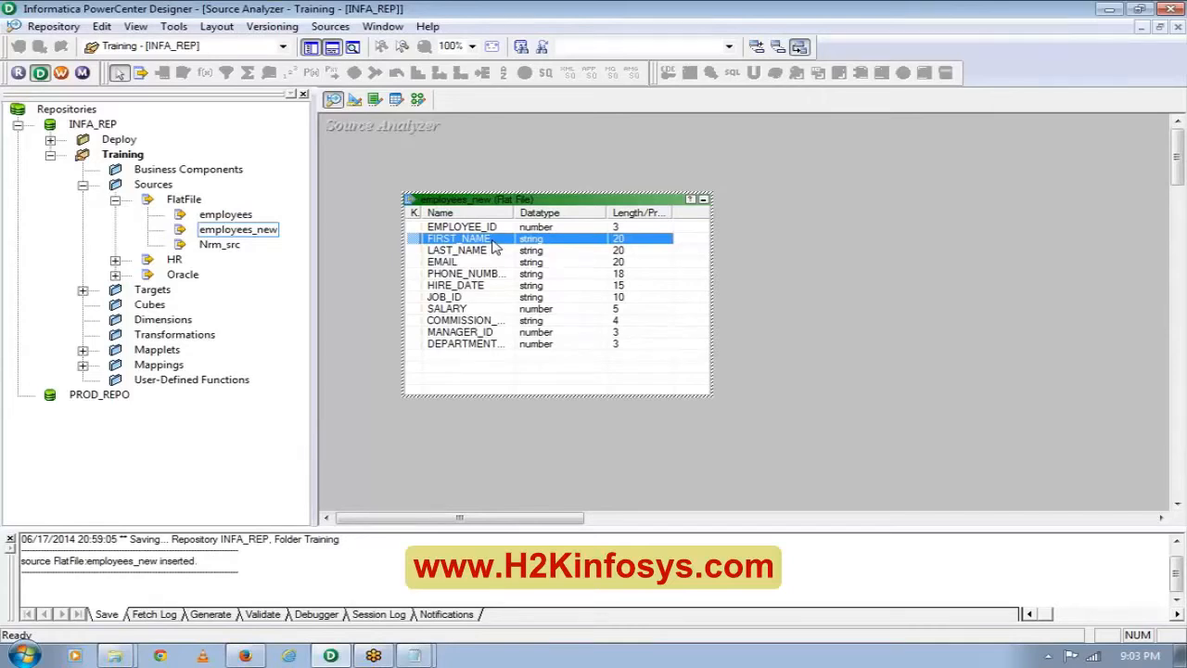
mouse_move(610, 431)
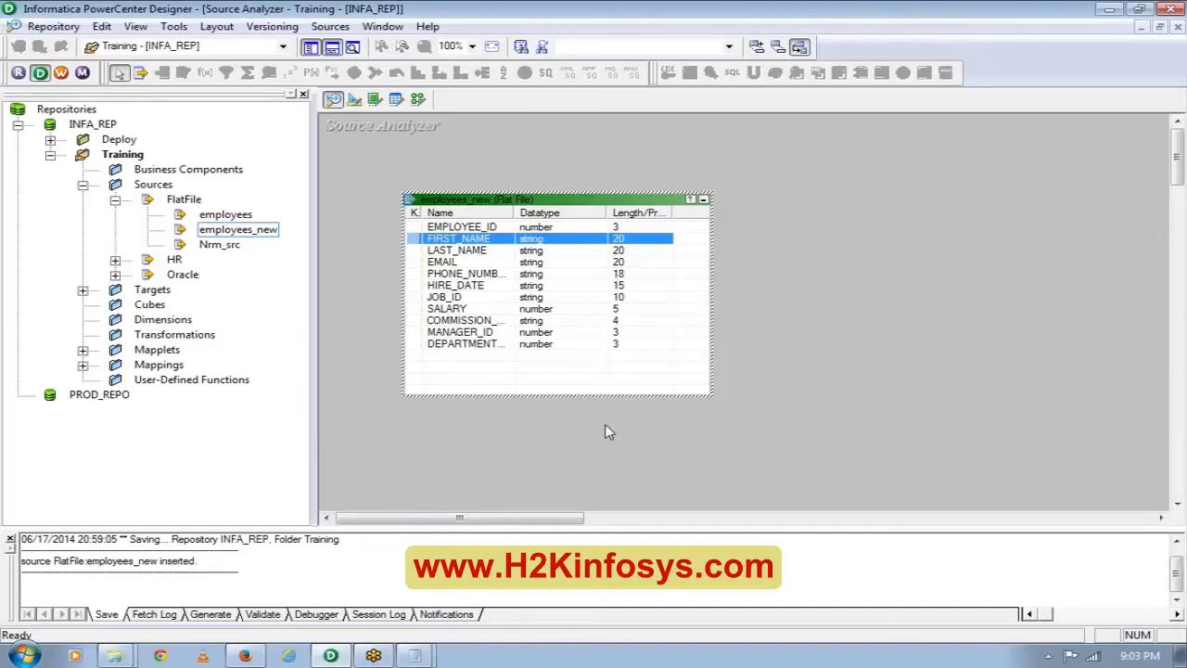
mouse_move(630, 278)
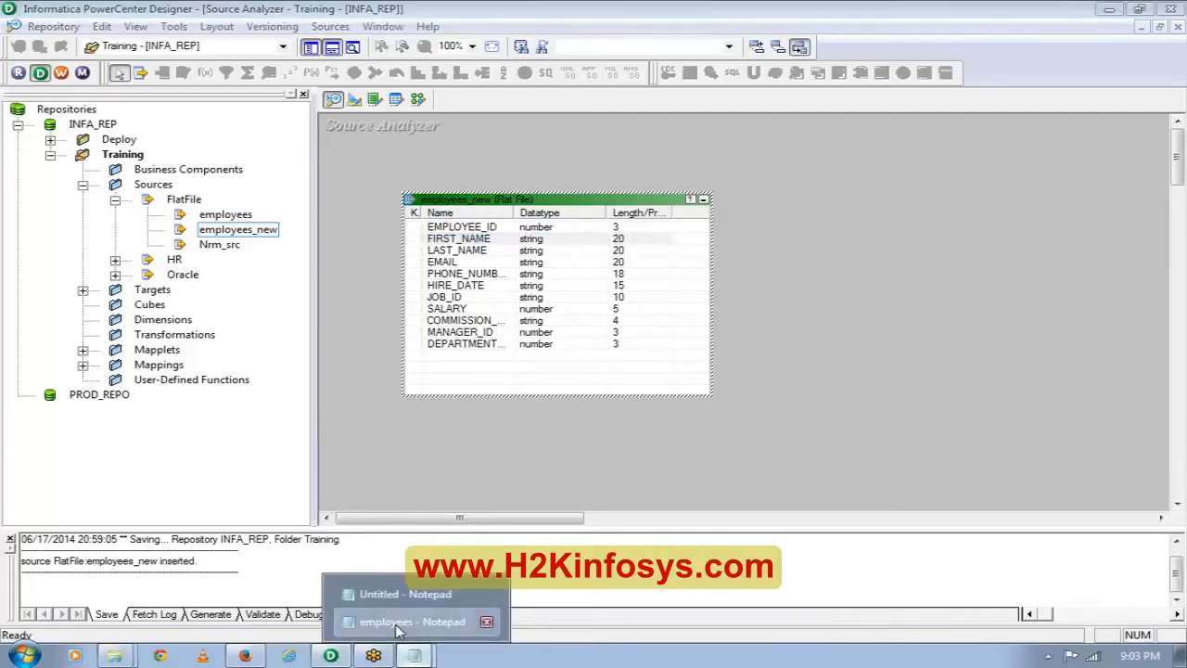
left_click(409, 621)
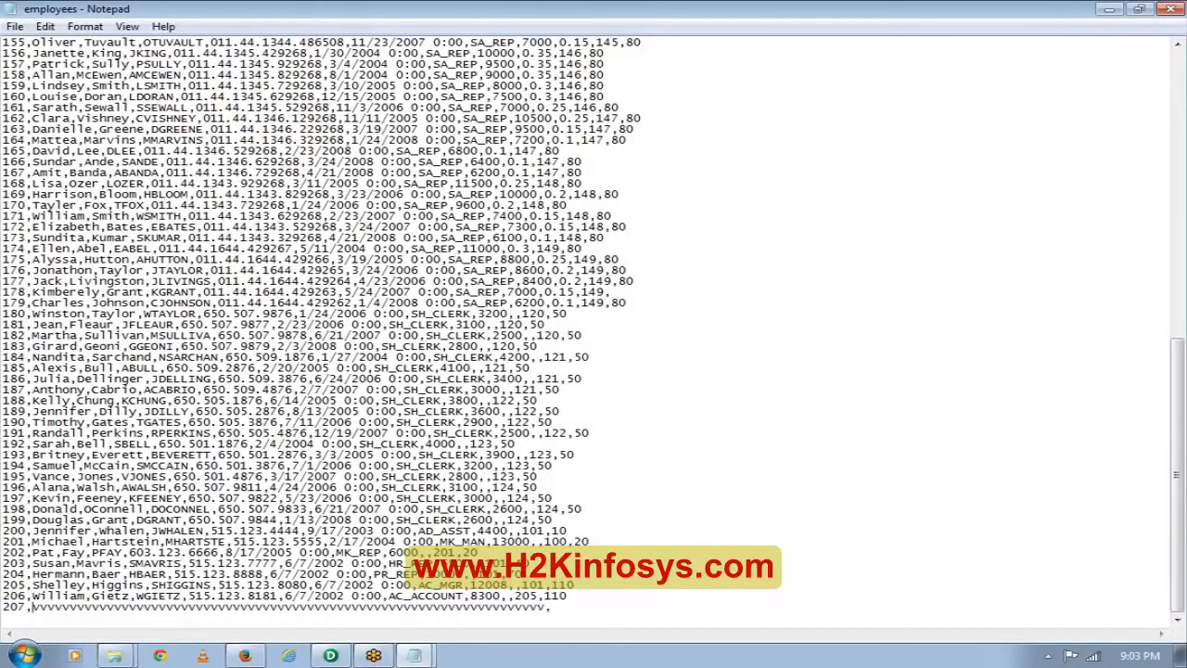
left_click_drag(10, 607, 287, 608)
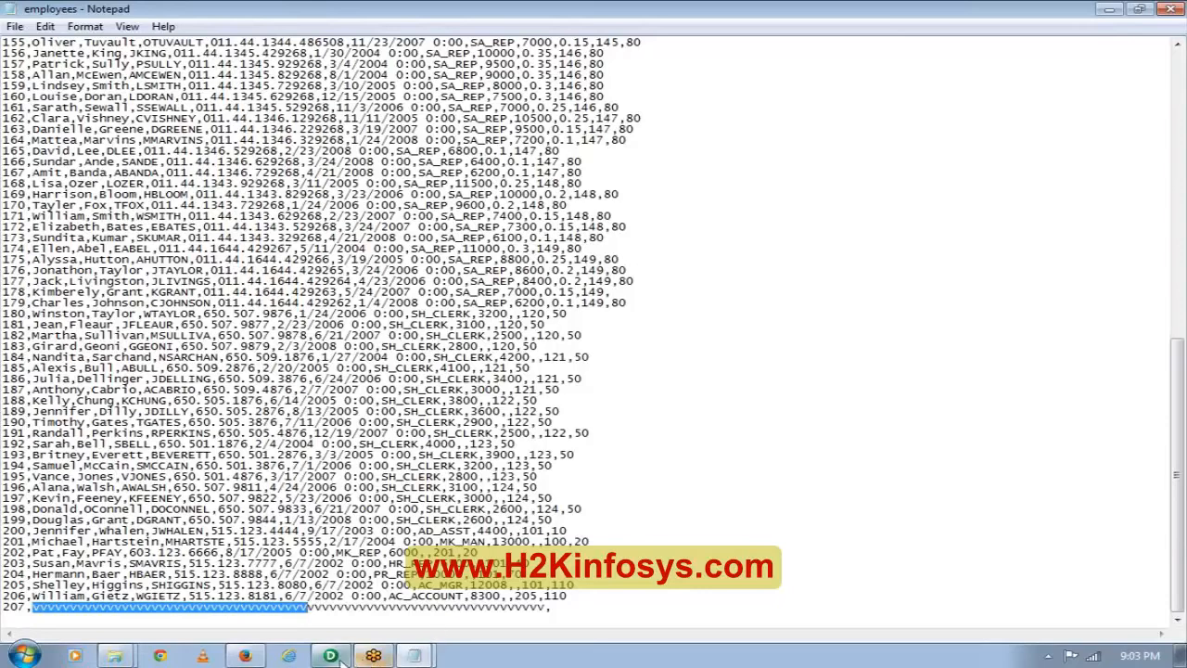
left_click(329, 654)
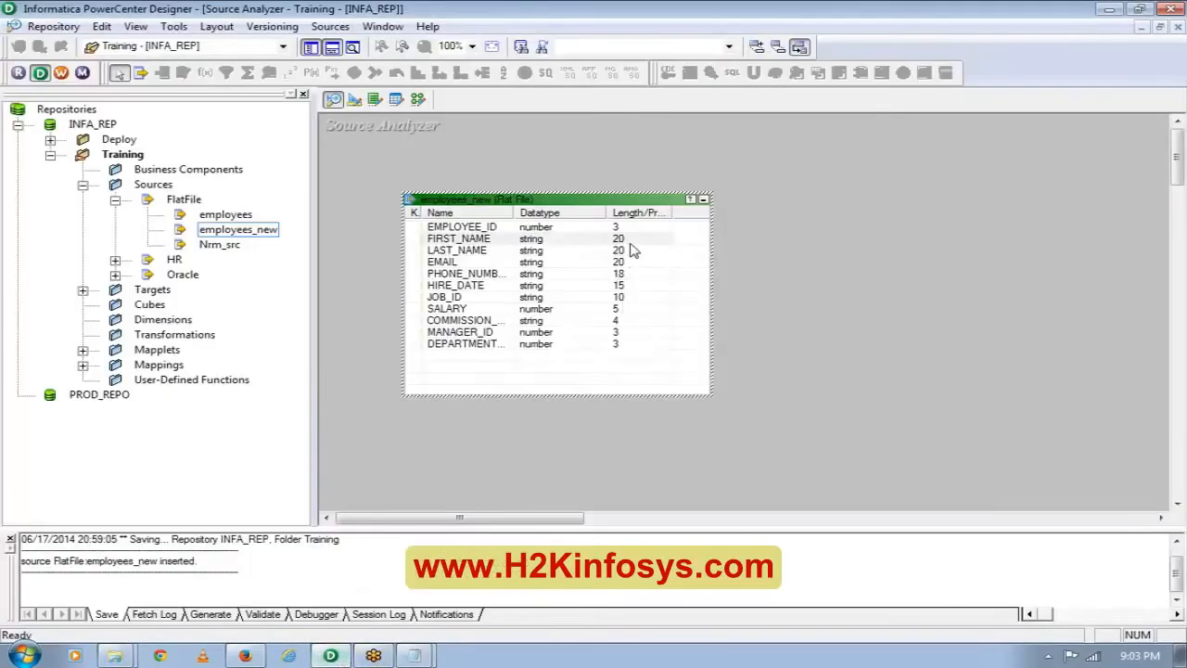
Minimize the employees_new source definition into a flat-file icon.
left_click(458, 238)
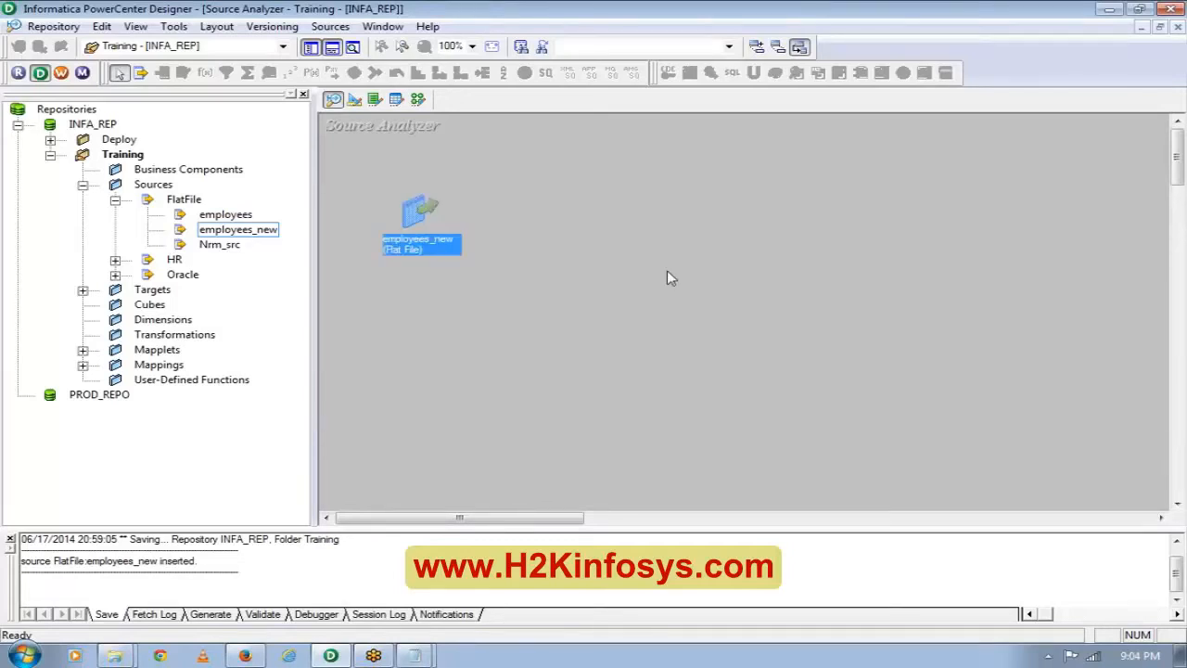
mouse_move(751, 397)
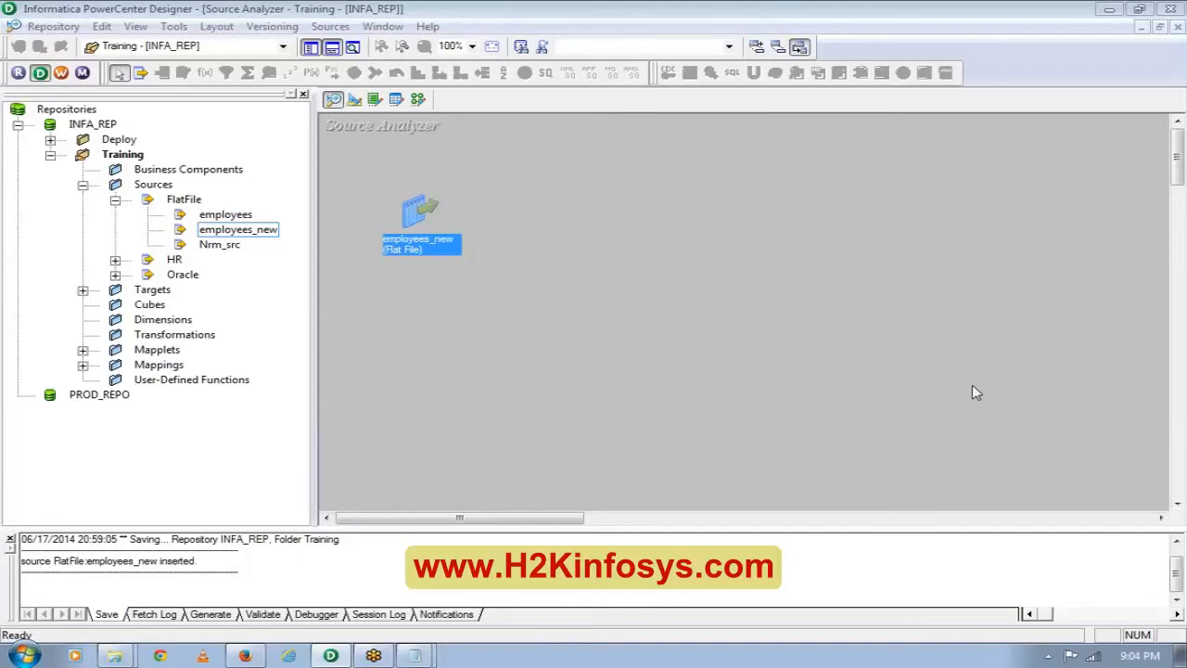
mouse_move(975, 385)
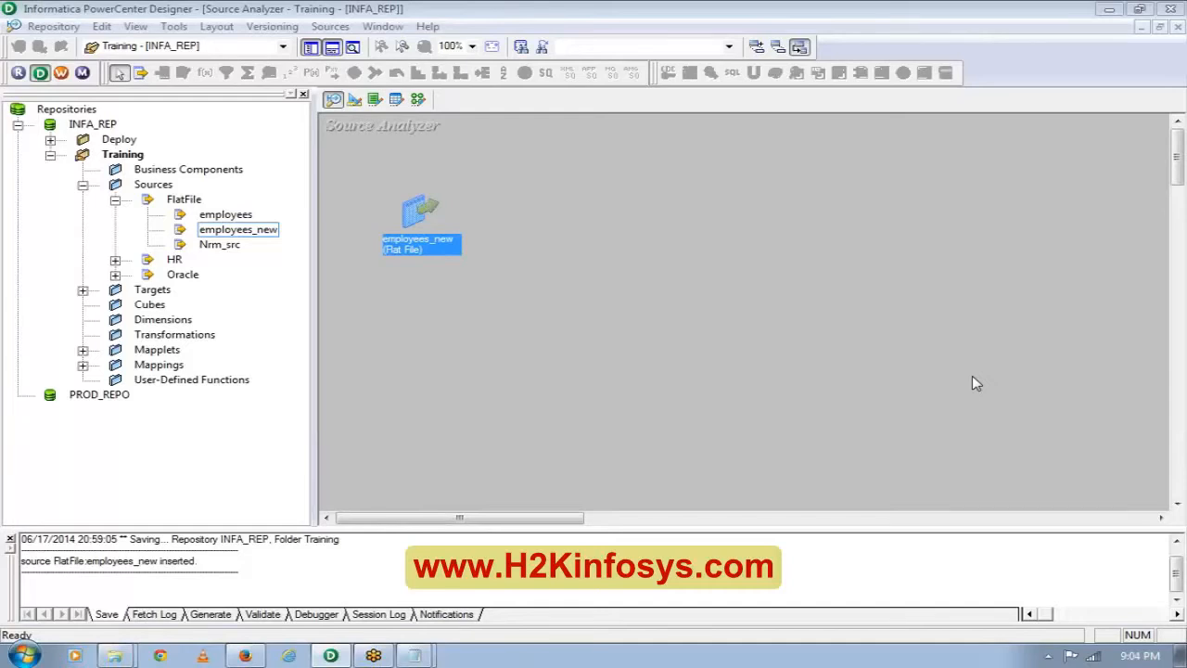
mouse_move(668, 516)
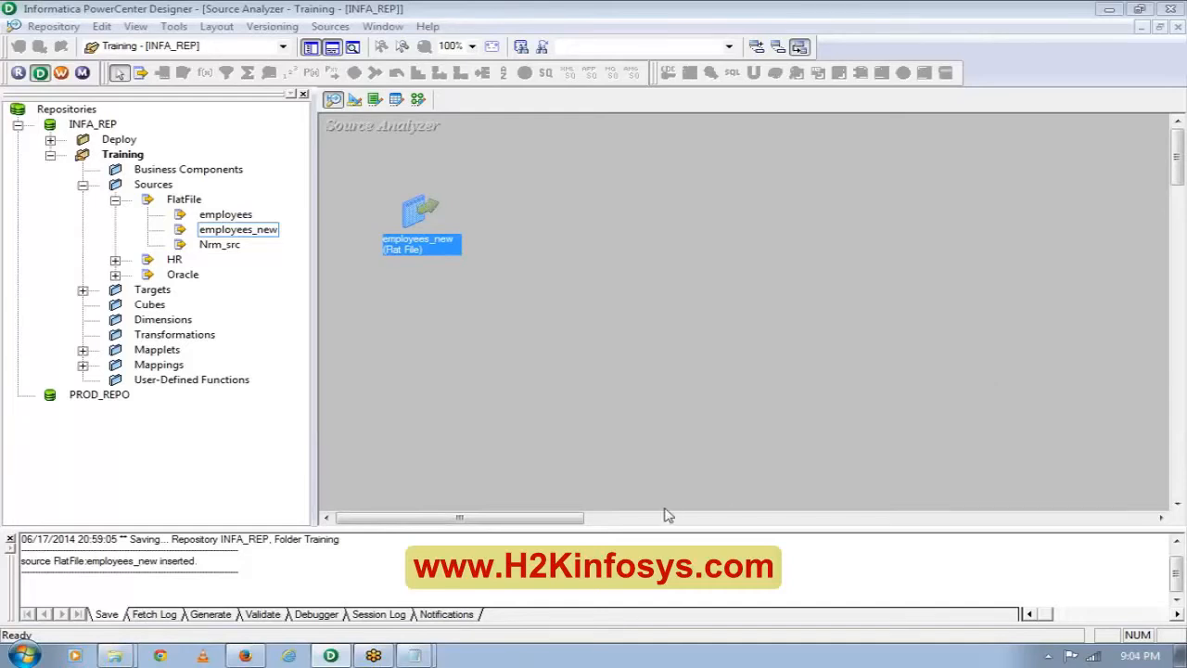
Switch to the employees - Notepad window showing the file's final records.
left_click(413, 654)
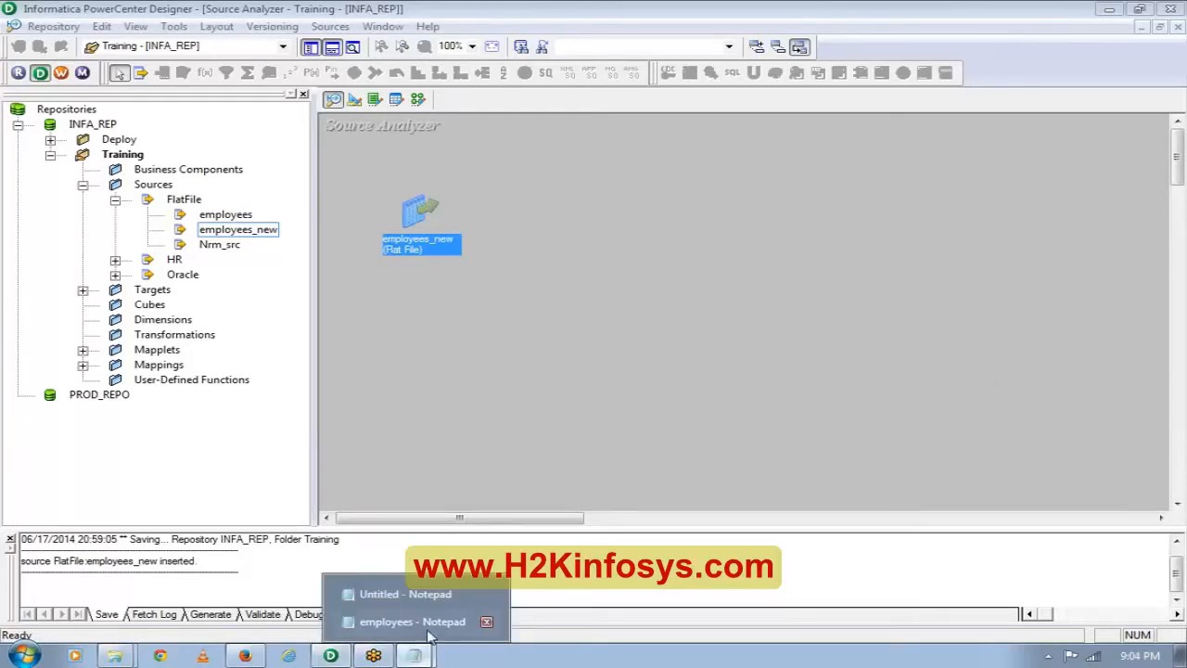
left_click(411, 621)
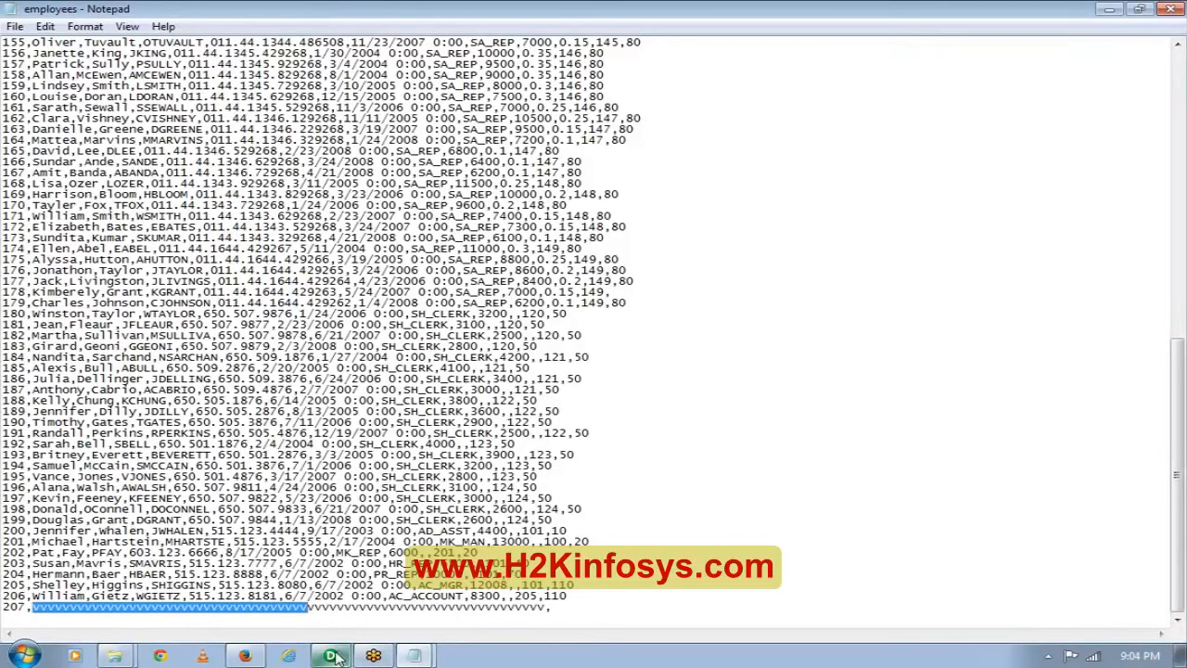
Return to Designer and restore the employees_new icon to its full table view.
left_click(329, 656)
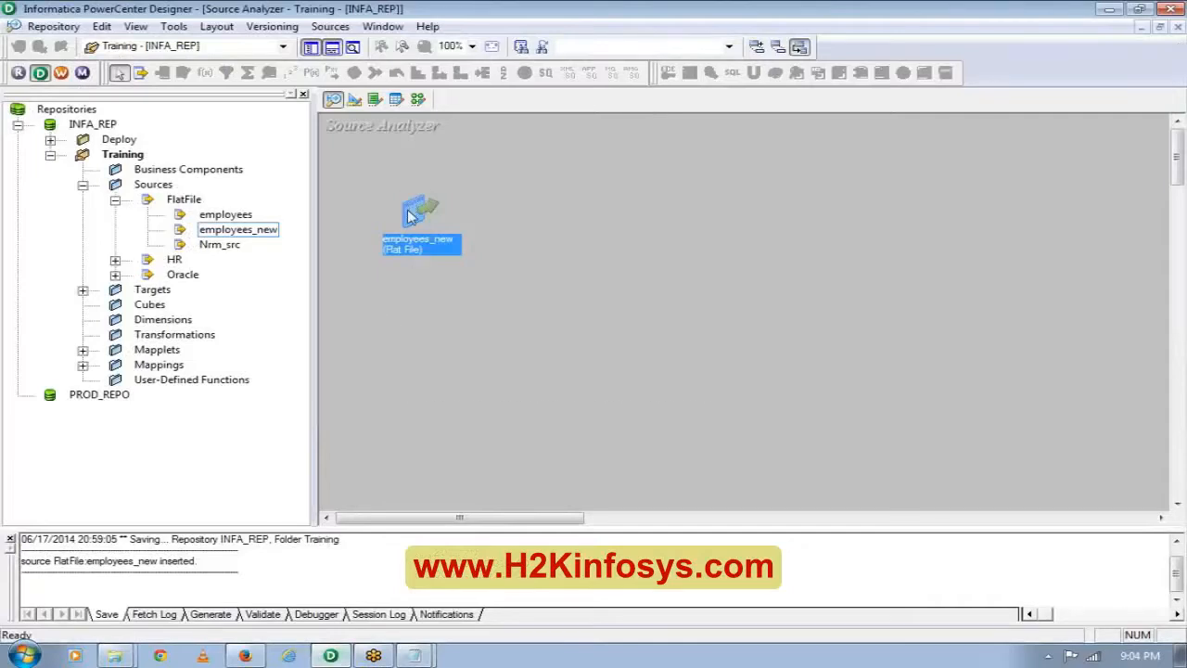
double_click(420, 226)
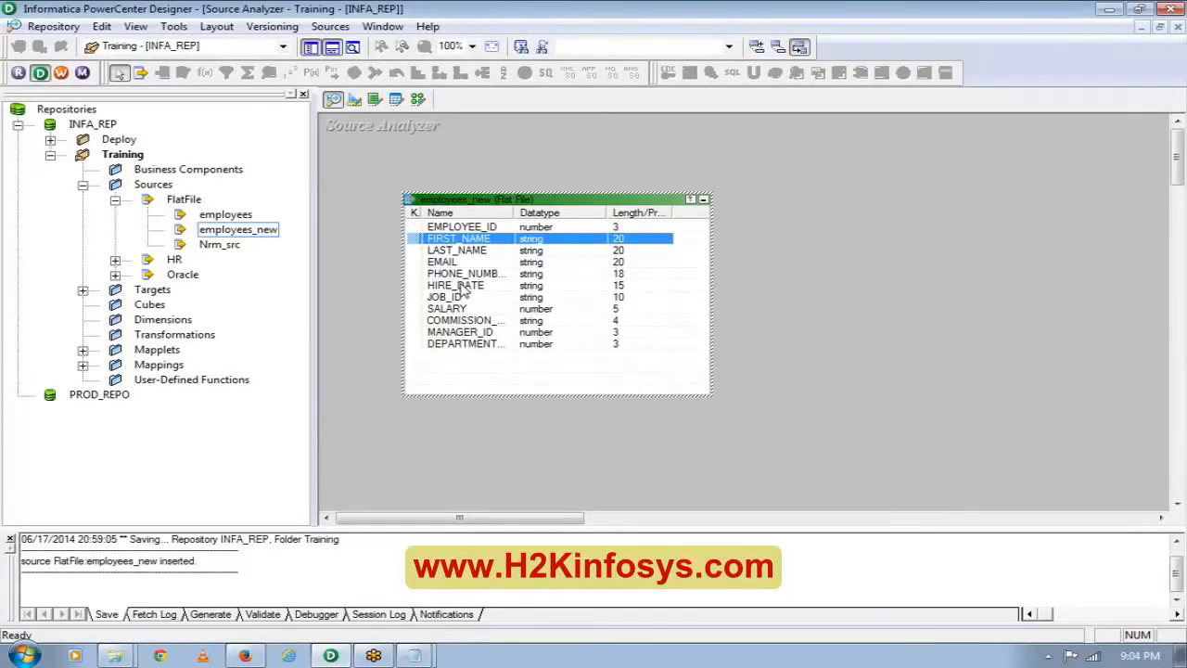
mouse_move(461, 332)
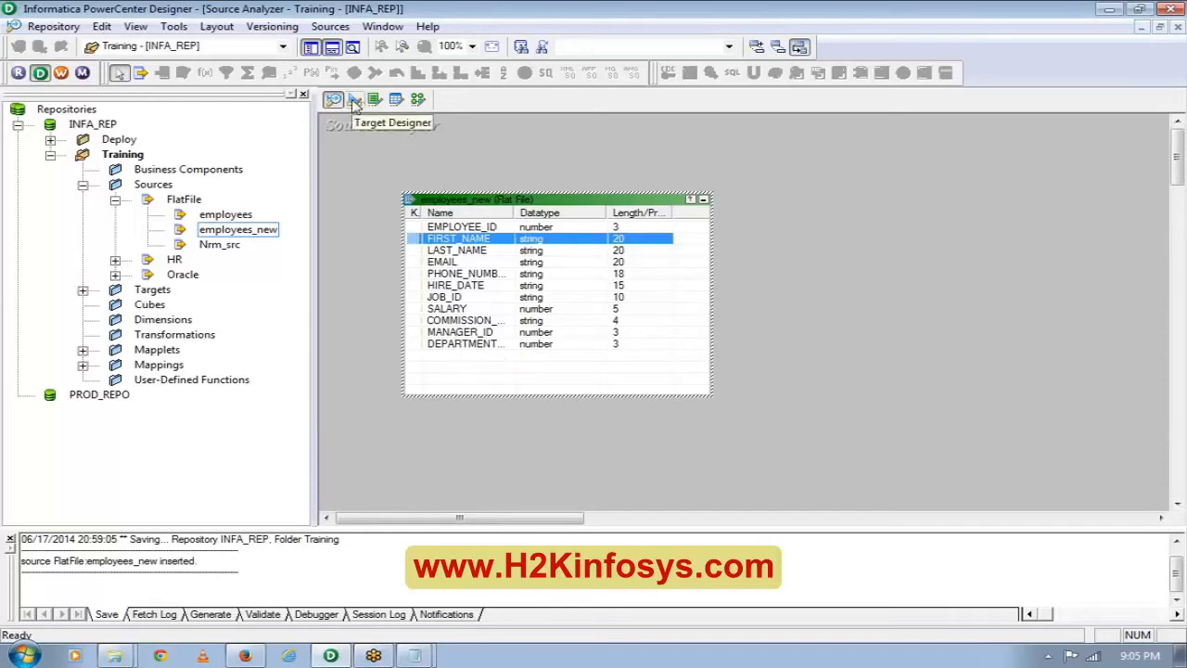
Switch to Target Designer, cancel the flat-file import, and show the Targets actions.
left_click(354, 99)
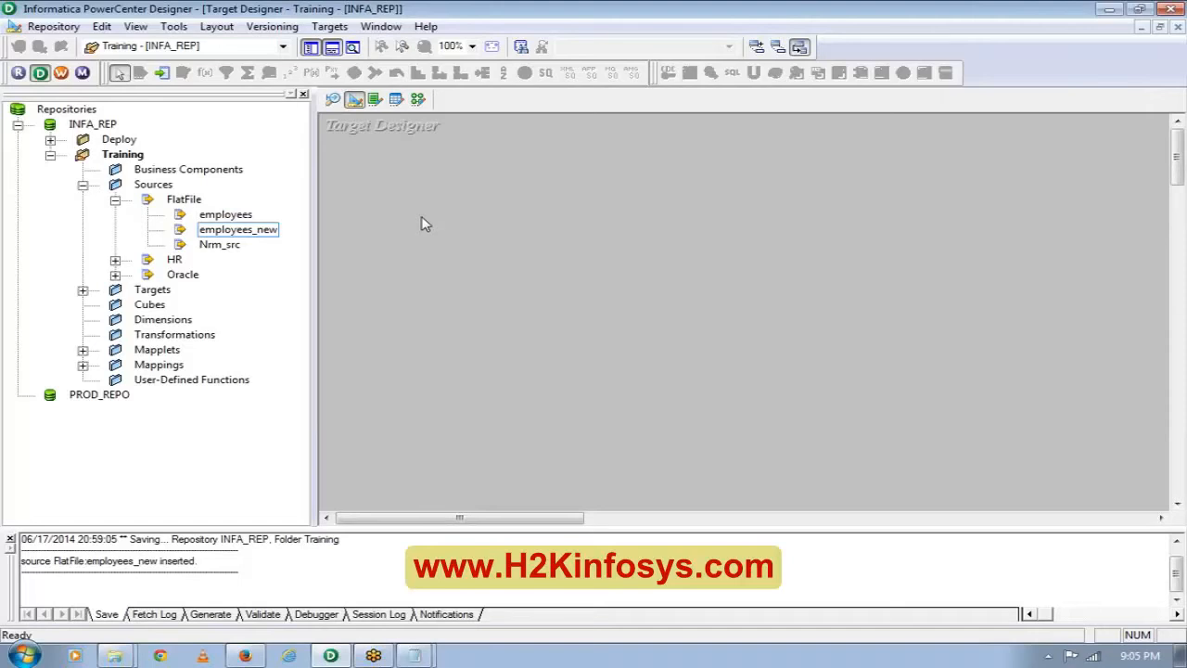
mouse_move(417, 185)
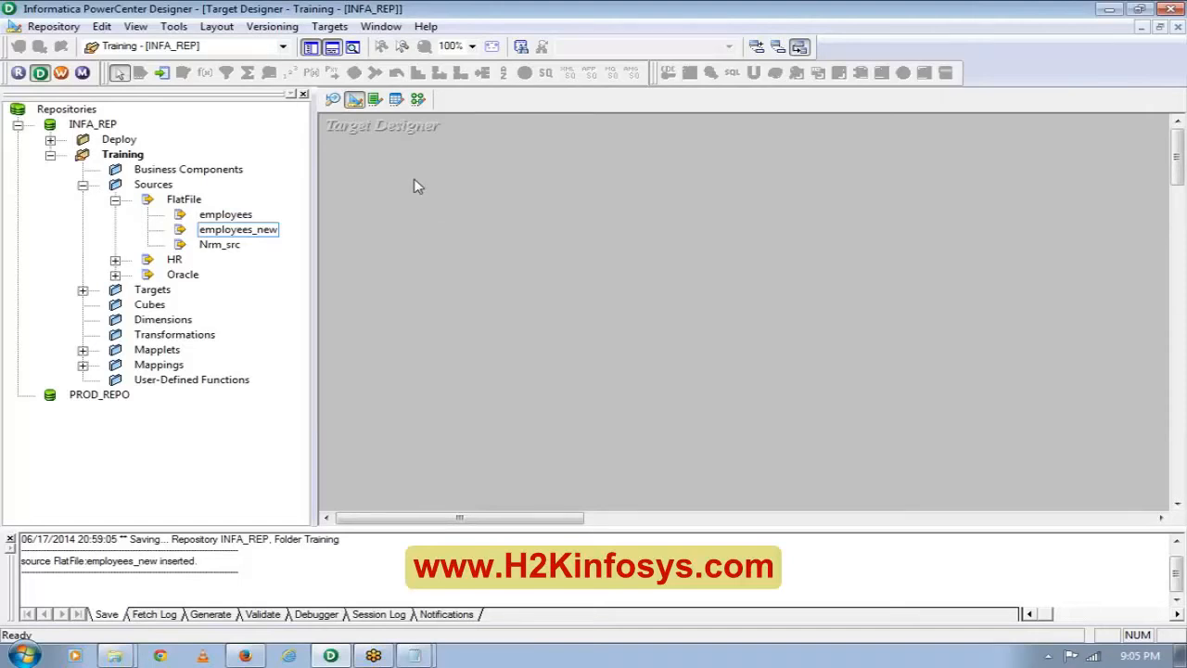
left_click(329, 26)
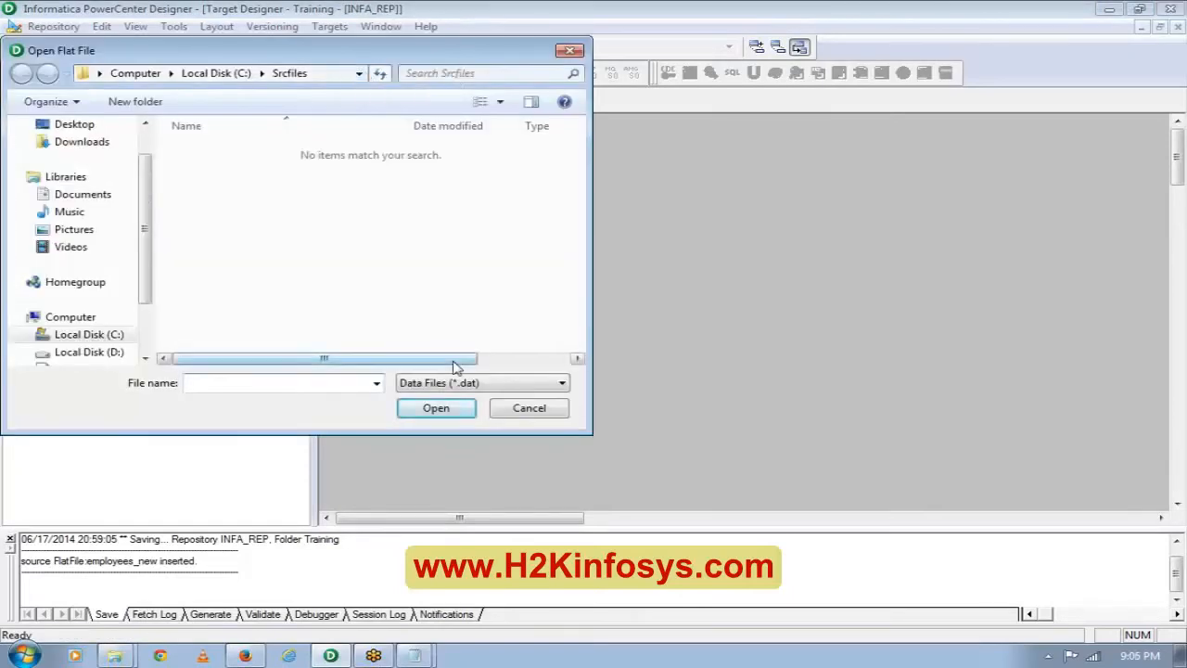
left_click(529, 408)
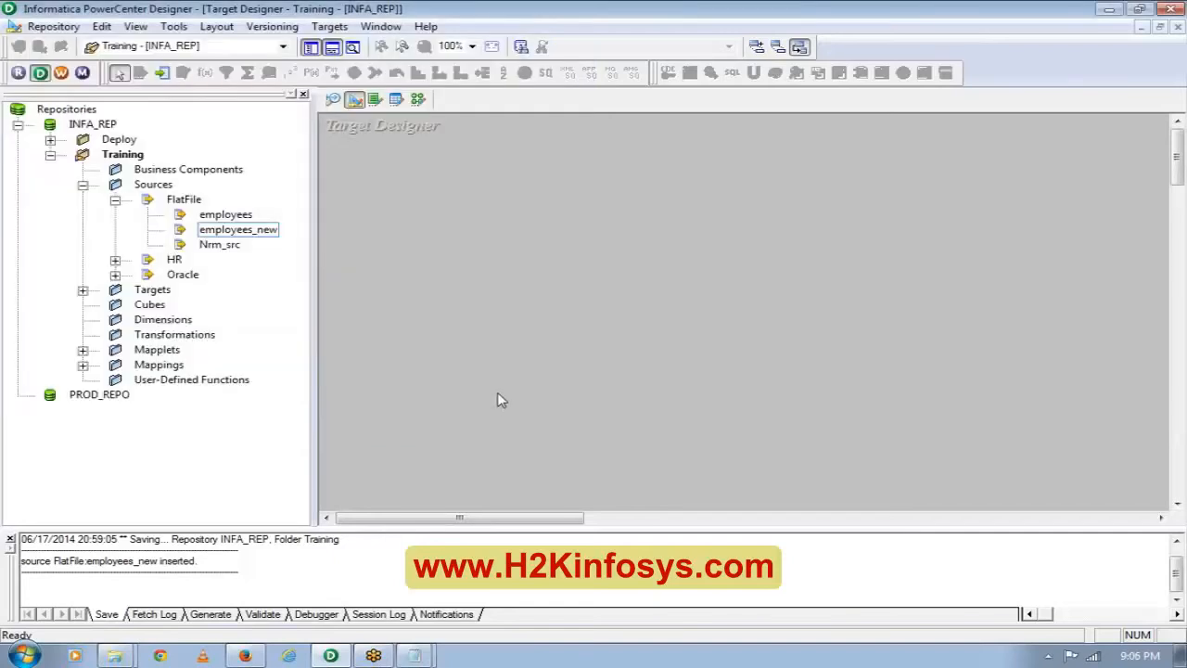
mouse_move(482, 274)
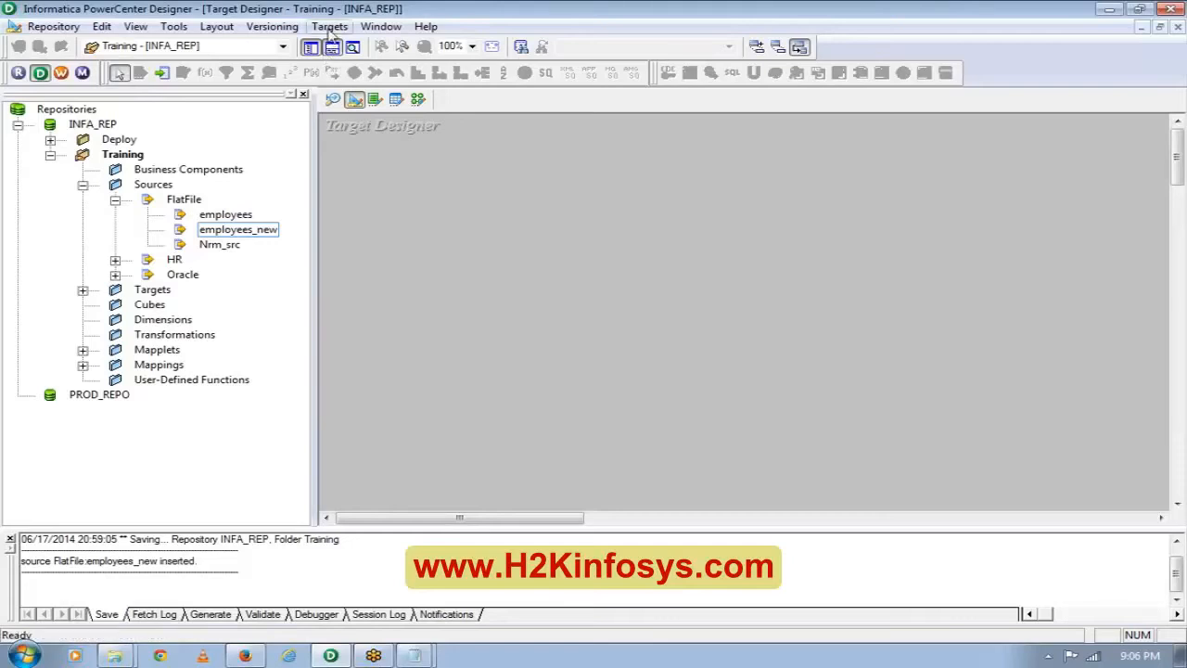
left_click(330, 26)
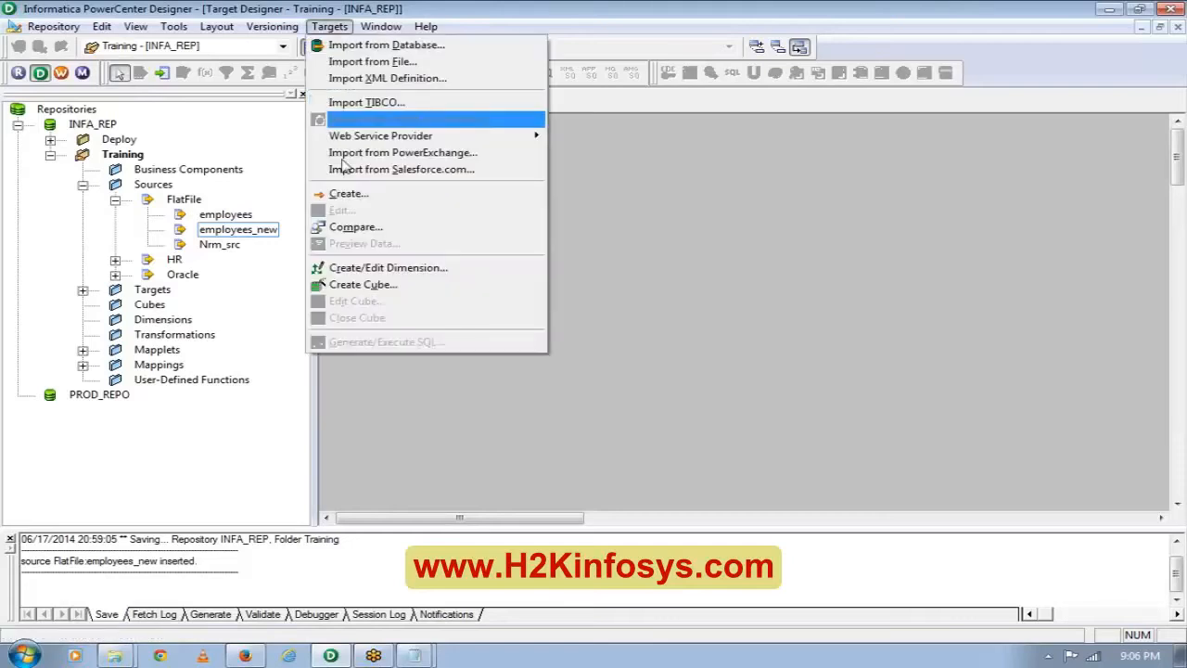
mouse_move(356, 226)
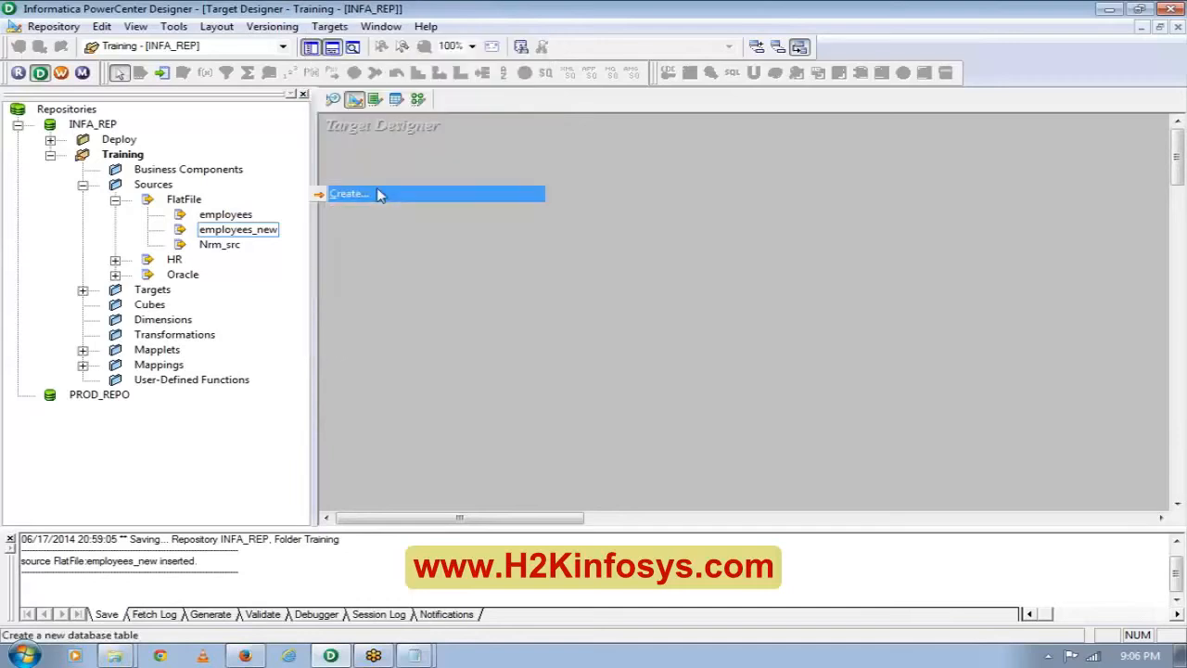
Create a Flat File target definition named Employee_new.
left_click(349, 192)
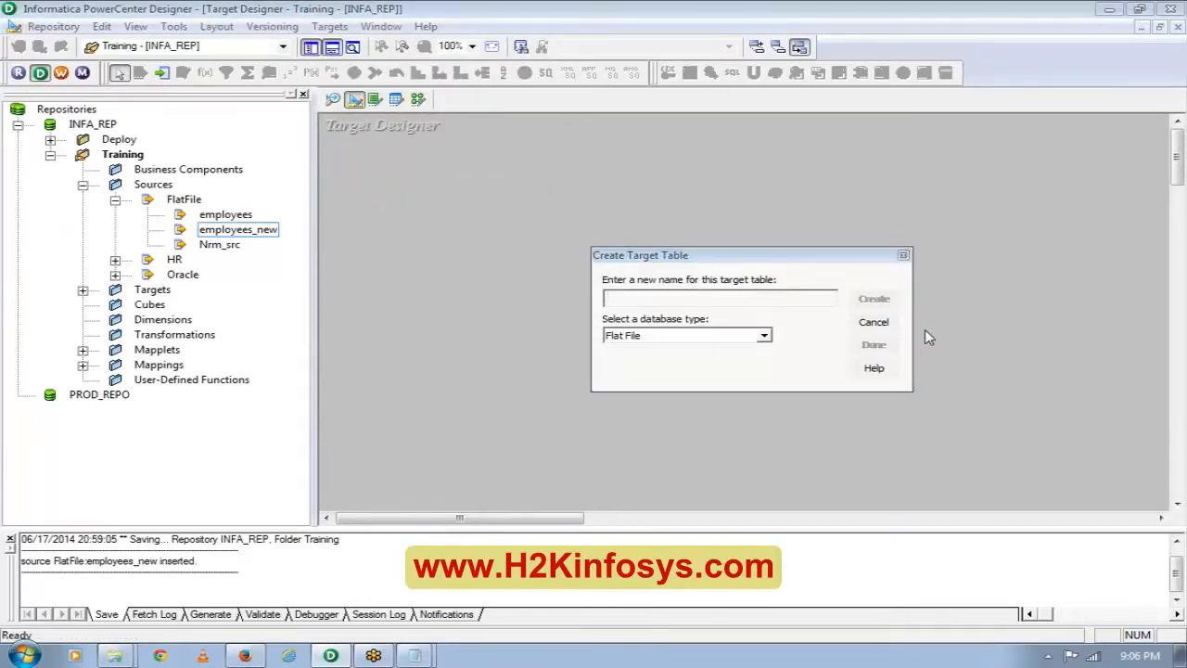
left_click(718, 297)
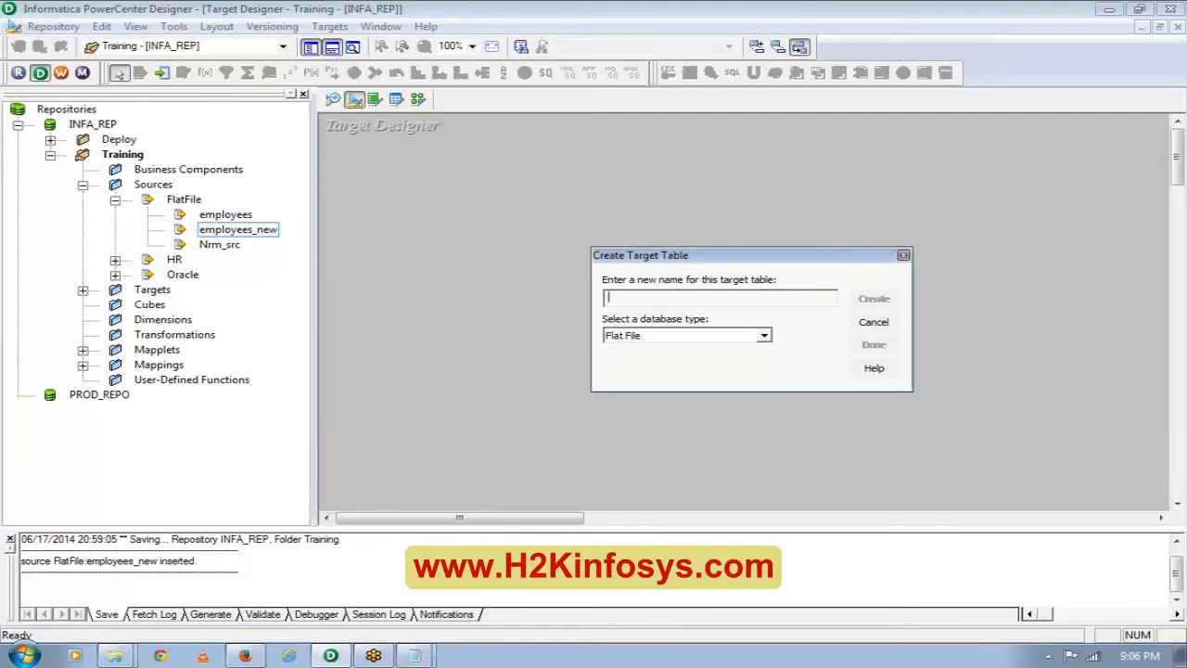
type("Emplot")
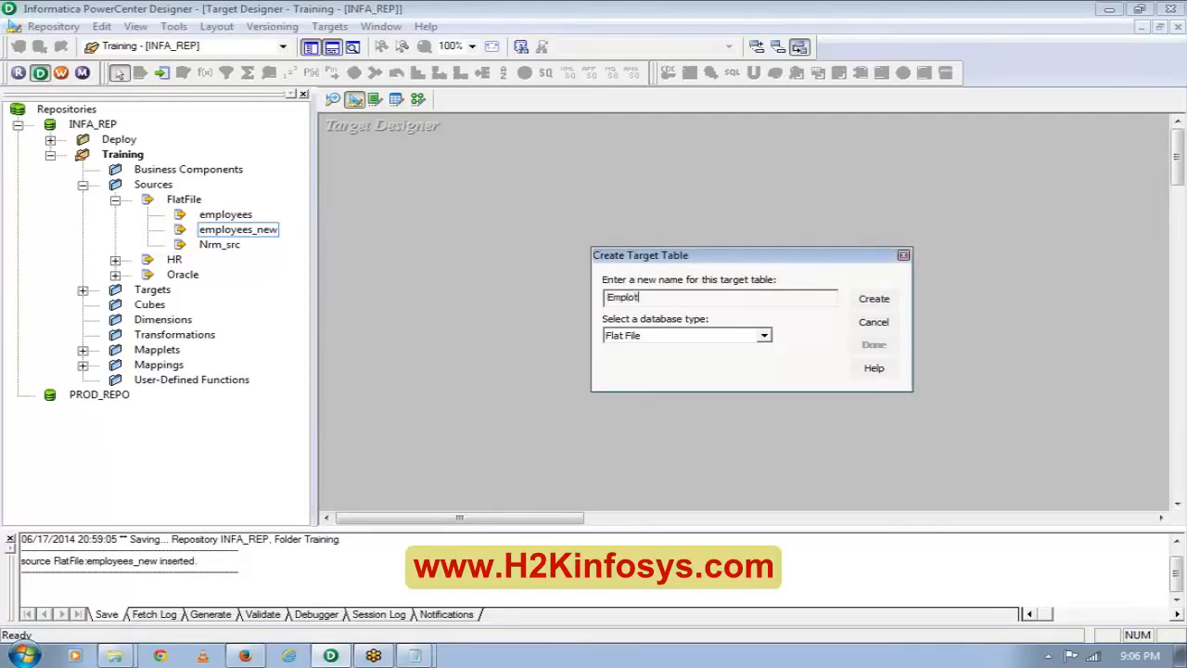
type("Employee_new")
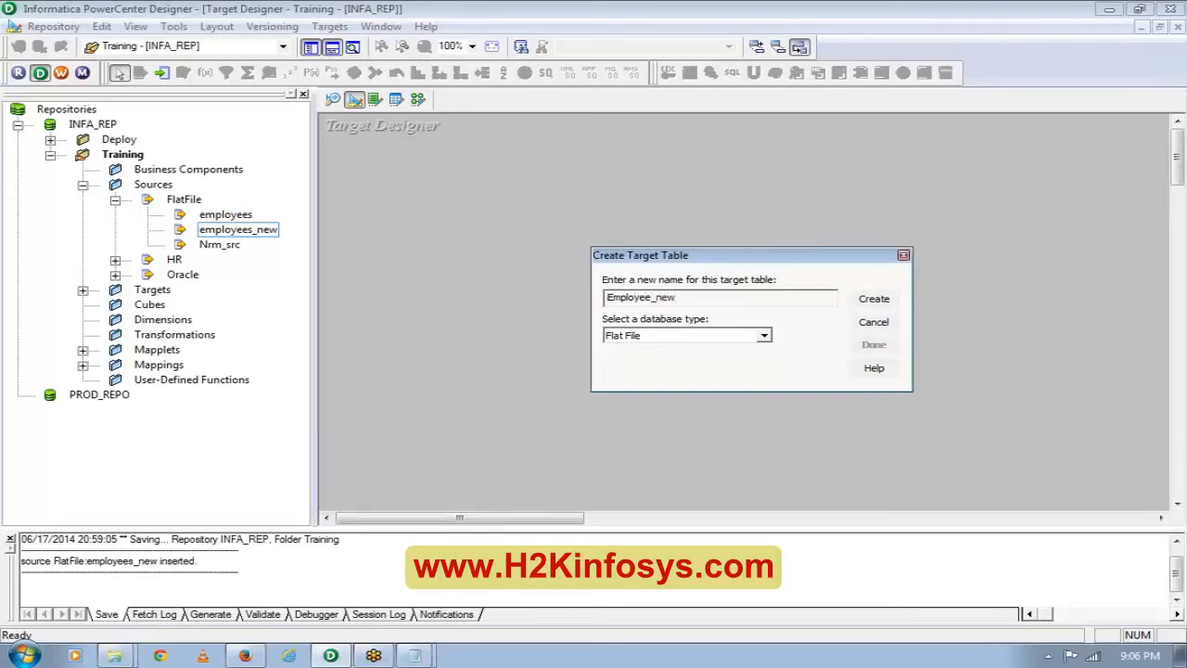
left_click(872, 298)
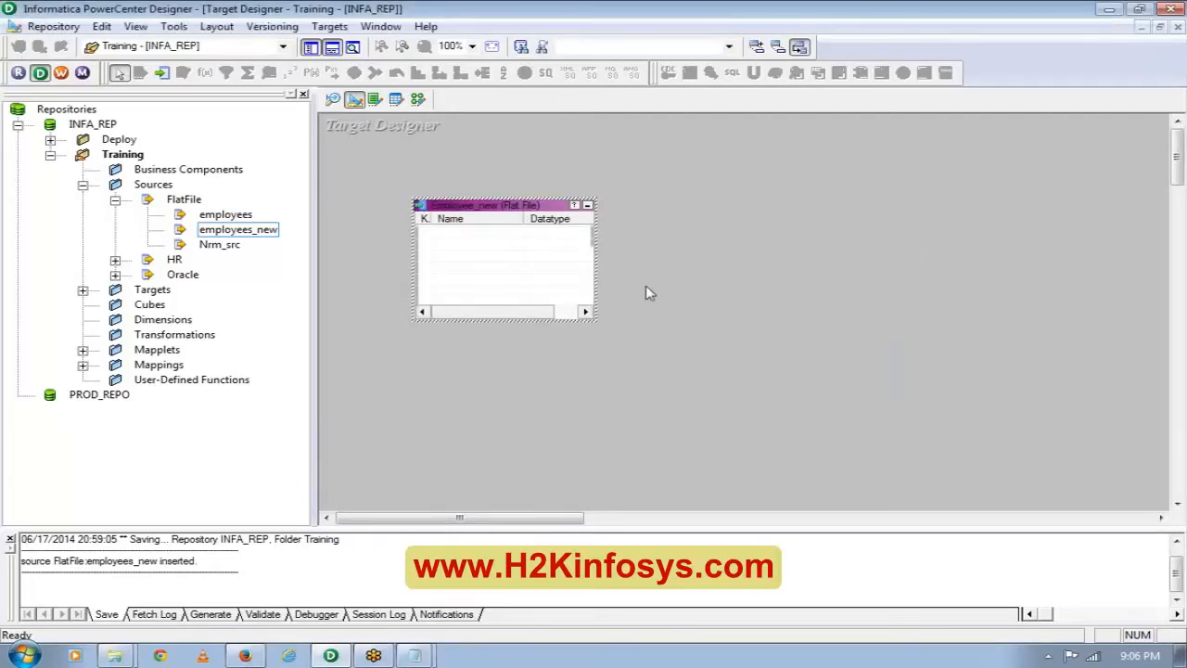
Open Employee_new's Columns tab and add the EMP_ID and EMP_FULL_NAME columns.
double_click(503, 205)
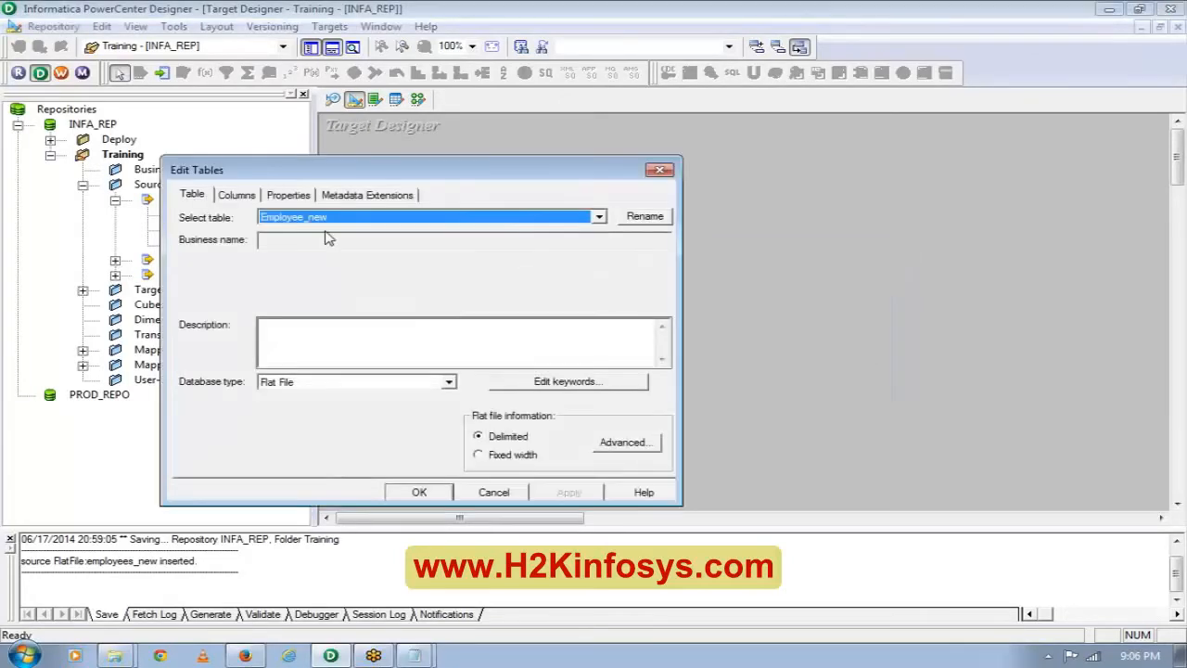
left_click(236, 194)
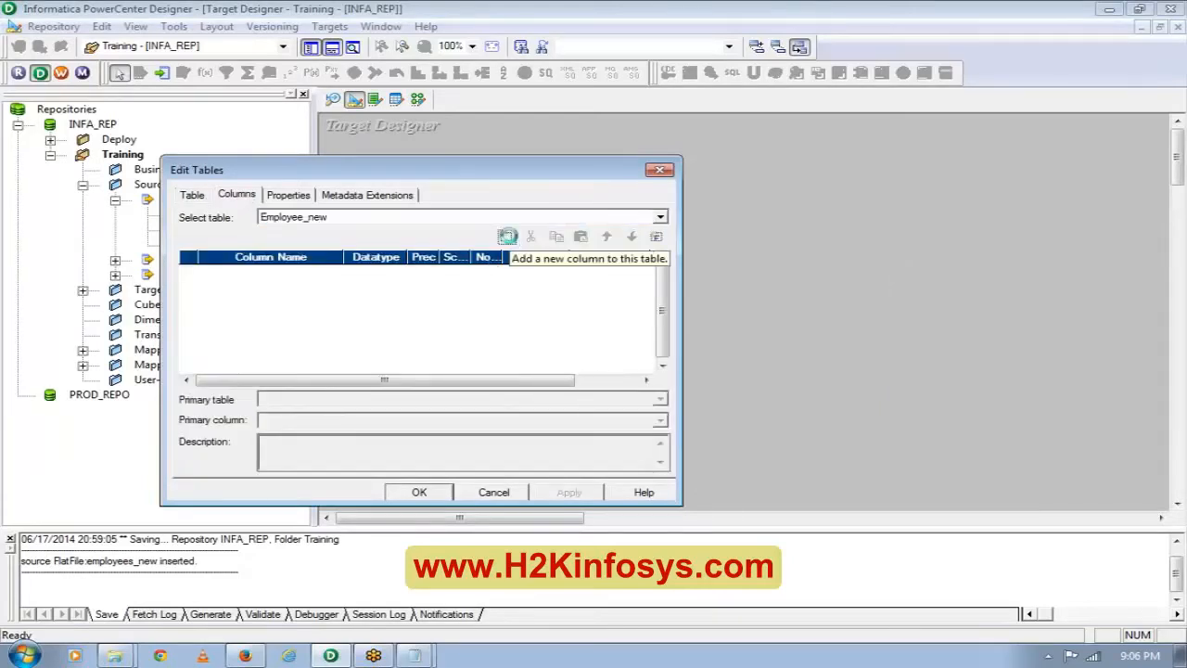
left_click(507, 236)
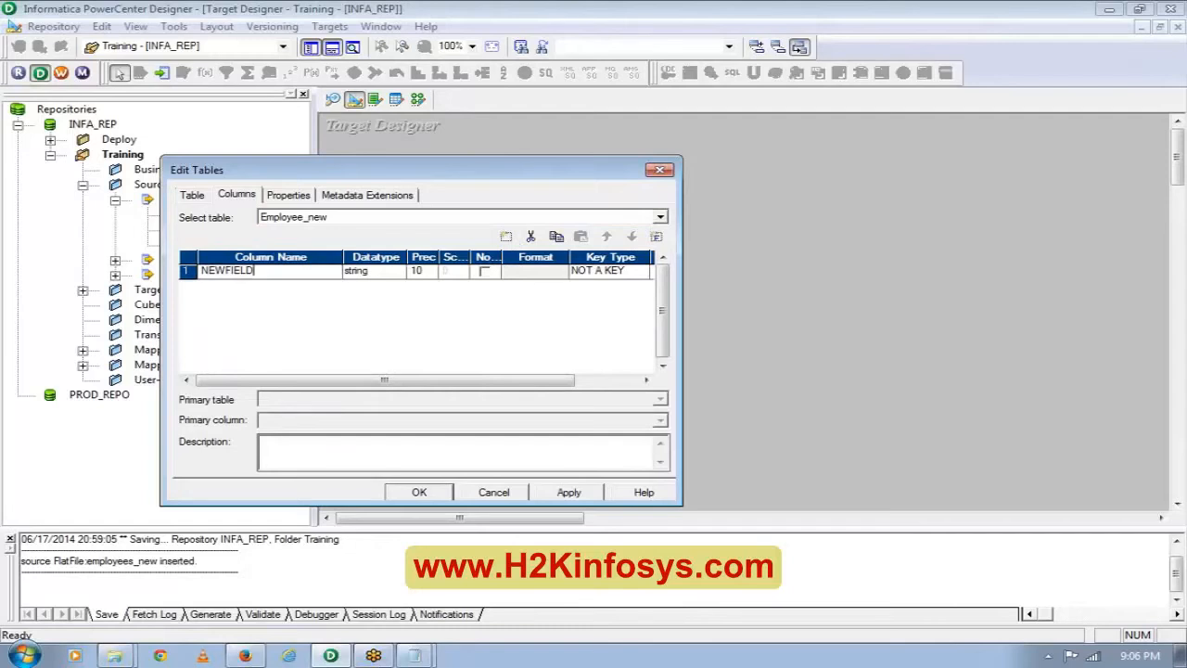
type("EMP_ID")
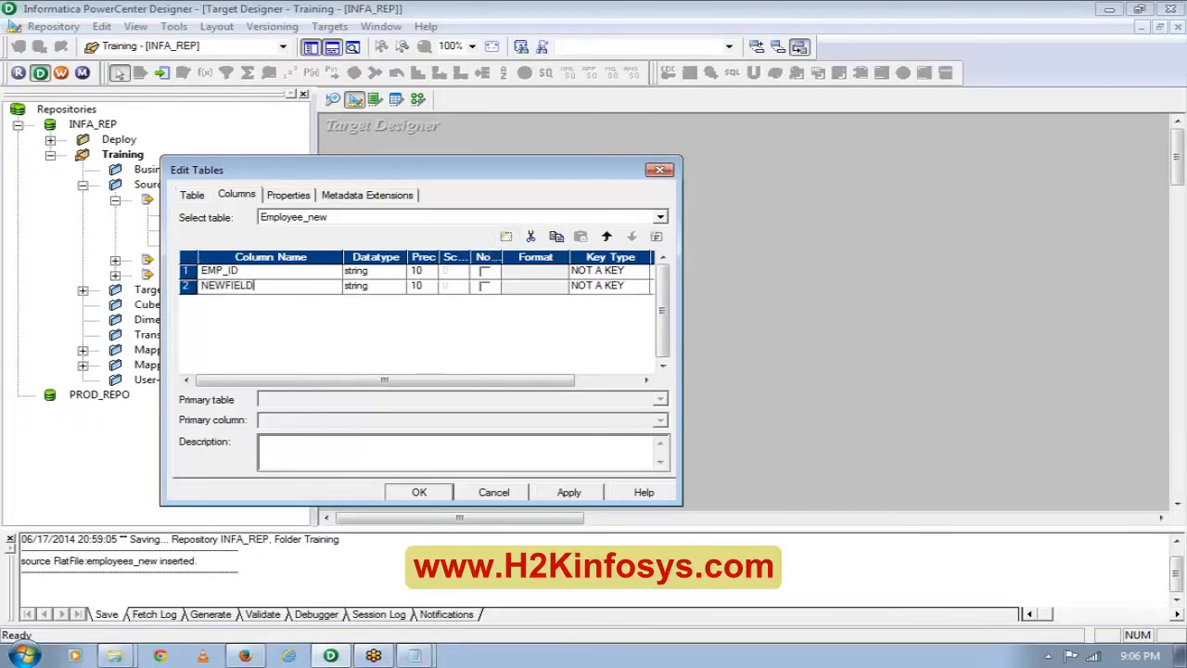
type("EMP_FULL")
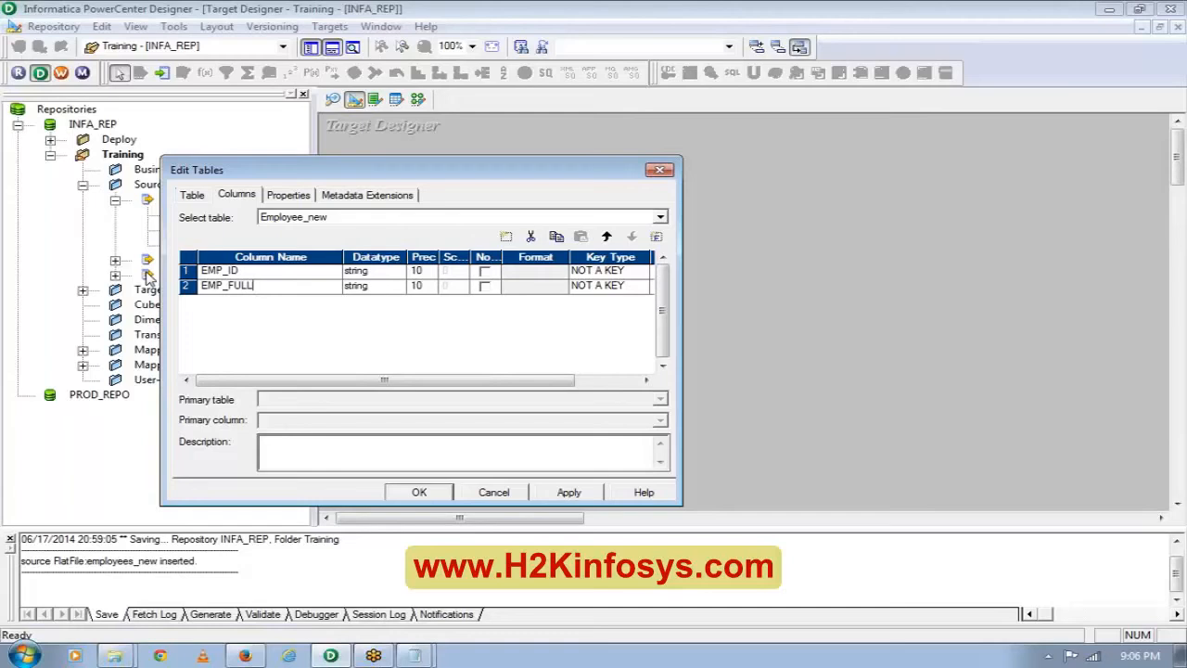
type("_")
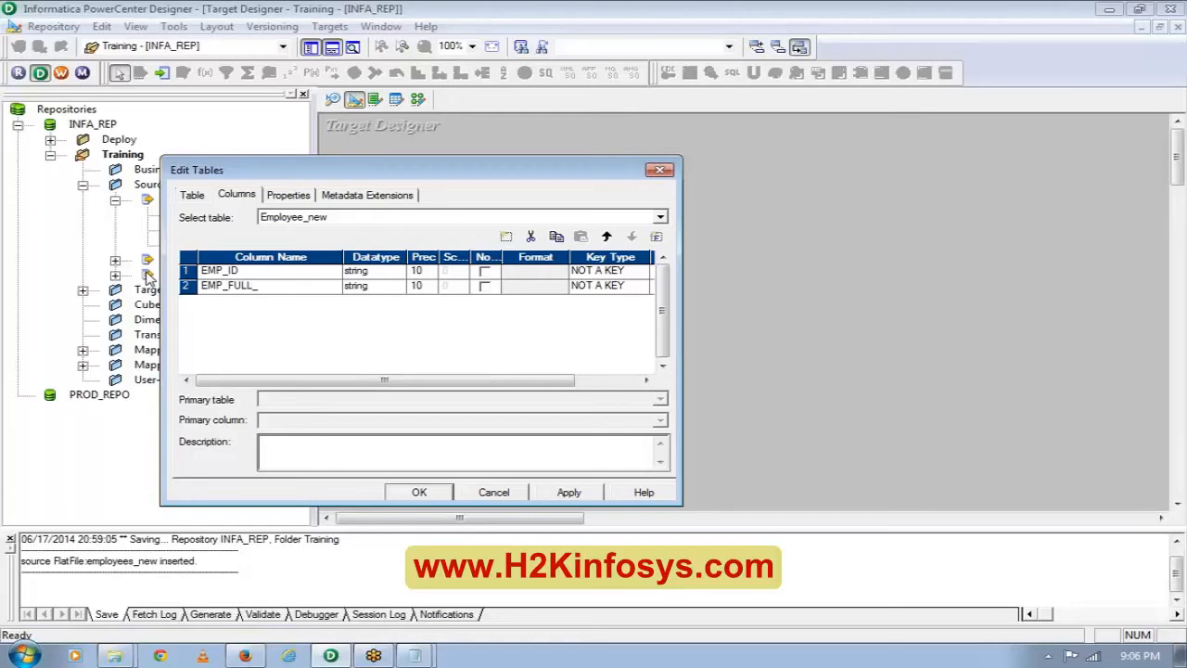
type("NAME")
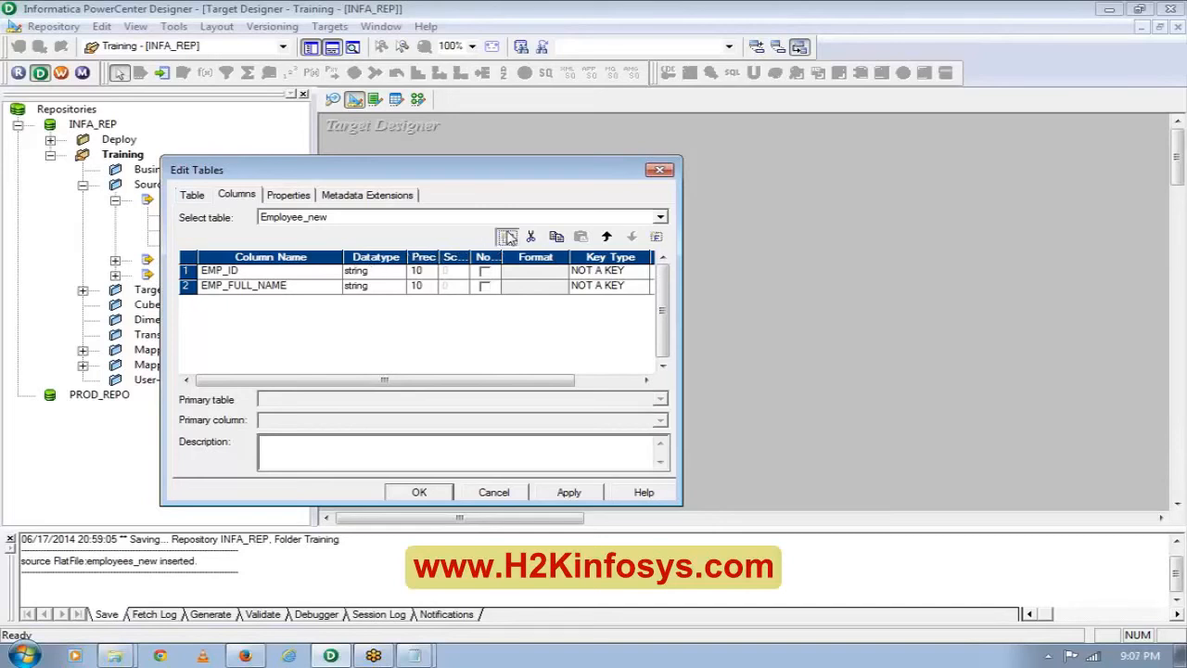
Add the NET_SALARY and DEPARTMENT_ID columns to Employee_new.
left_click(506, 237)
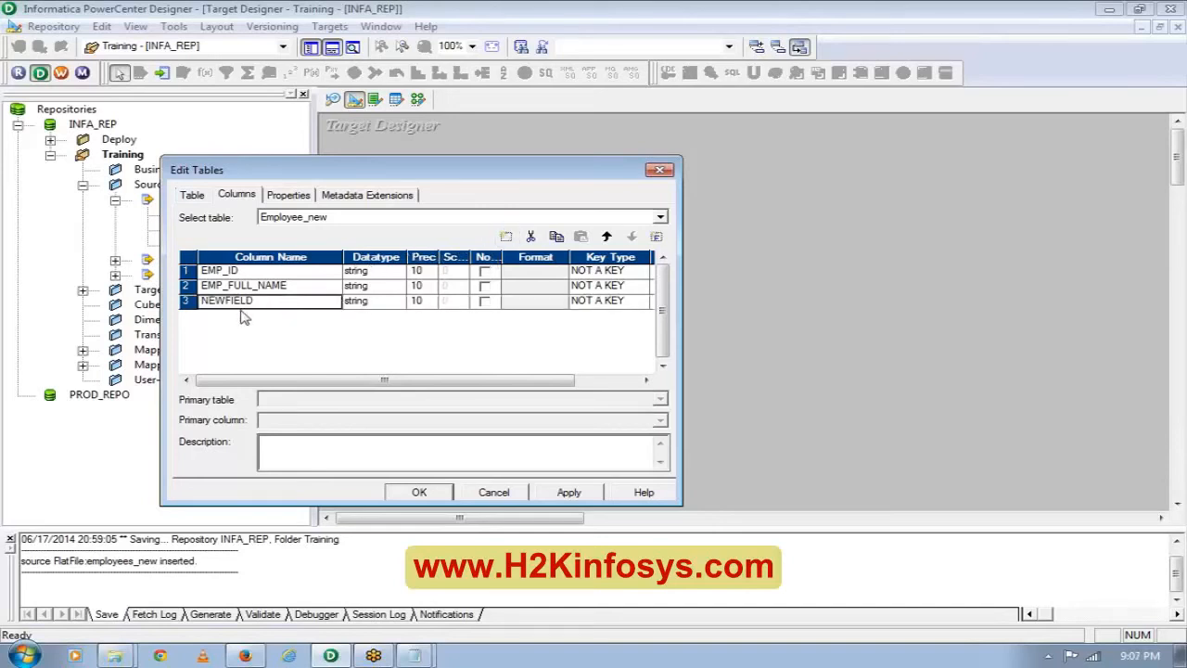
double_click(227, 300)
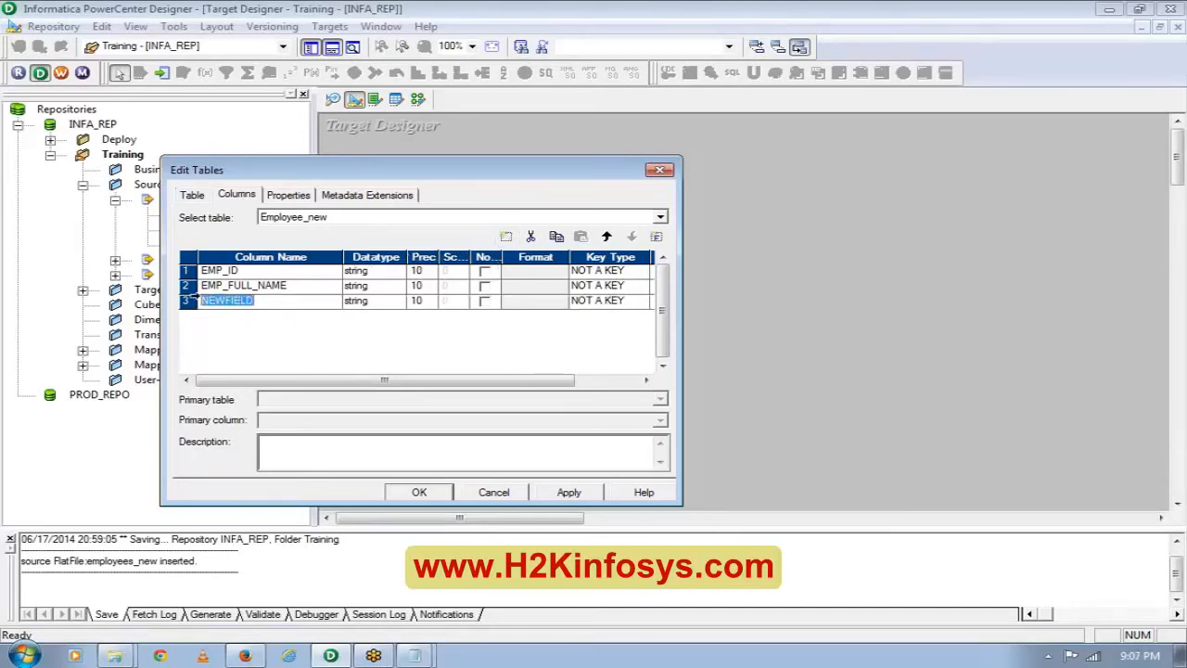
type("S")
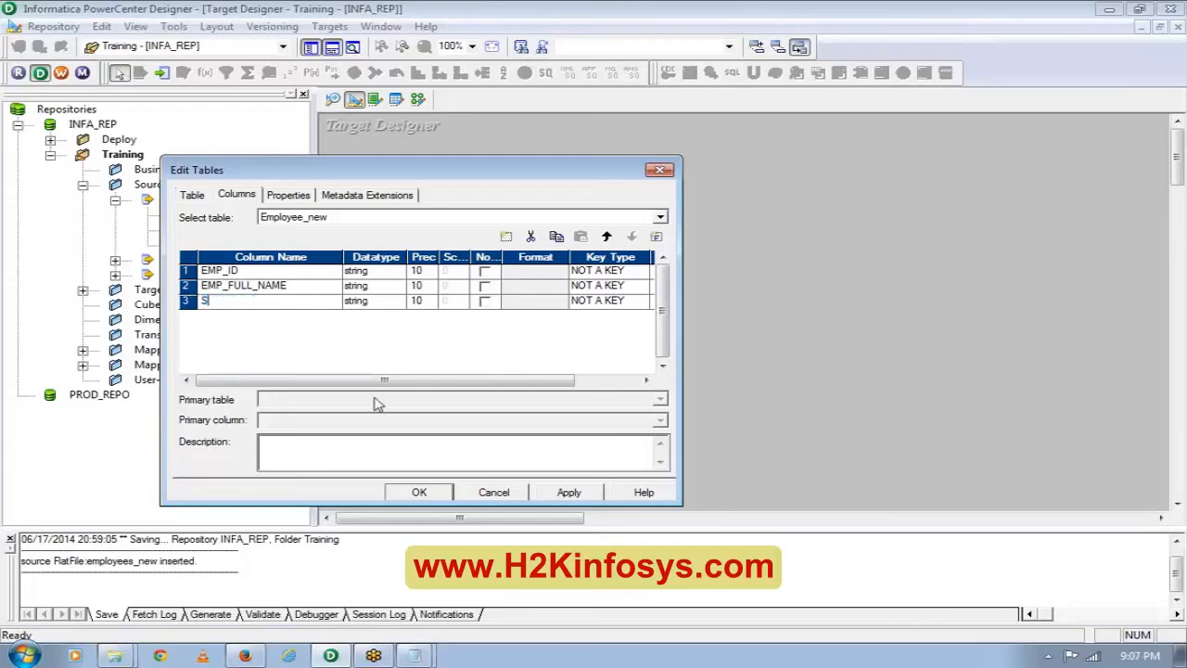
type("SALA")
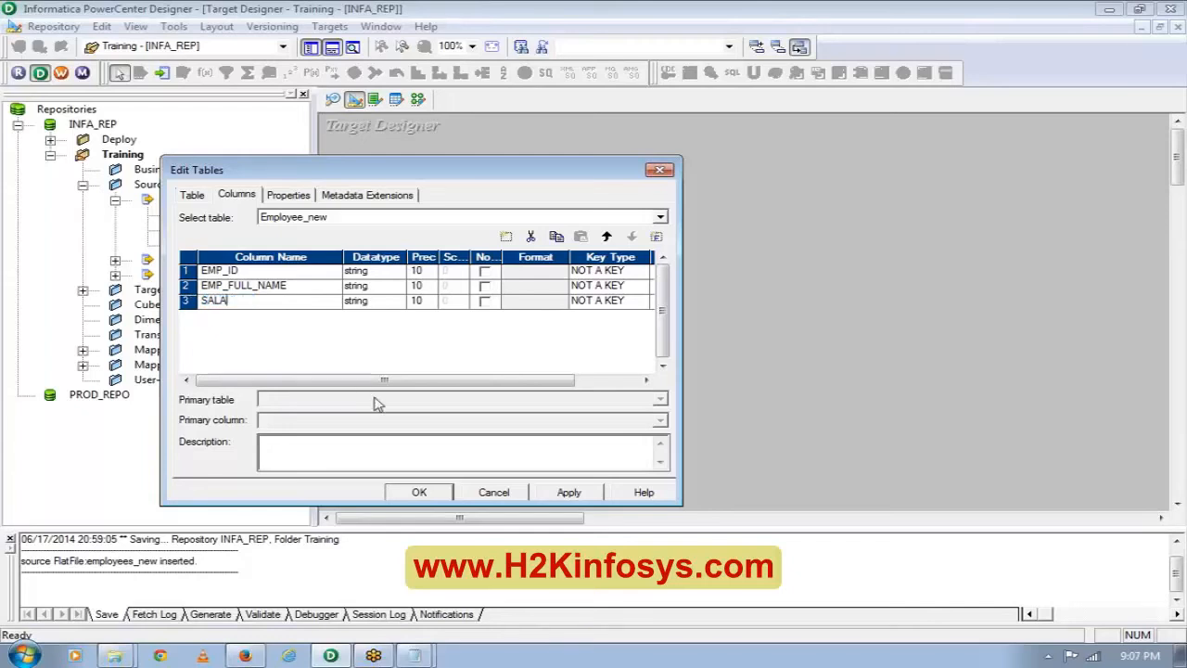
type("RY")
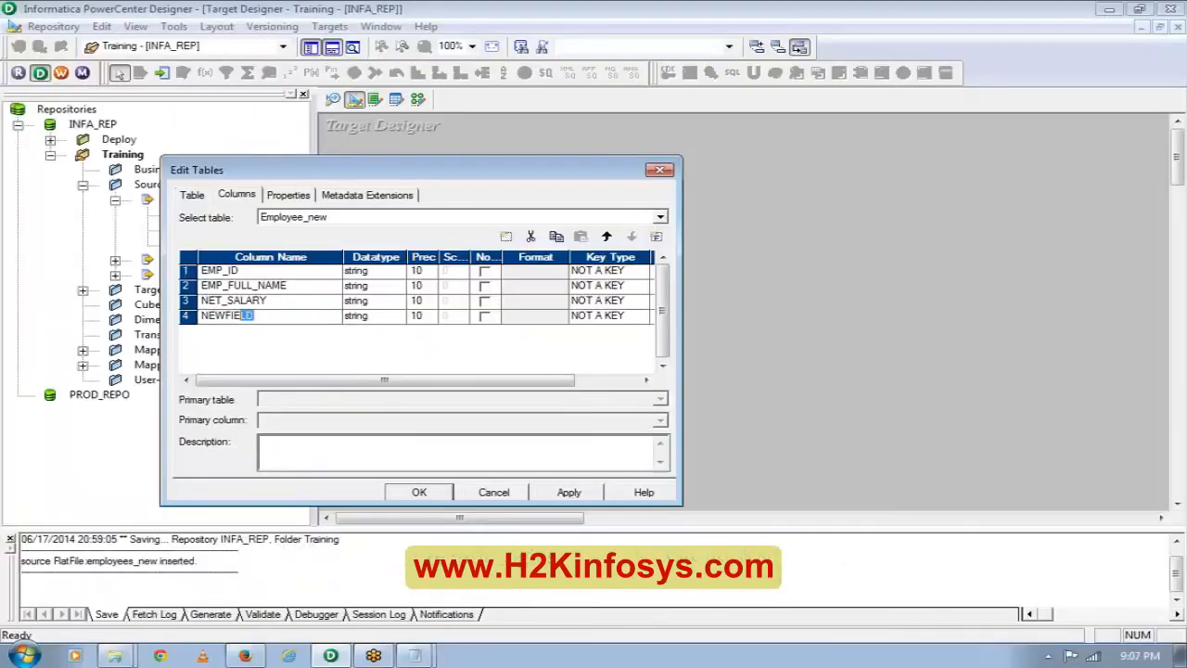
type("DEP")
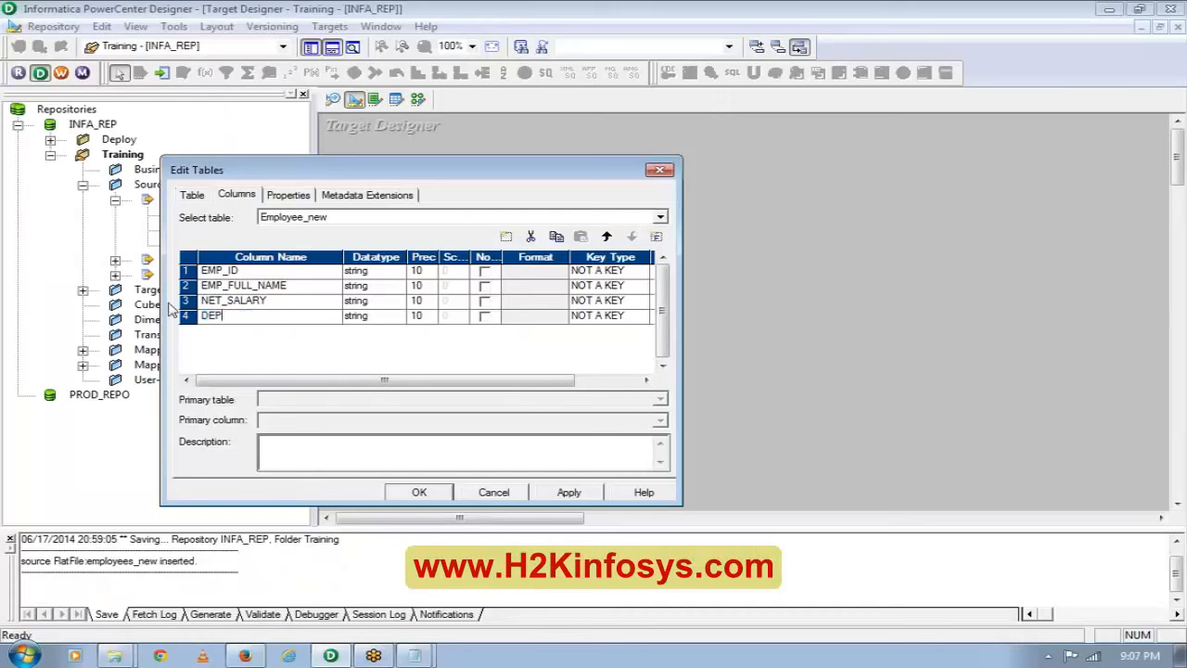
type("ART")
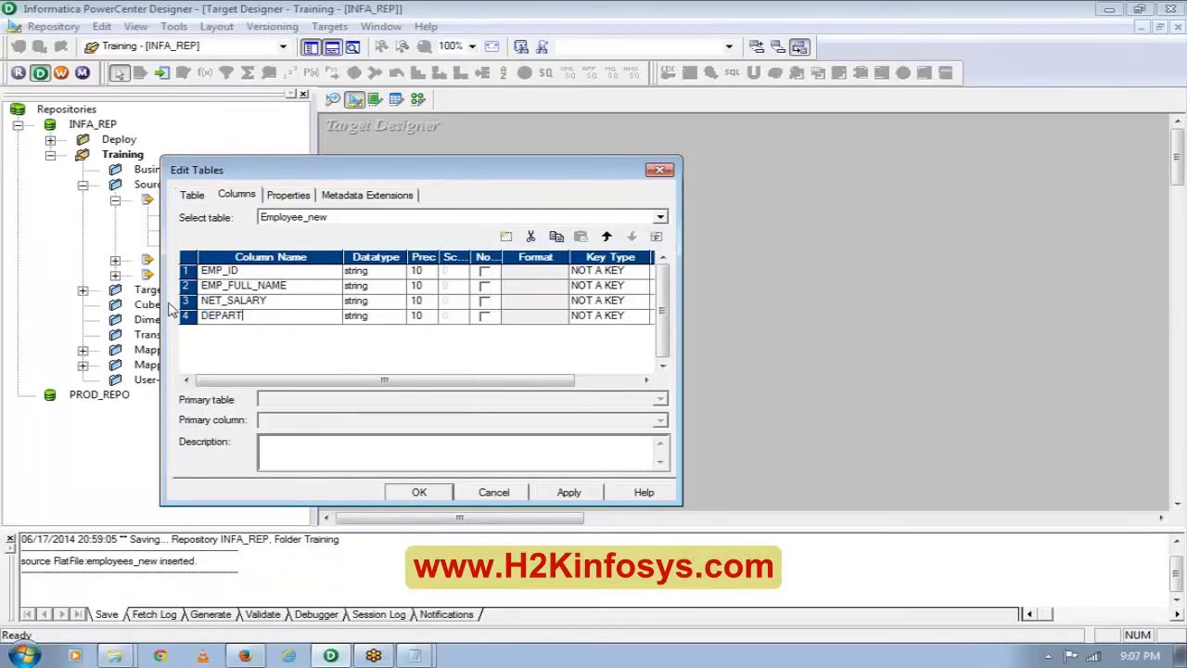
type("MENT_ID")
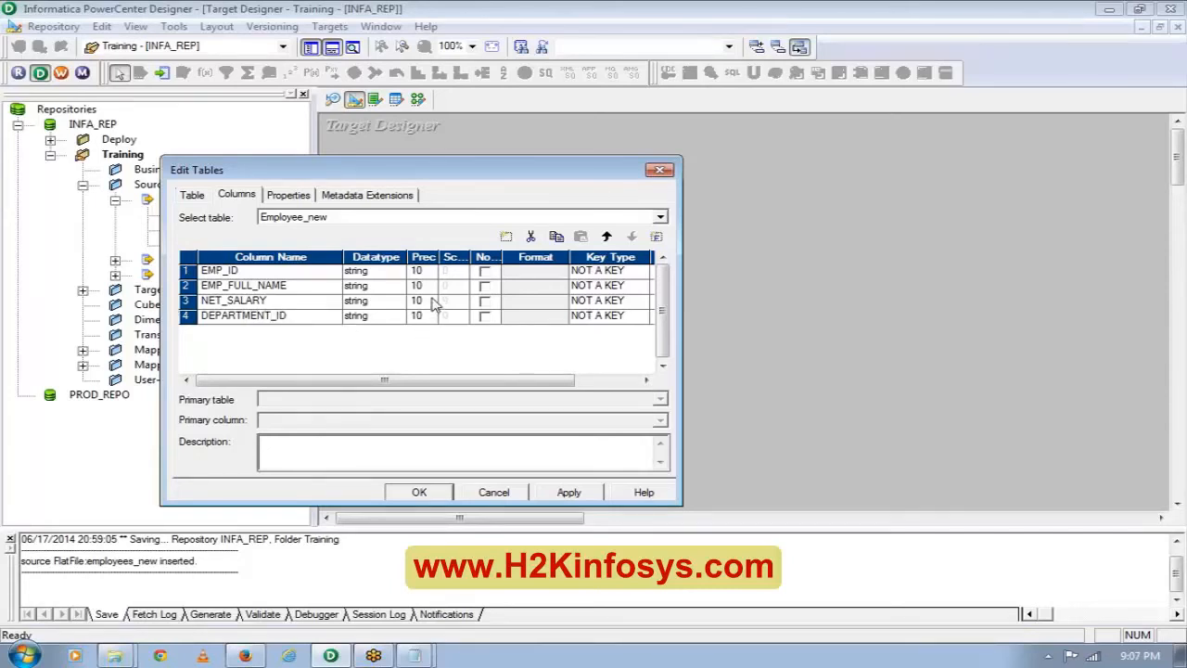
left_click(243, 315)
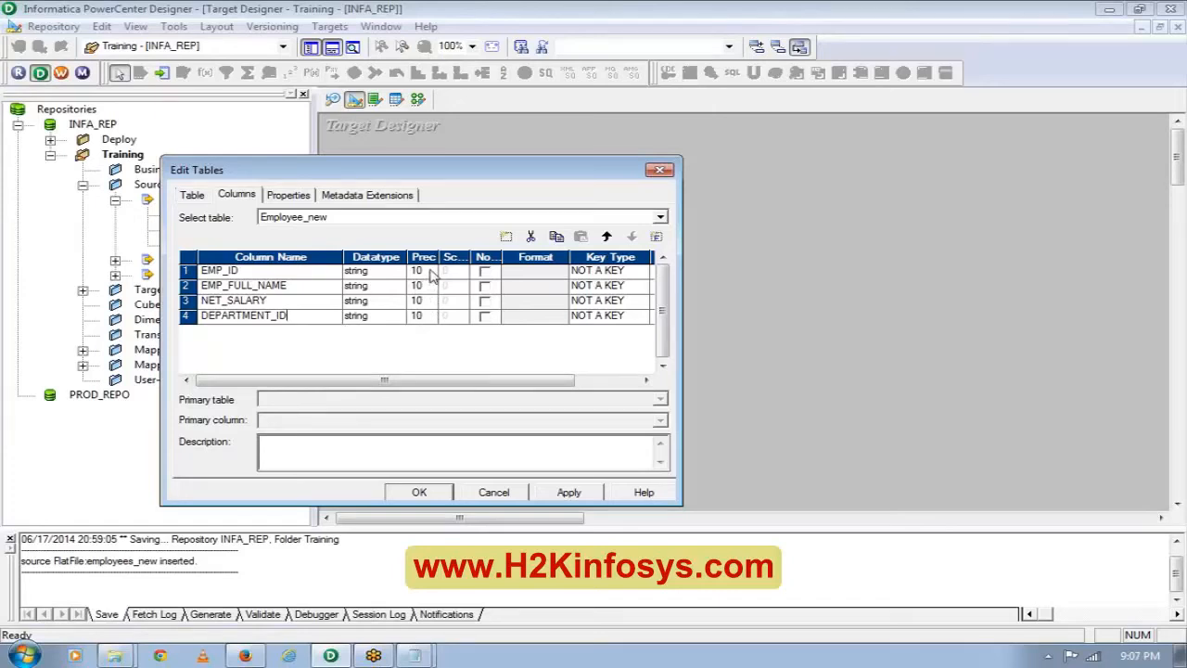
Set column precisions to 5, 40, 10 and 10, and apply.
left_click(417, 270)
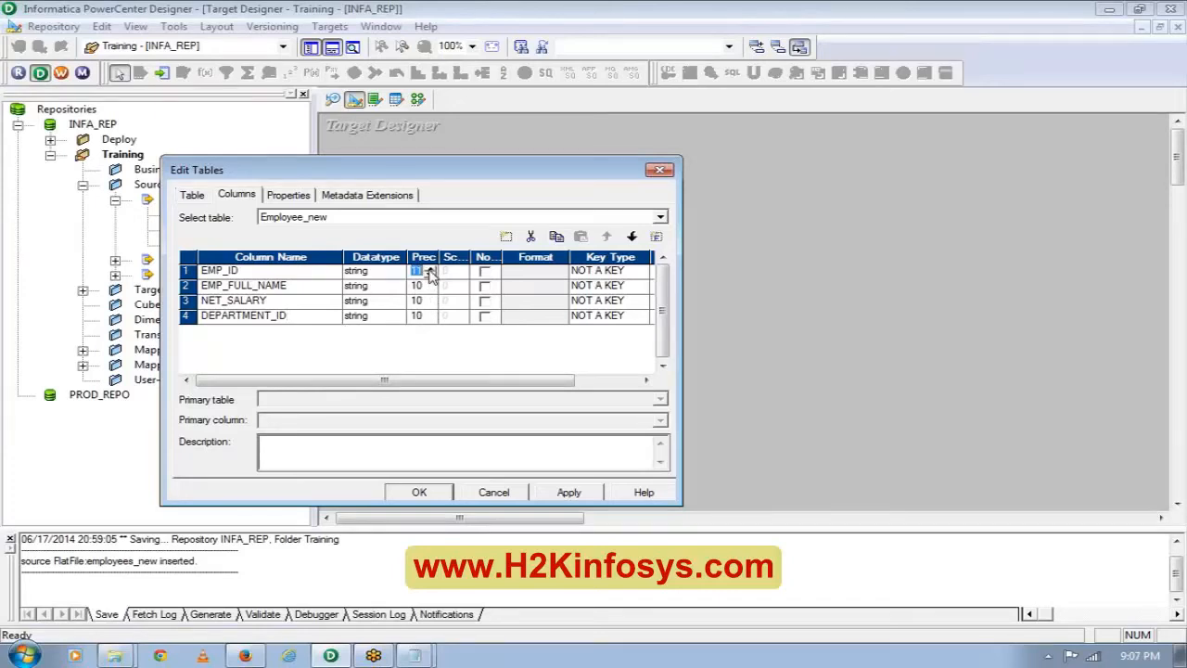
type("5")
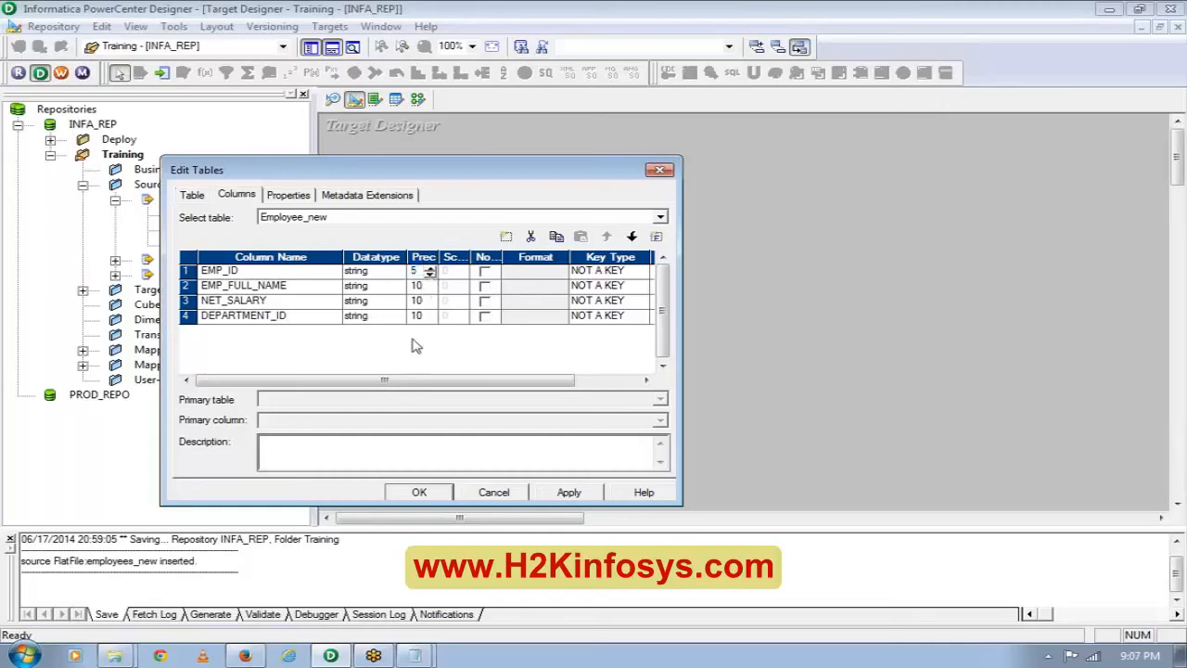
left_click(429, 282)
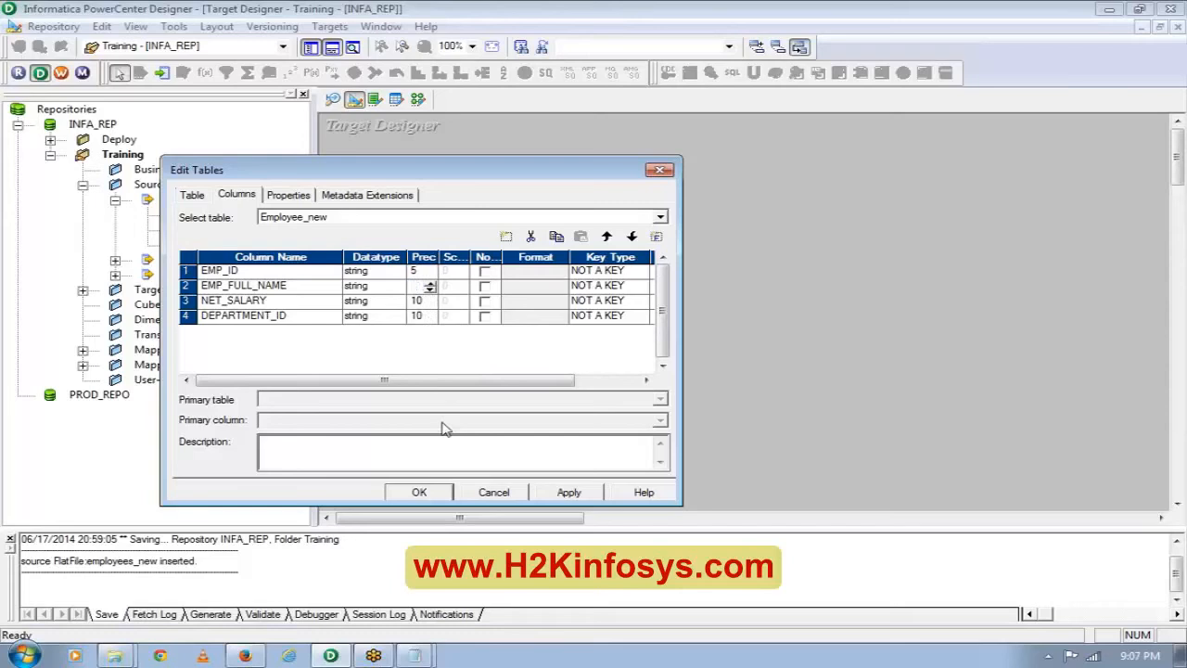
left_click(430, 287)
type("40")
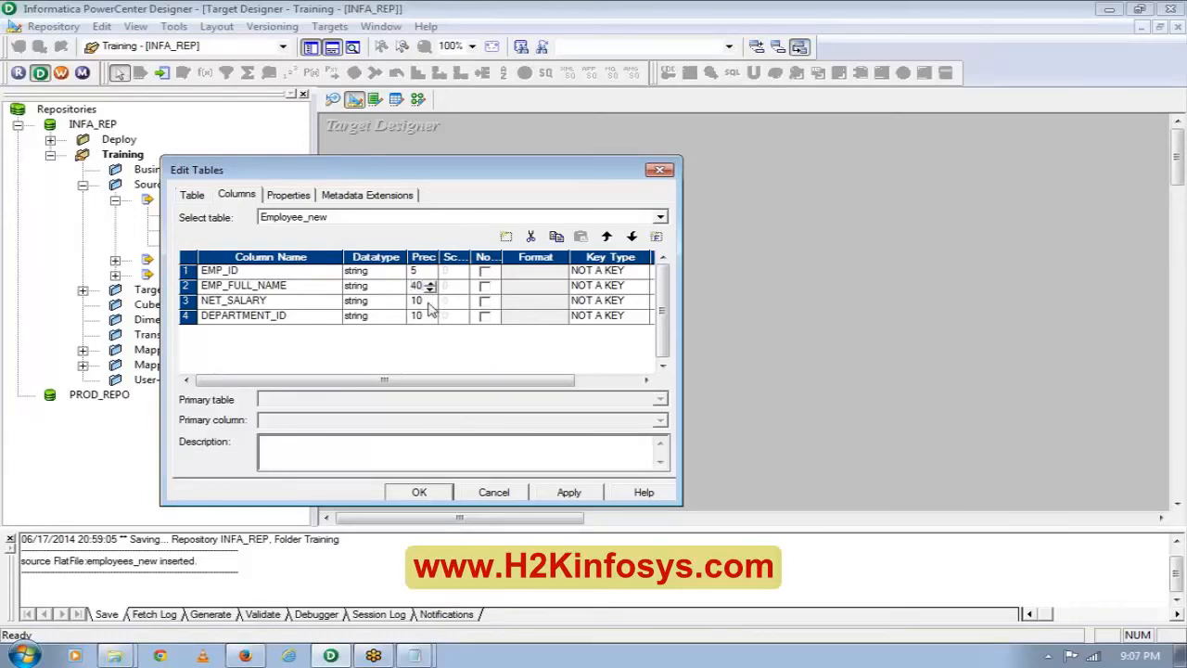
mouse_move(436, 322)
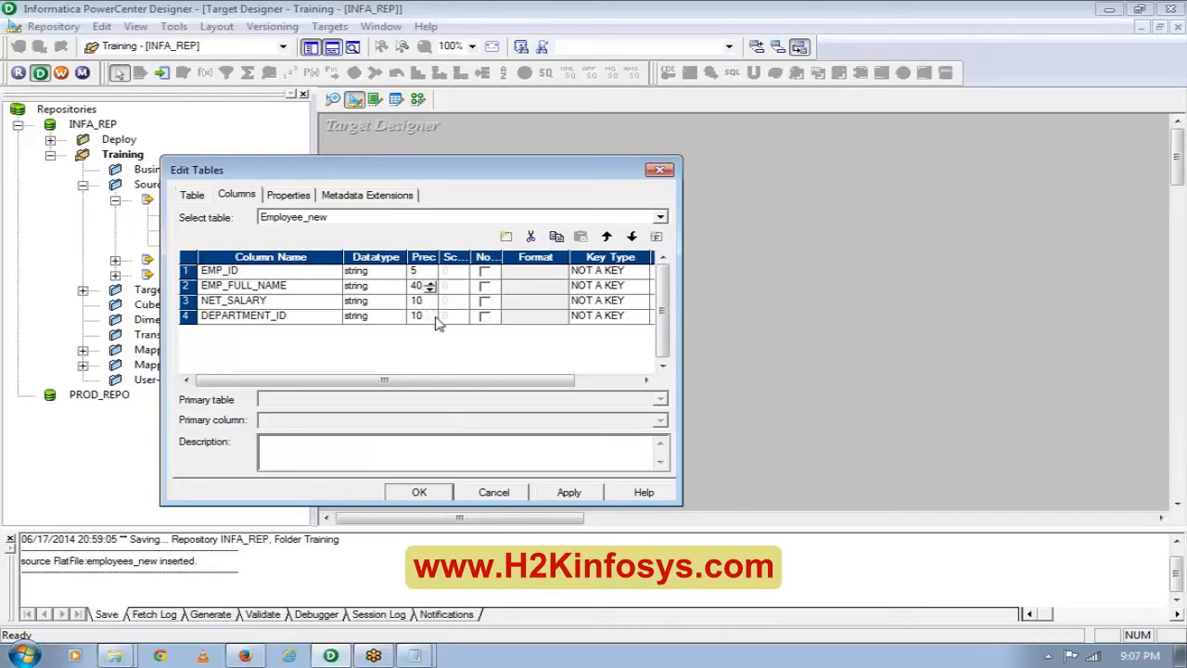
left_click(417, 316)
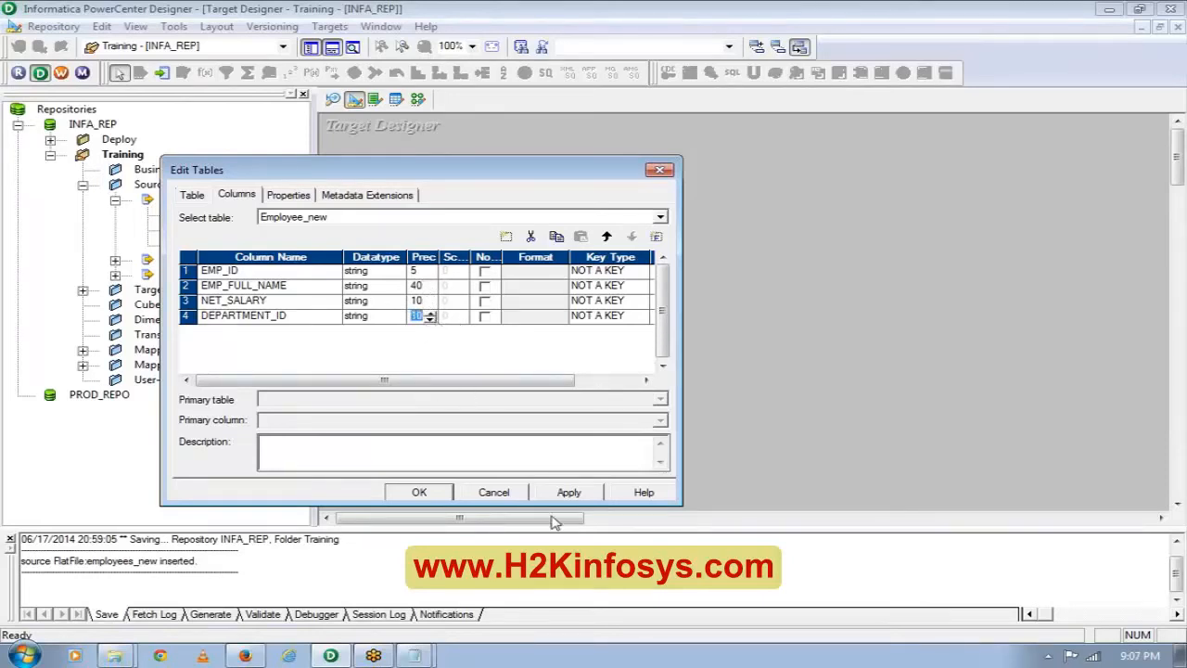
left_click(569, 492)
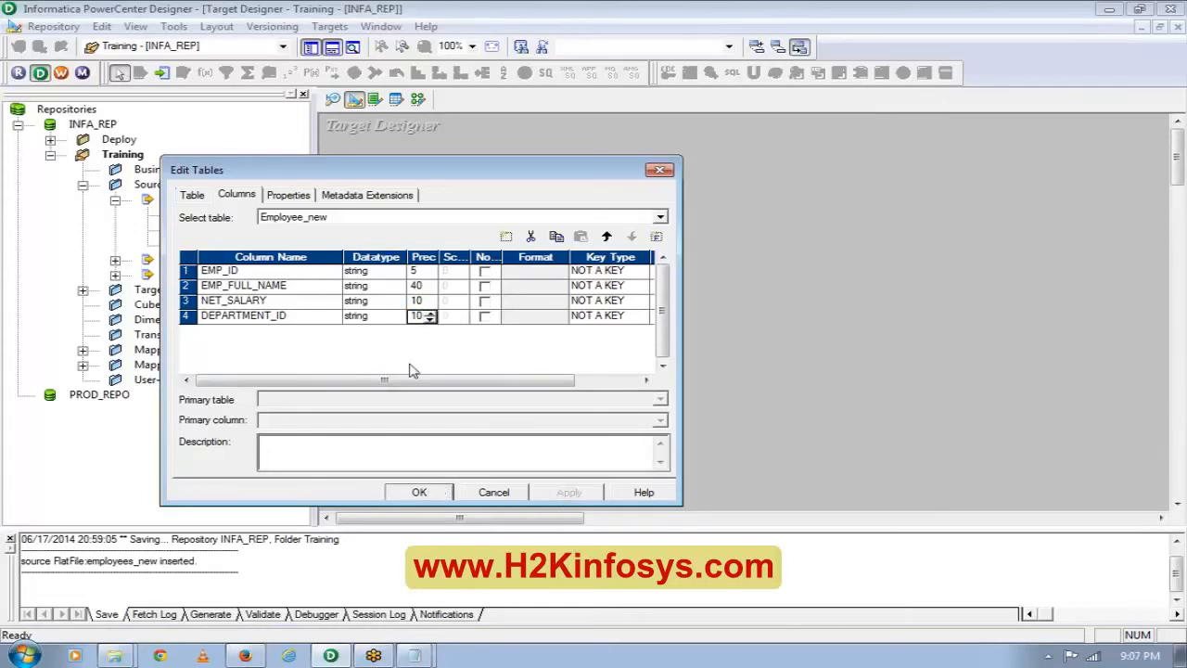
Set Employee_new to Fixed width on the Table tab, apply, and confirm with OK.
left_click(192, 195)
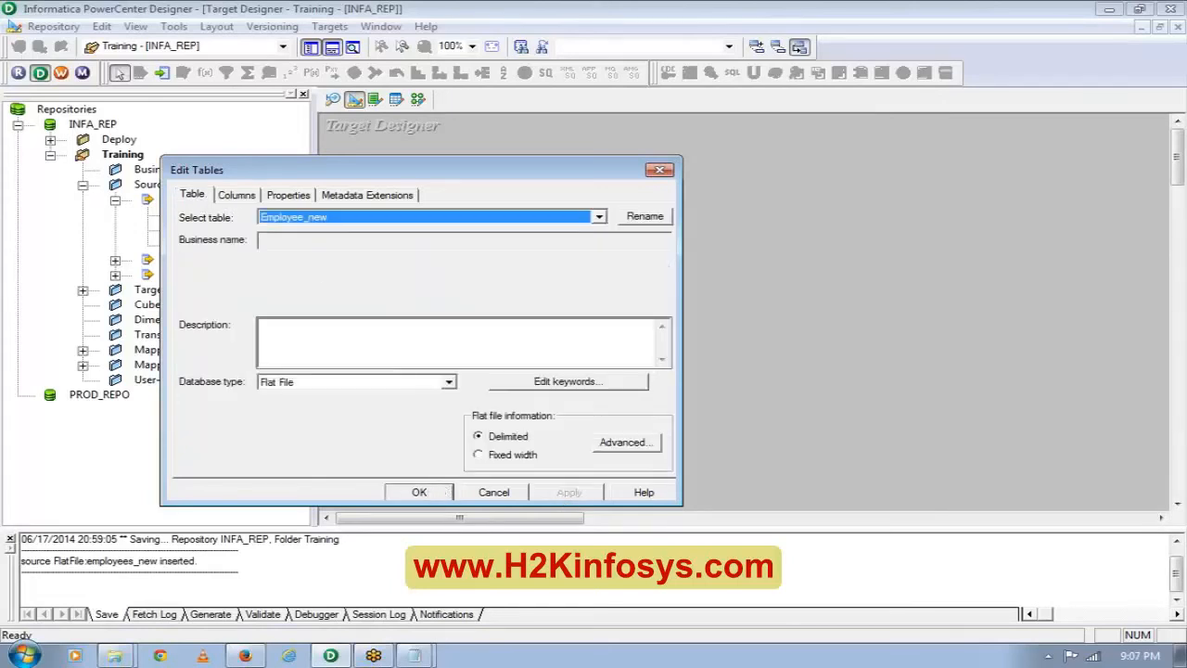
left_click(478, 454)
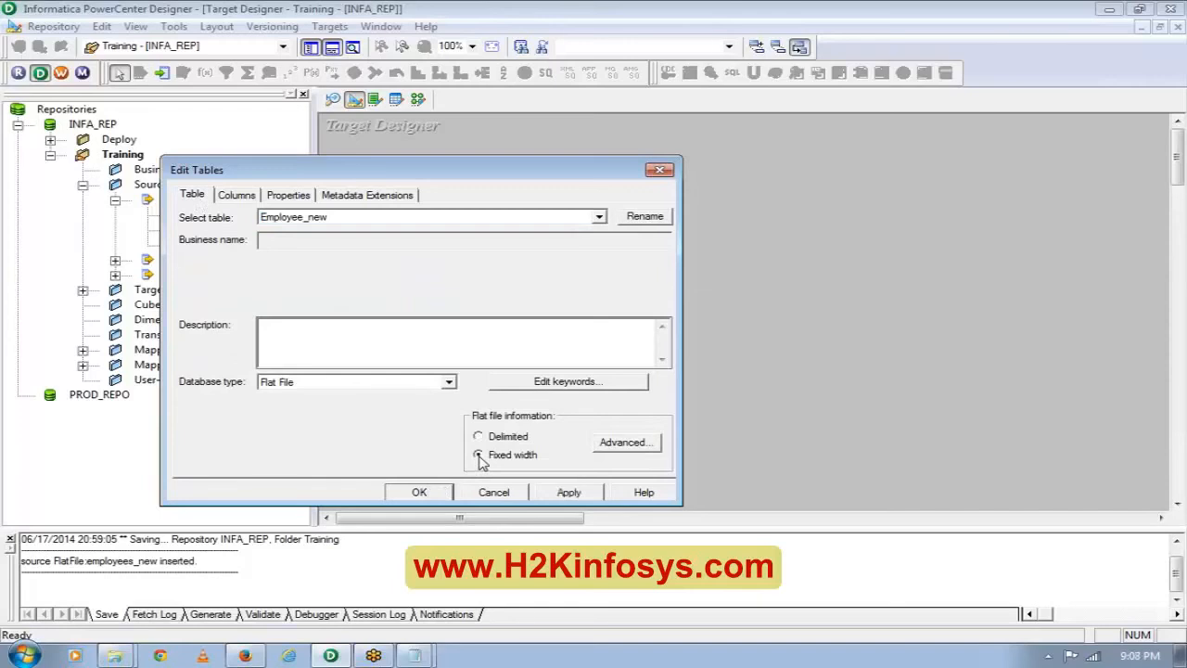
left_click(477, 454)
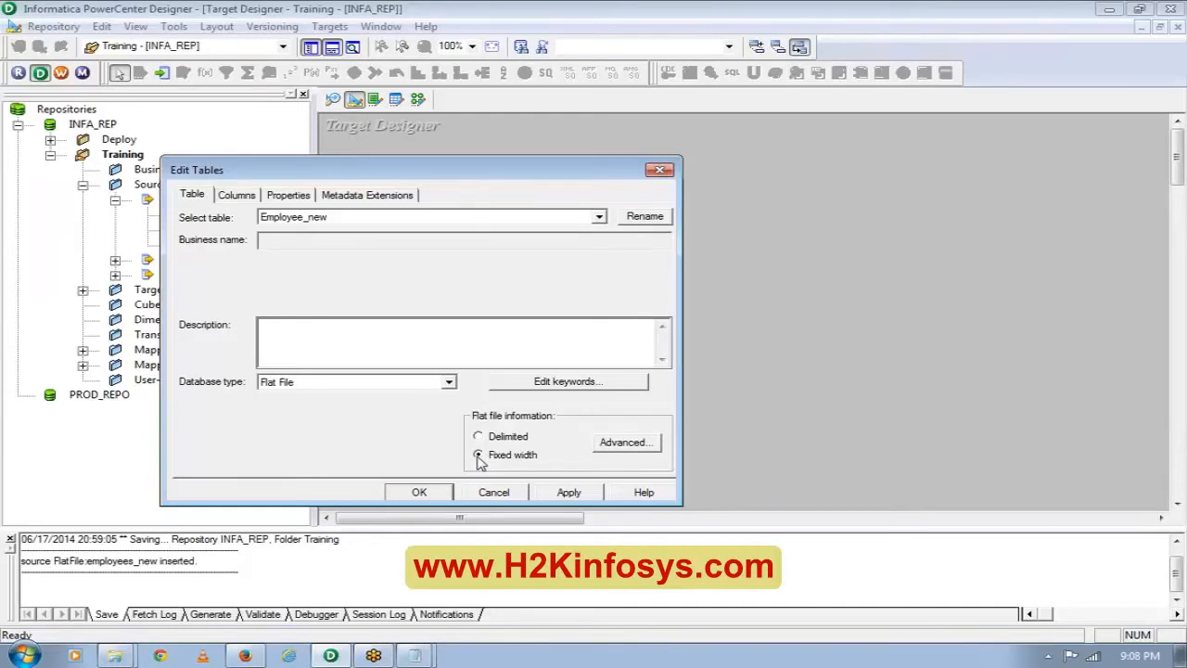
left_click(477, 454)
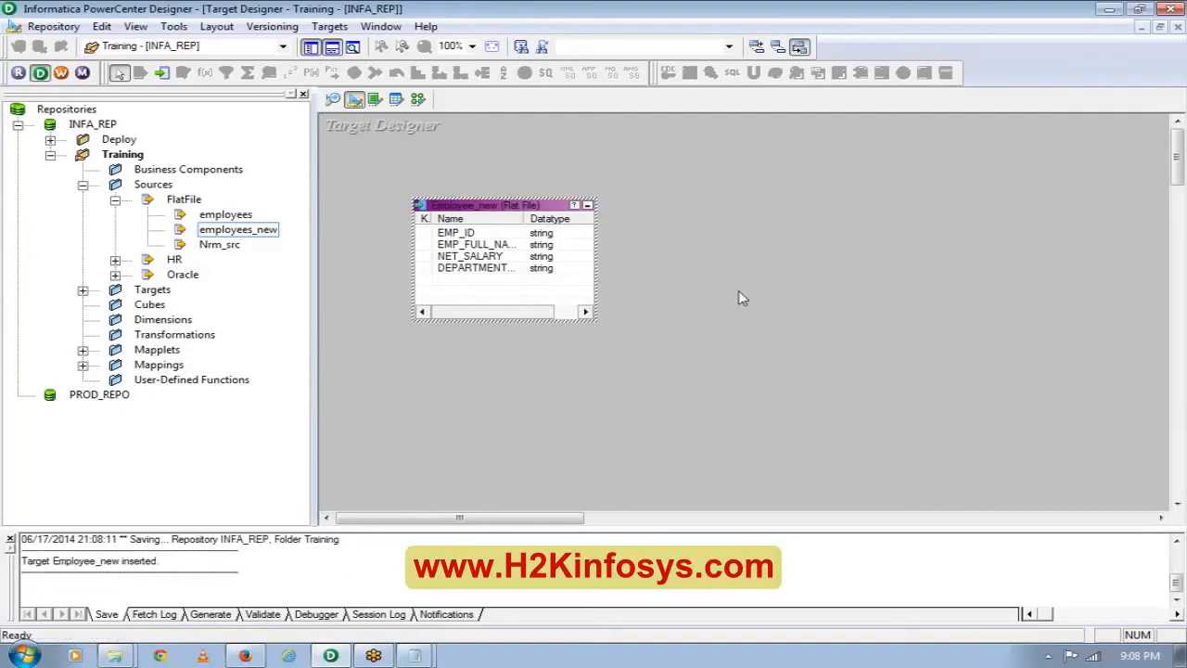
mouse_move(333, 100)
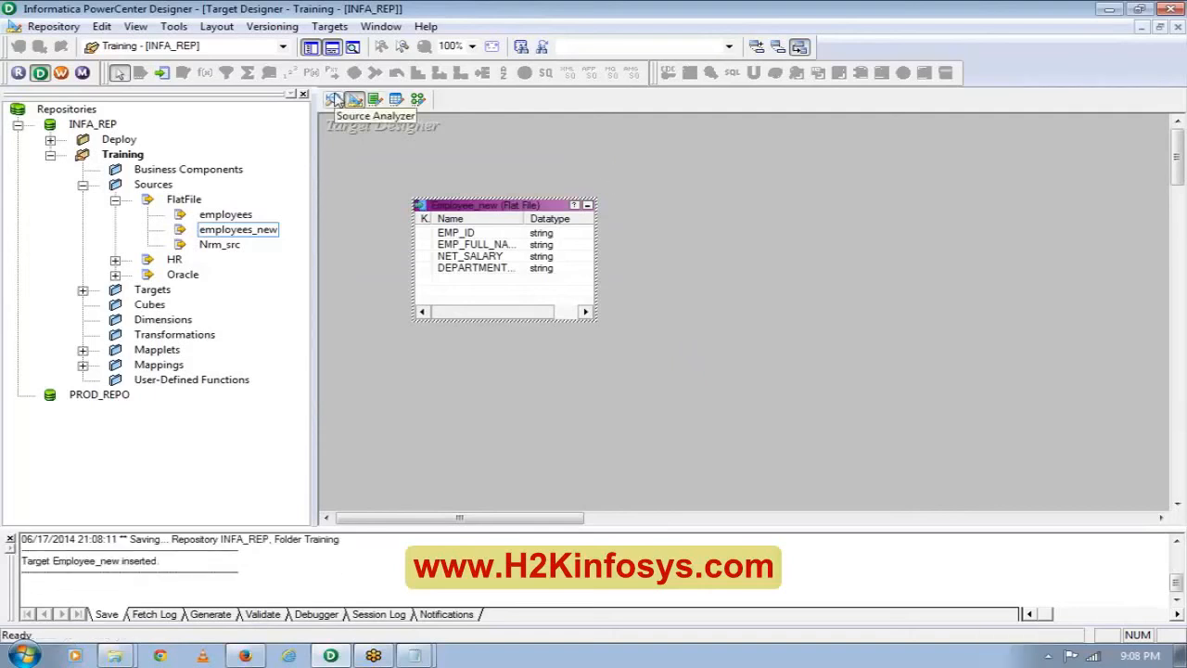
Switch to the Source Analyzer showing the collapsed employees_new icon.
left_click(333, 99)
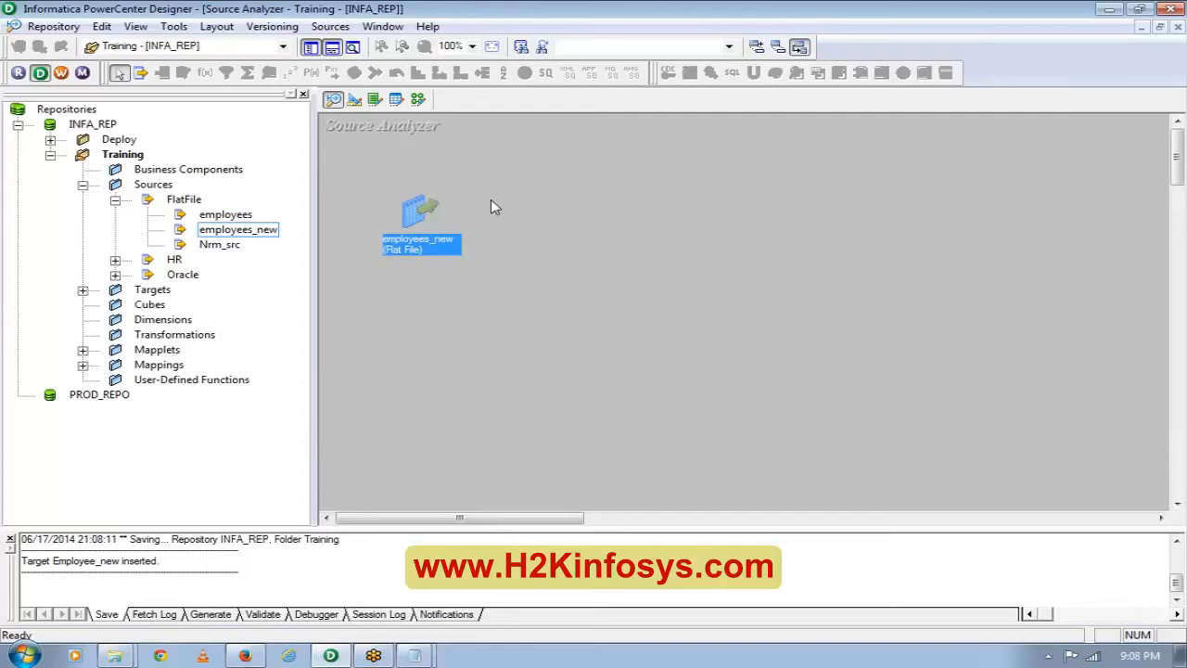
mouse_move(364, 146)
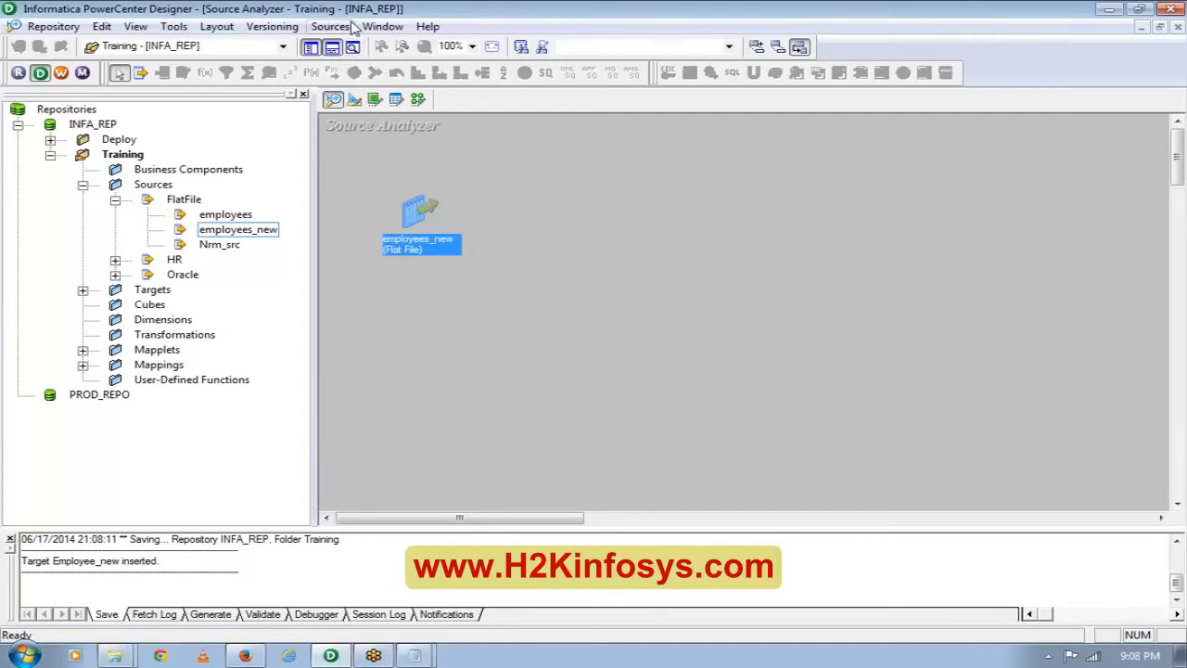
left_click(330, 26)
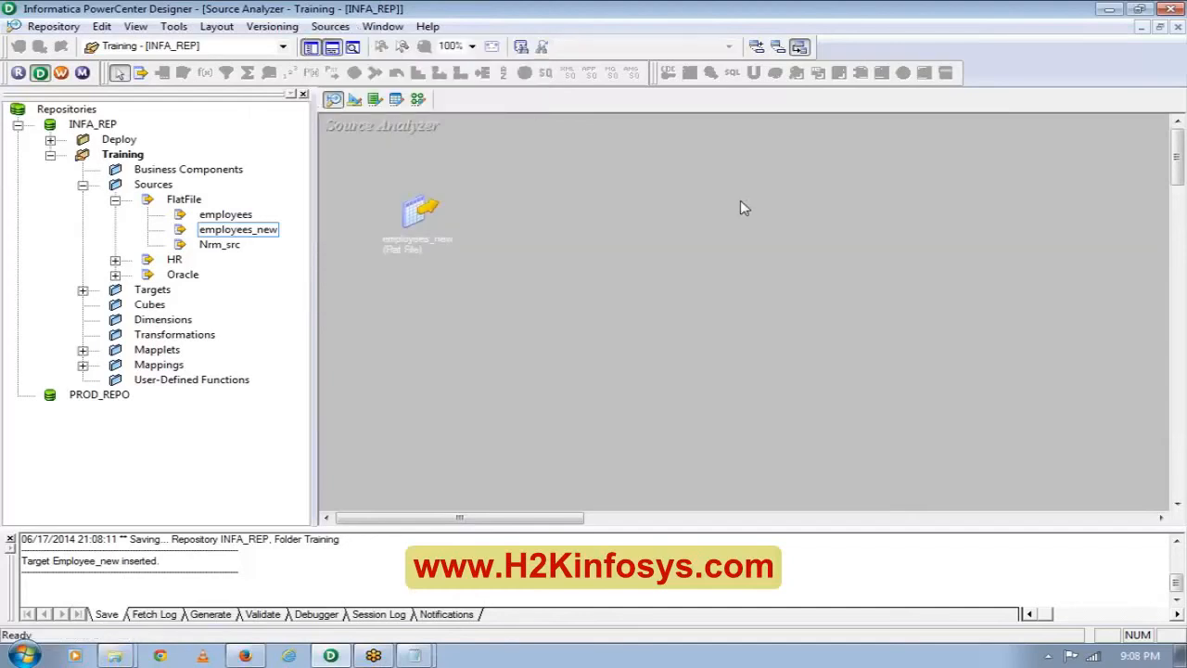
mouse_move(473, 107)
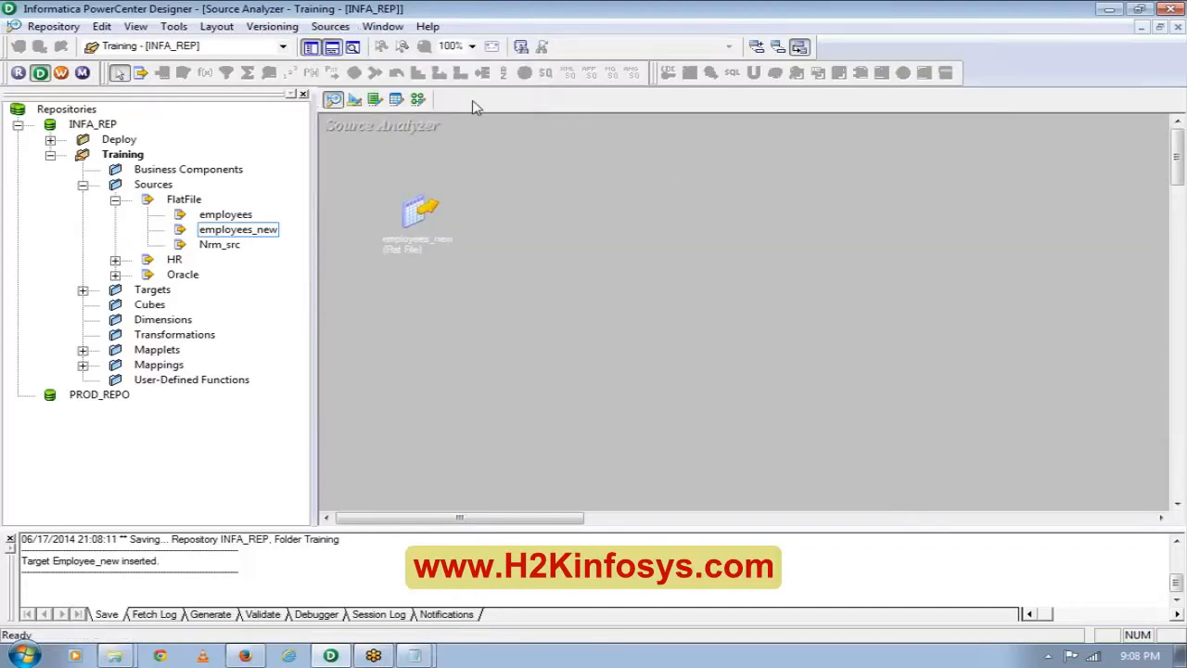
Create a new source named file_test with database type Flat File.
left_click(330, 26)
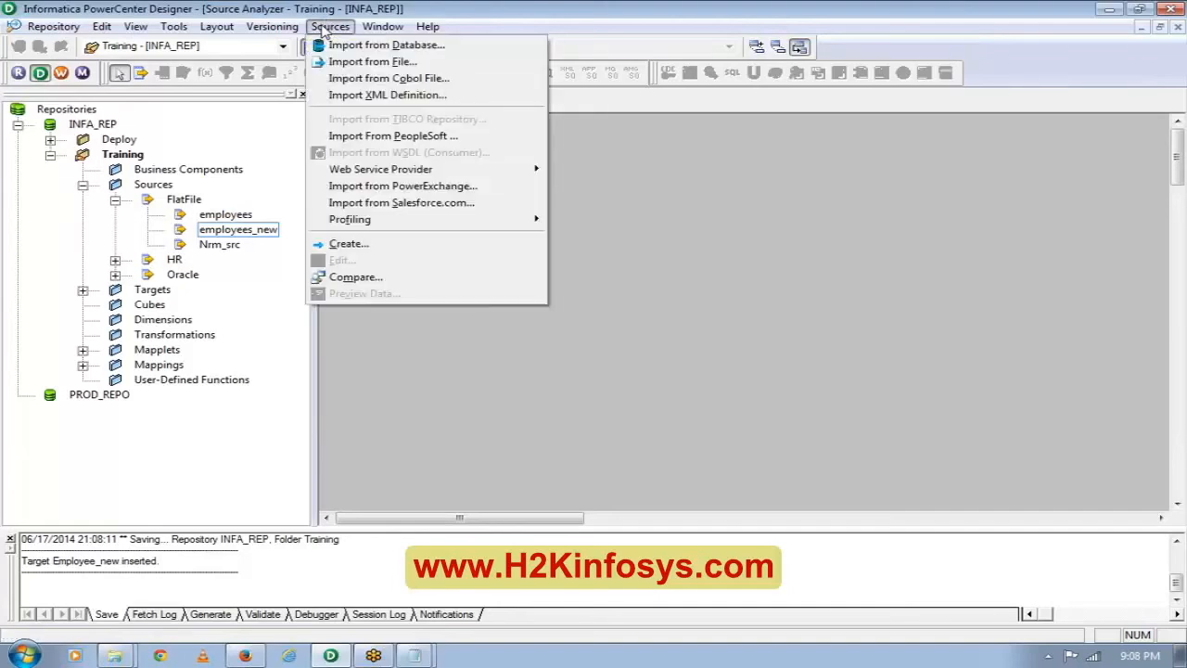
left_click(347, 243)
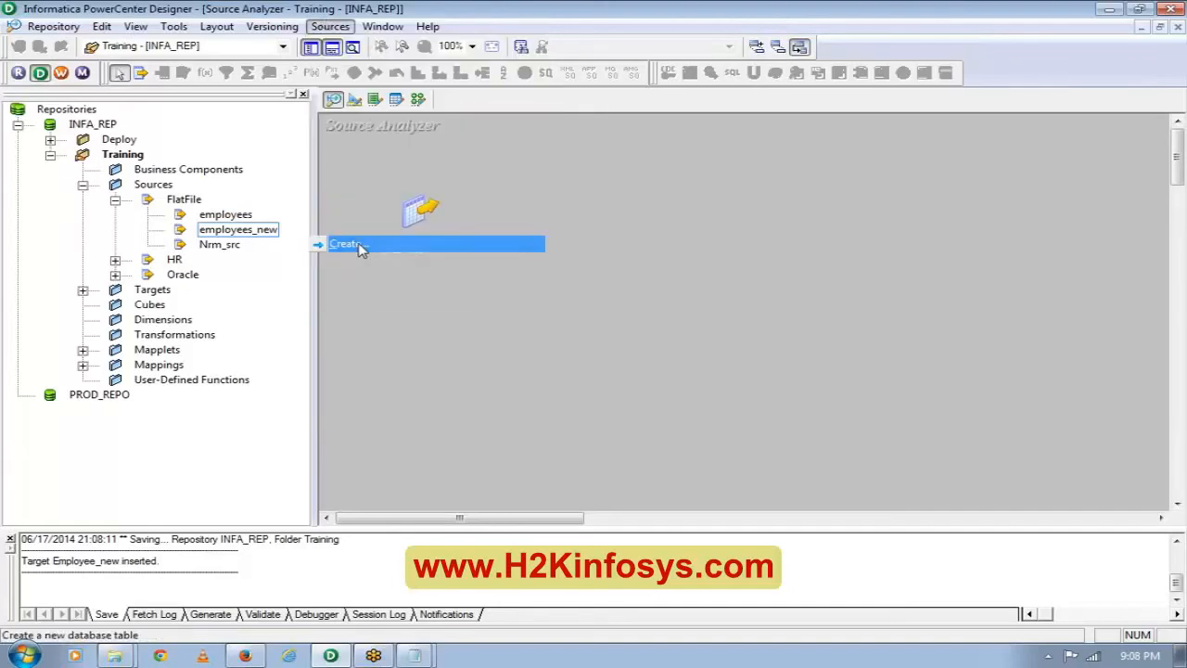
left_click(348, 243)
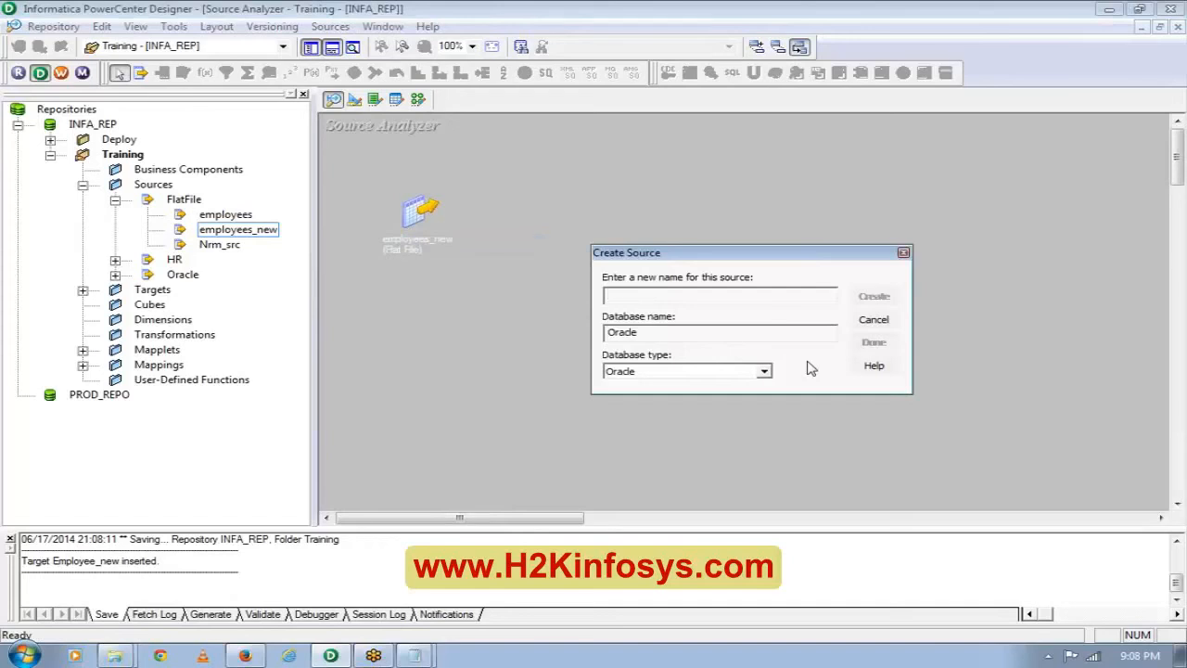
type("file_test")
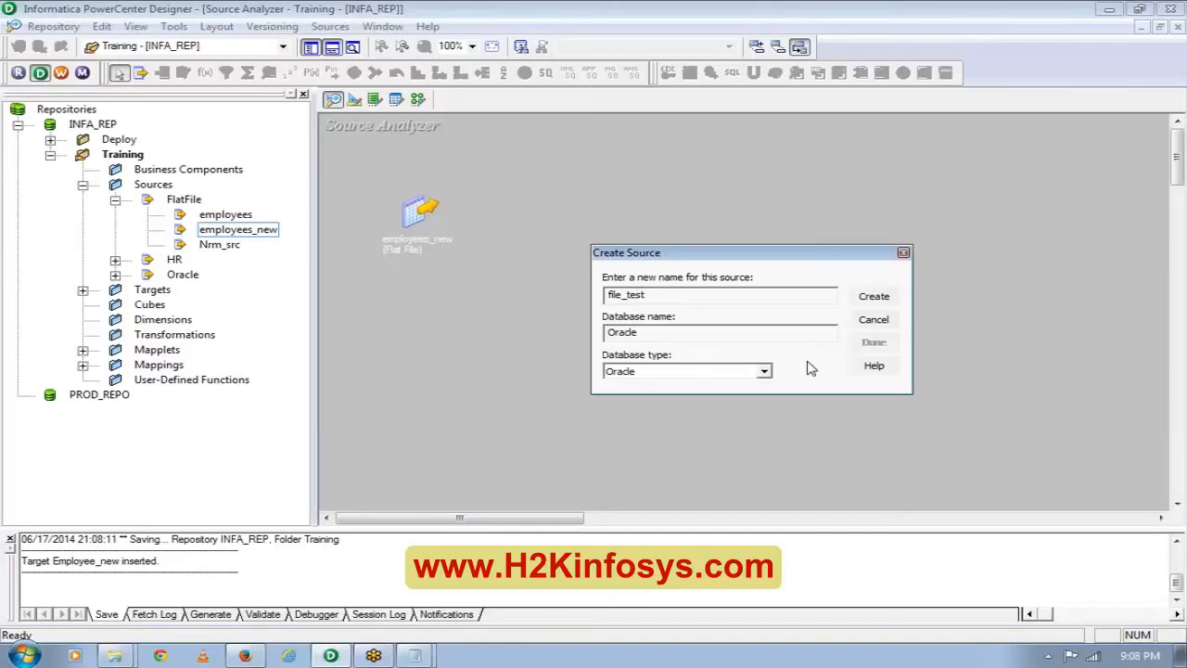
left_click(763, 371)
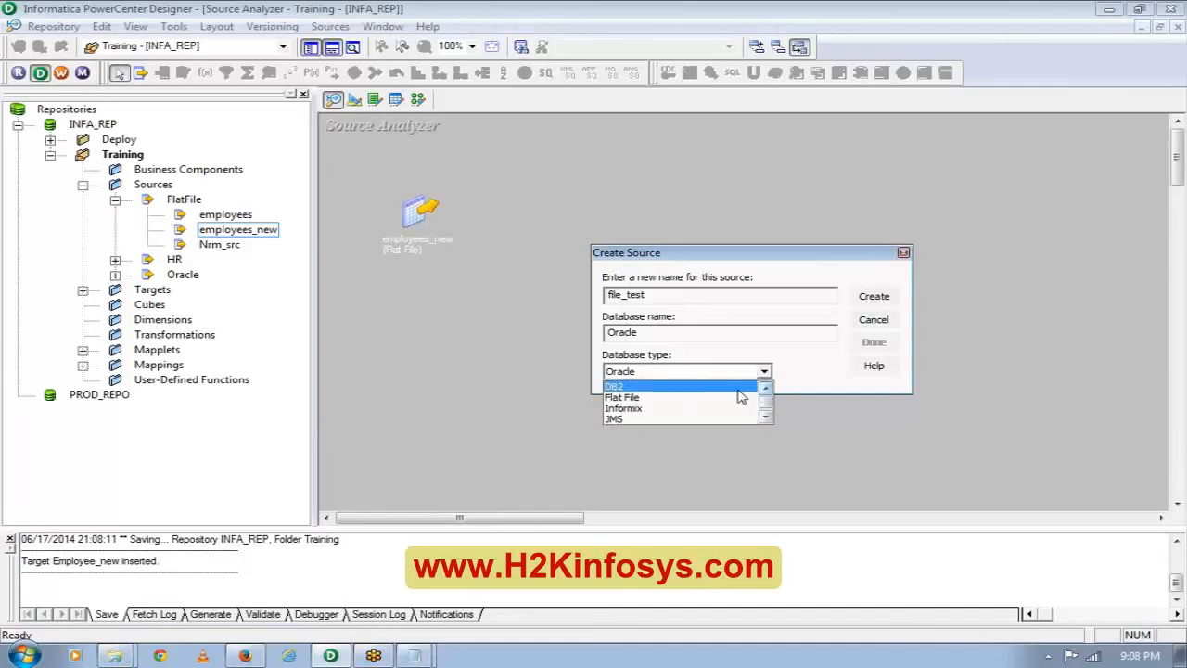
left_click(621, 397)
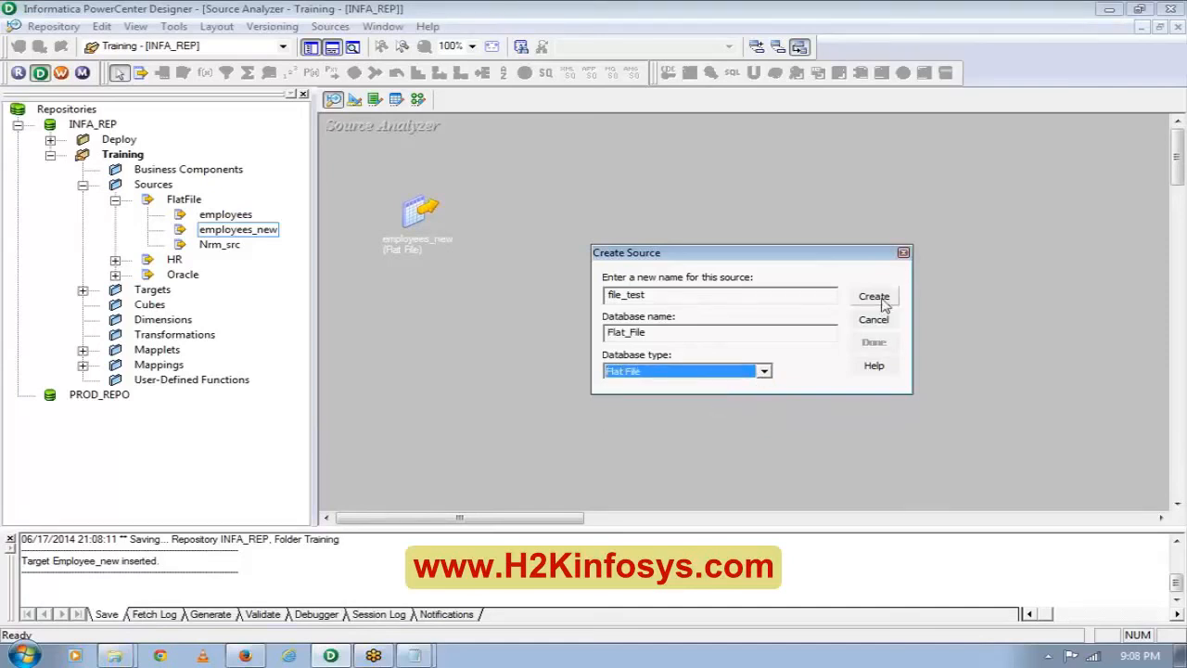
left_click(873, 295)
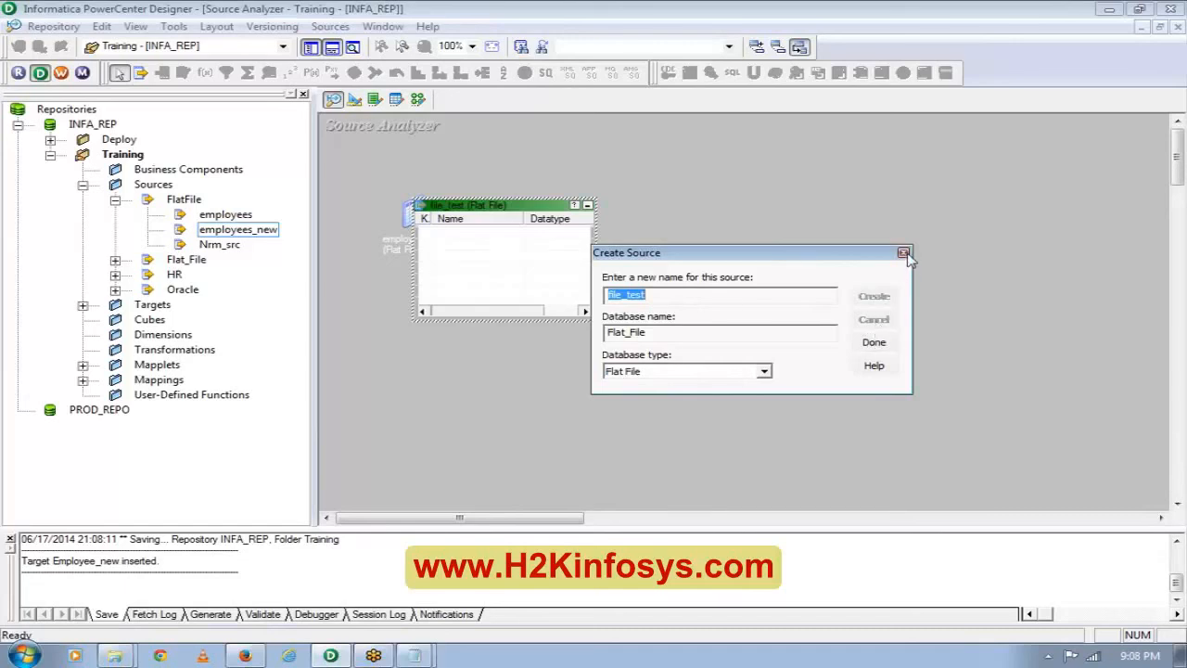
Close the creation dialog, move file_test lower on the canvas, and open its definition.
left_click(903, 253)
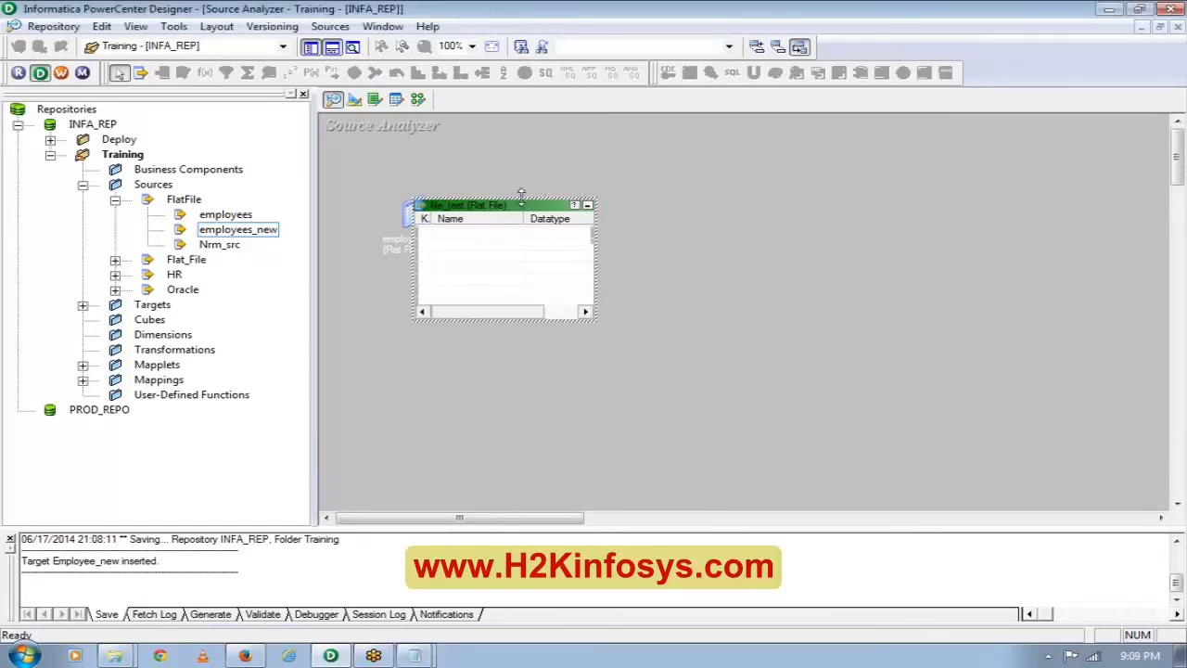
left_click_drag(501, 204, 557, 278)
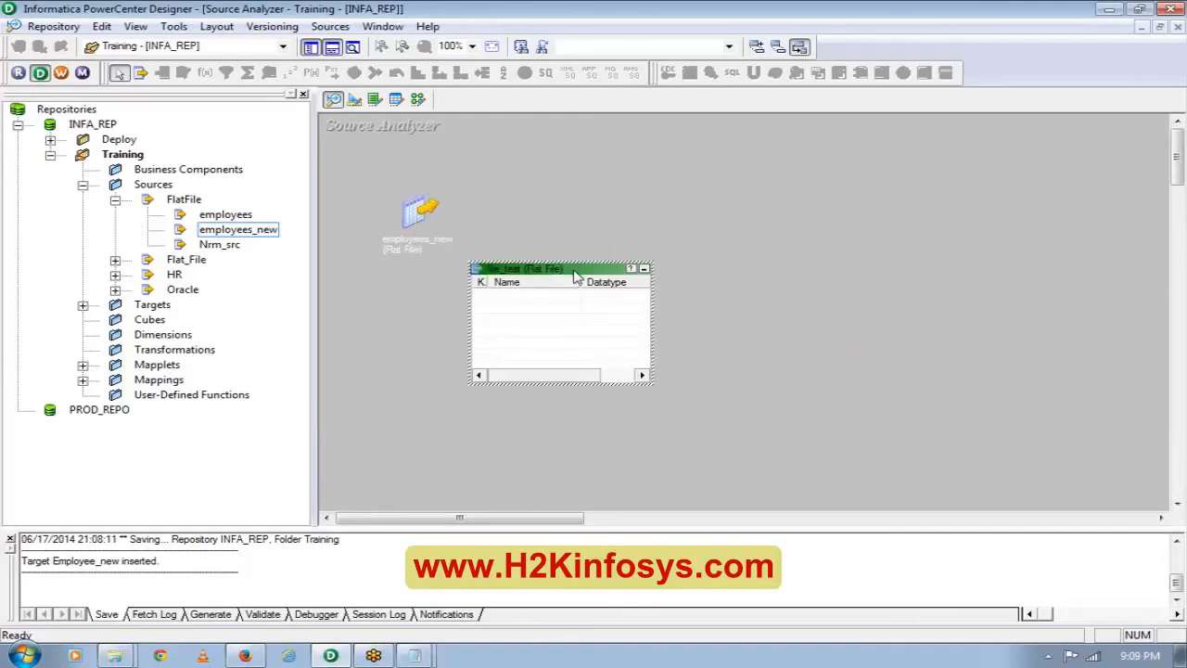
double_click(519, 269)
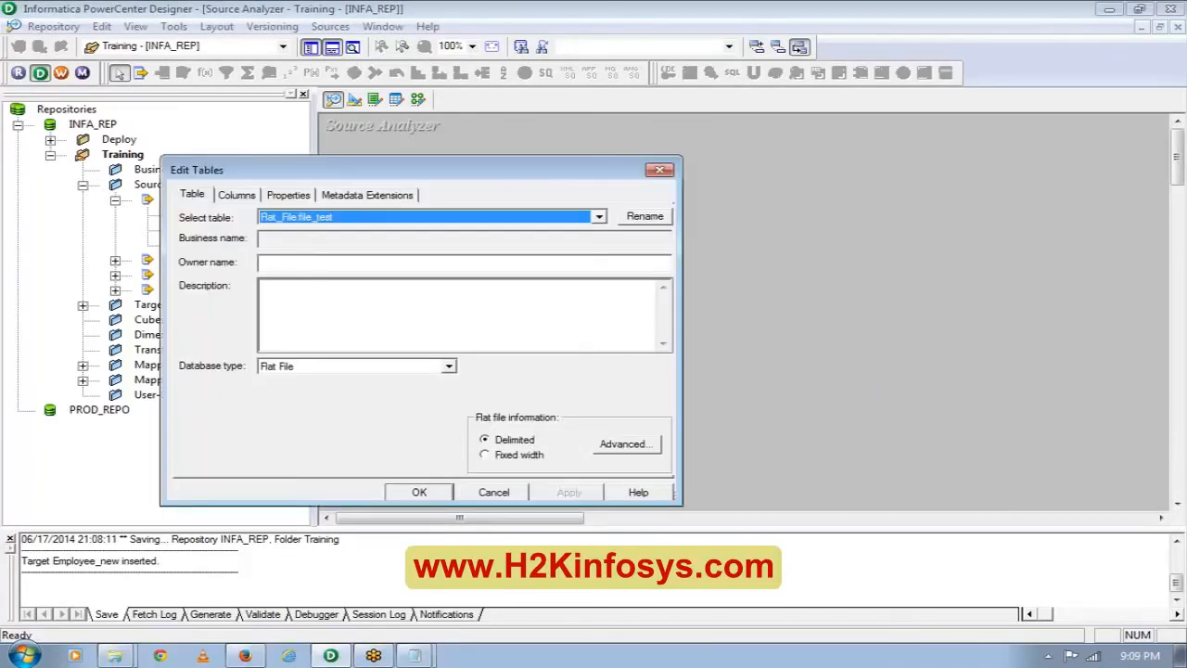
Add five default string columns, NEWFIELD through NEWFIELD4, to file_test and apply.
left_click(237, 194)
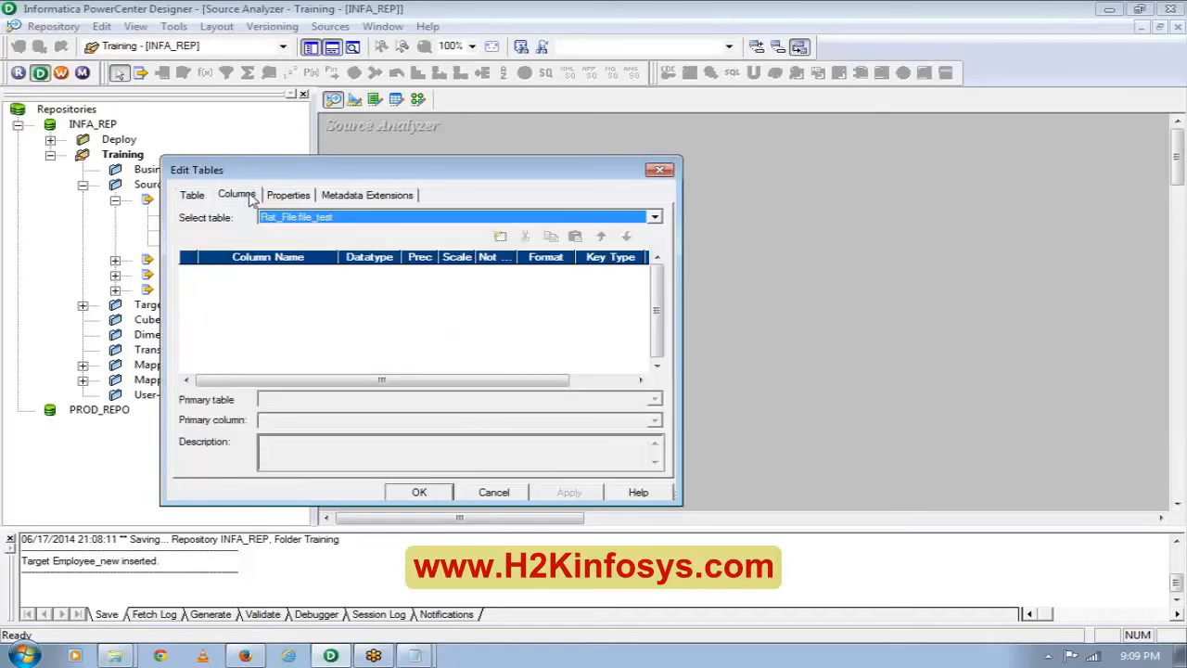
left_click(501, 236)
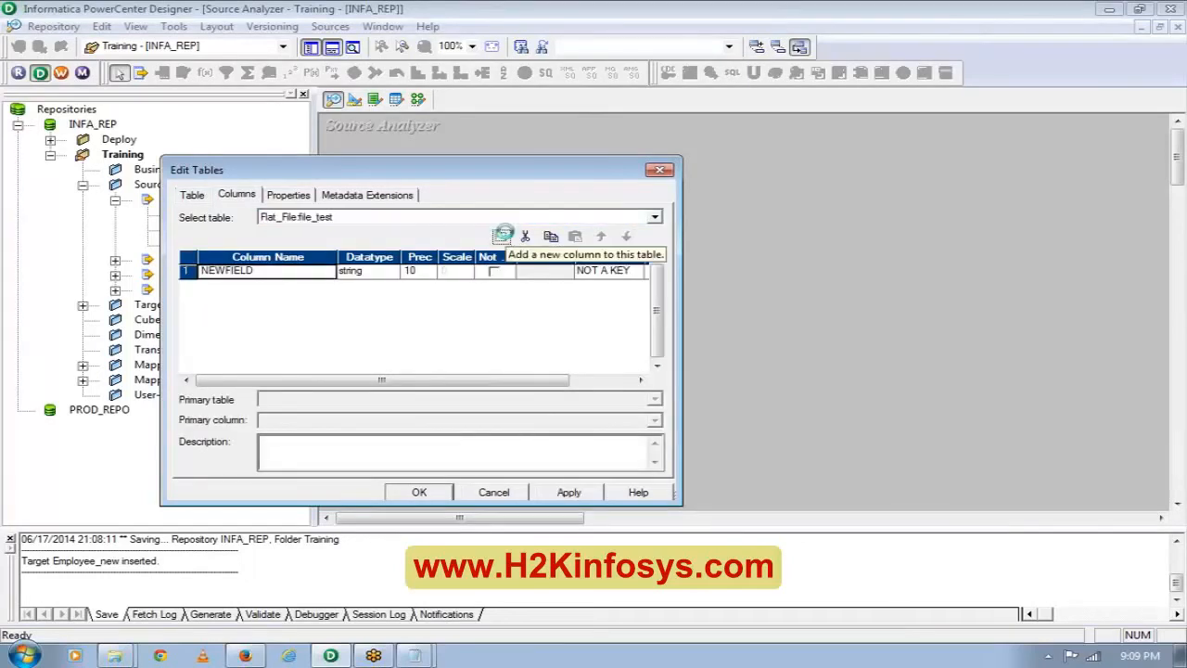
left_click(502, 235)
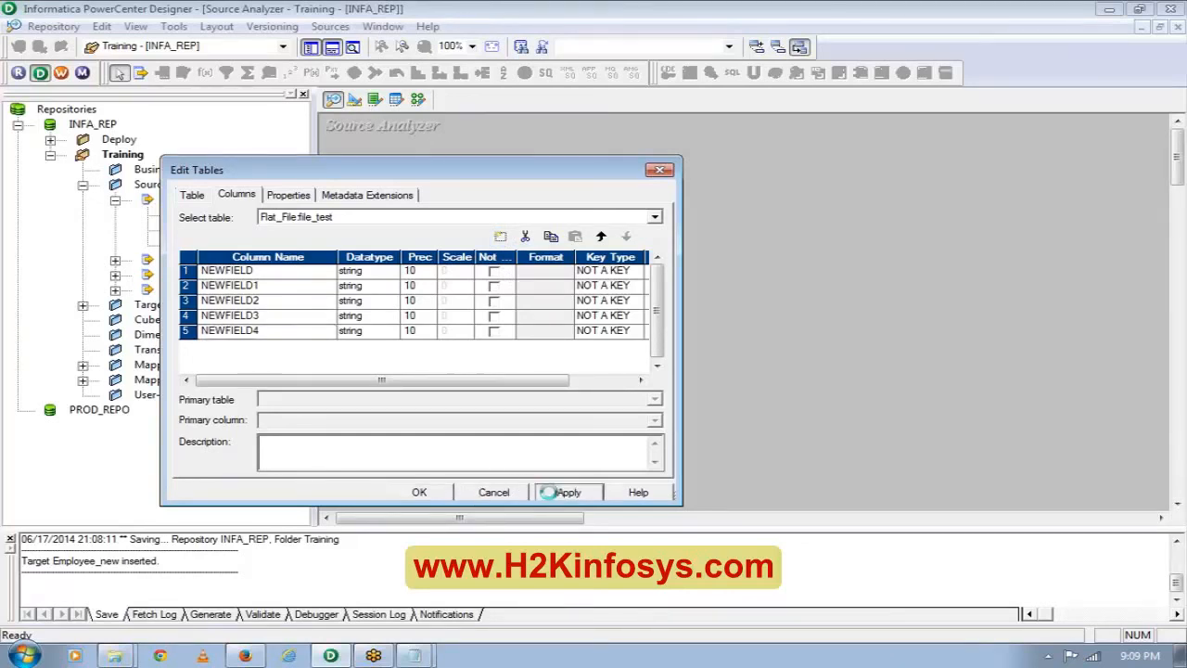
left_click(418, 492)
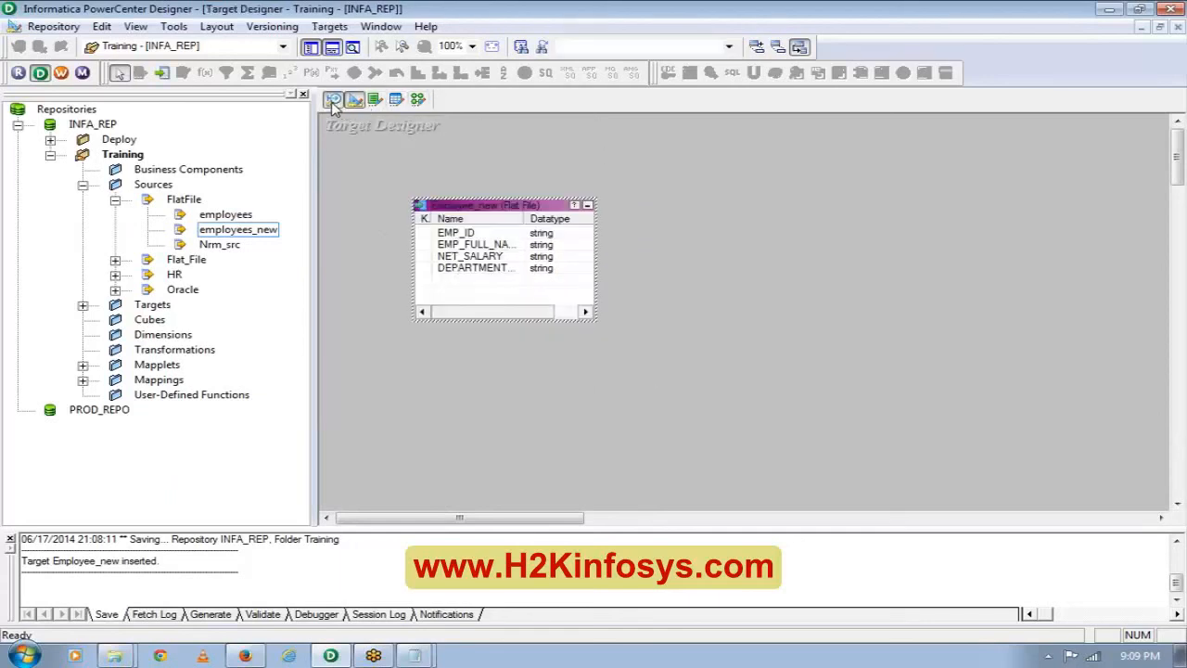
Switch back to the Source Analyzer, where file_test shows its five NEWFIELD columns.
left_click(334, 99)
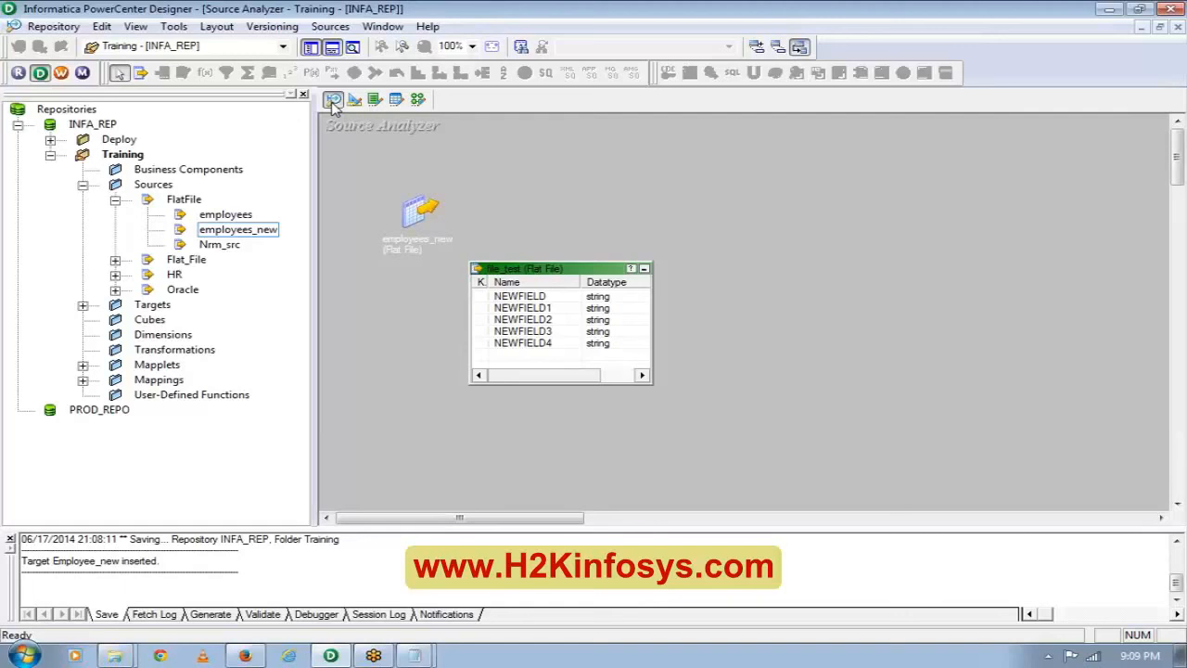
mouse_move(1013, 183)
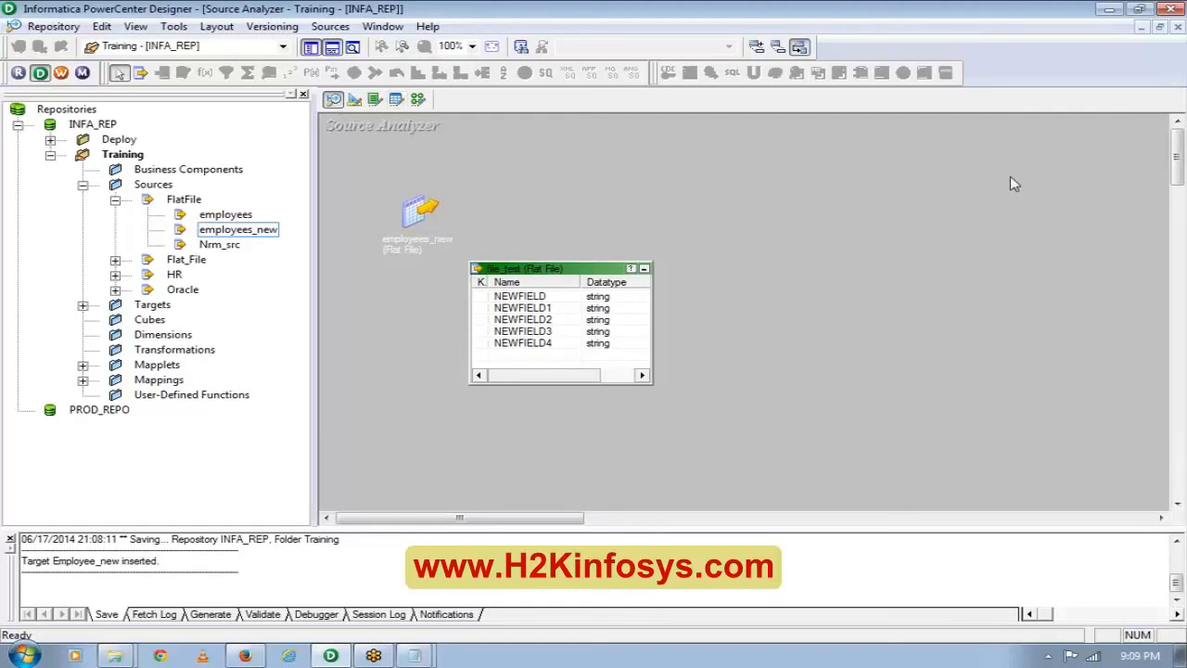